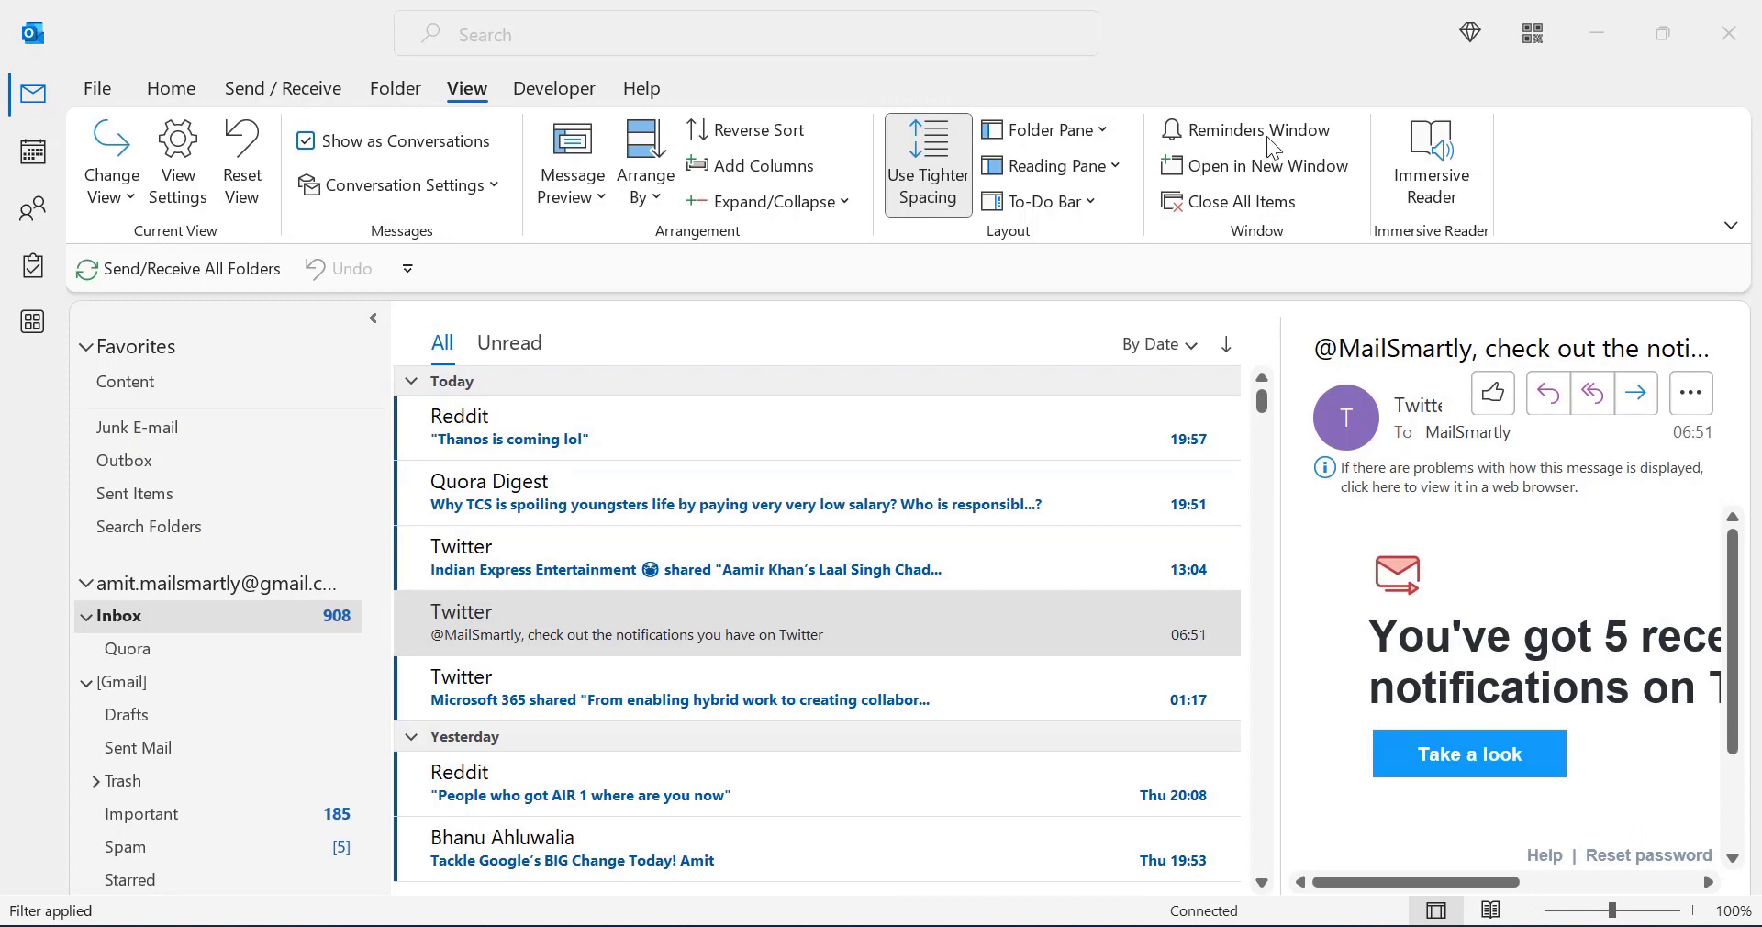
{"action": "mouse_move", "coordinate": [658, 498]}
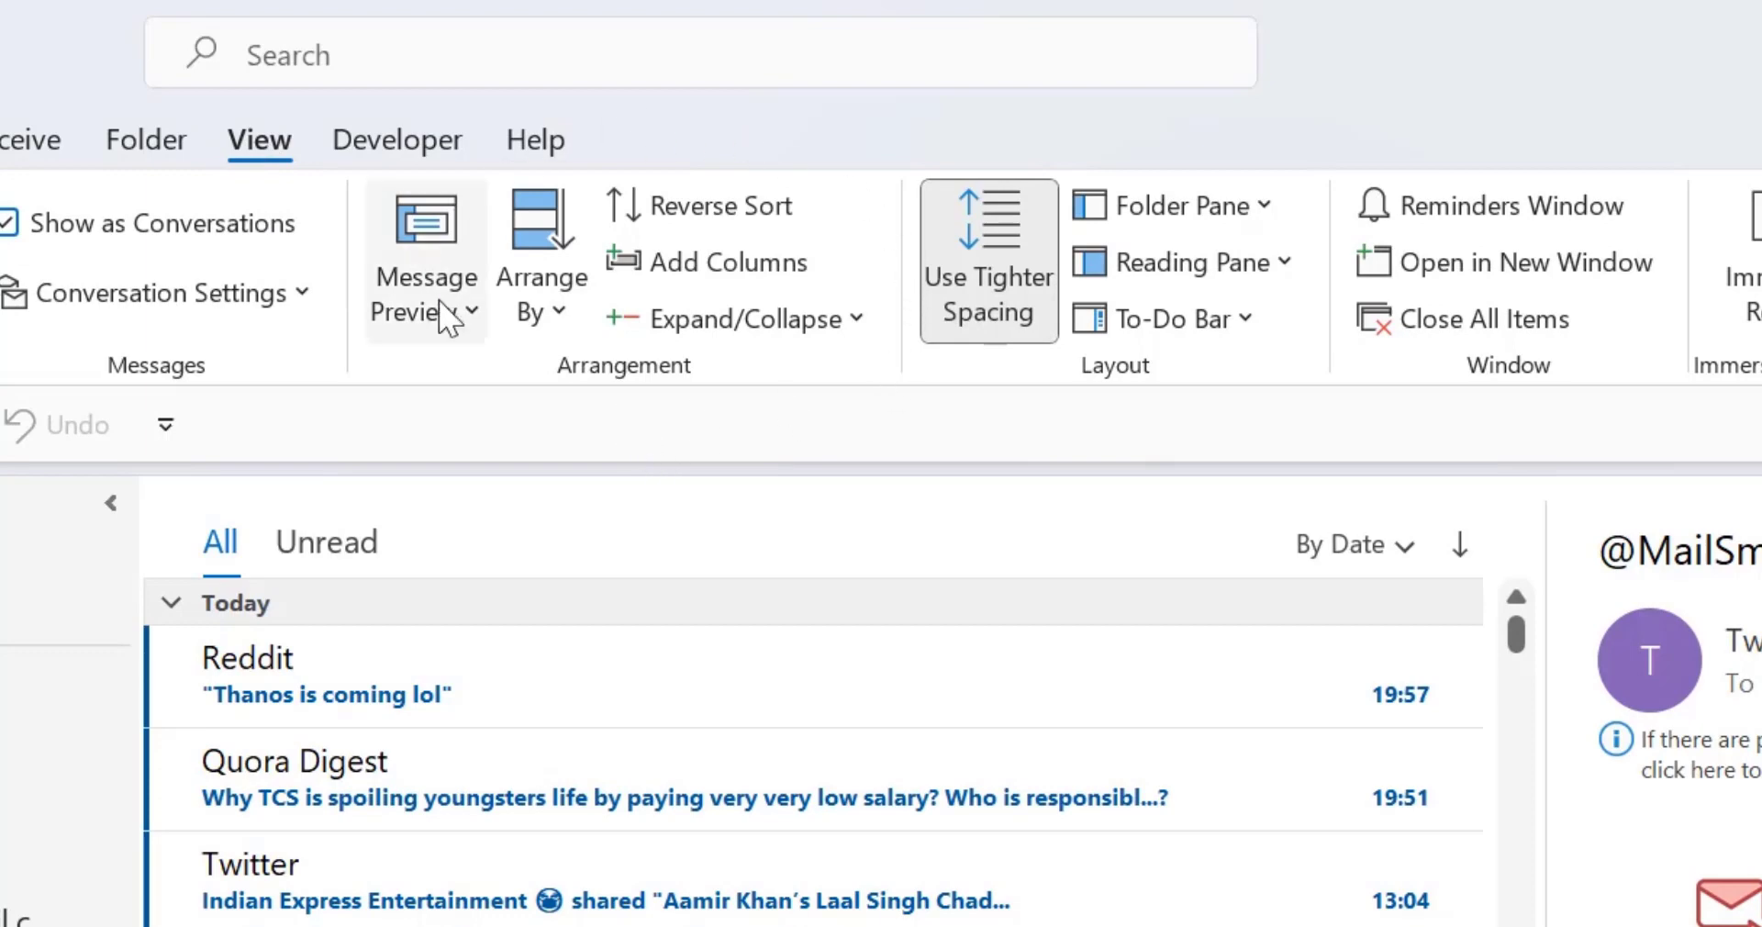
{"action": "mouse_move", "coordinate": [741, 318]}
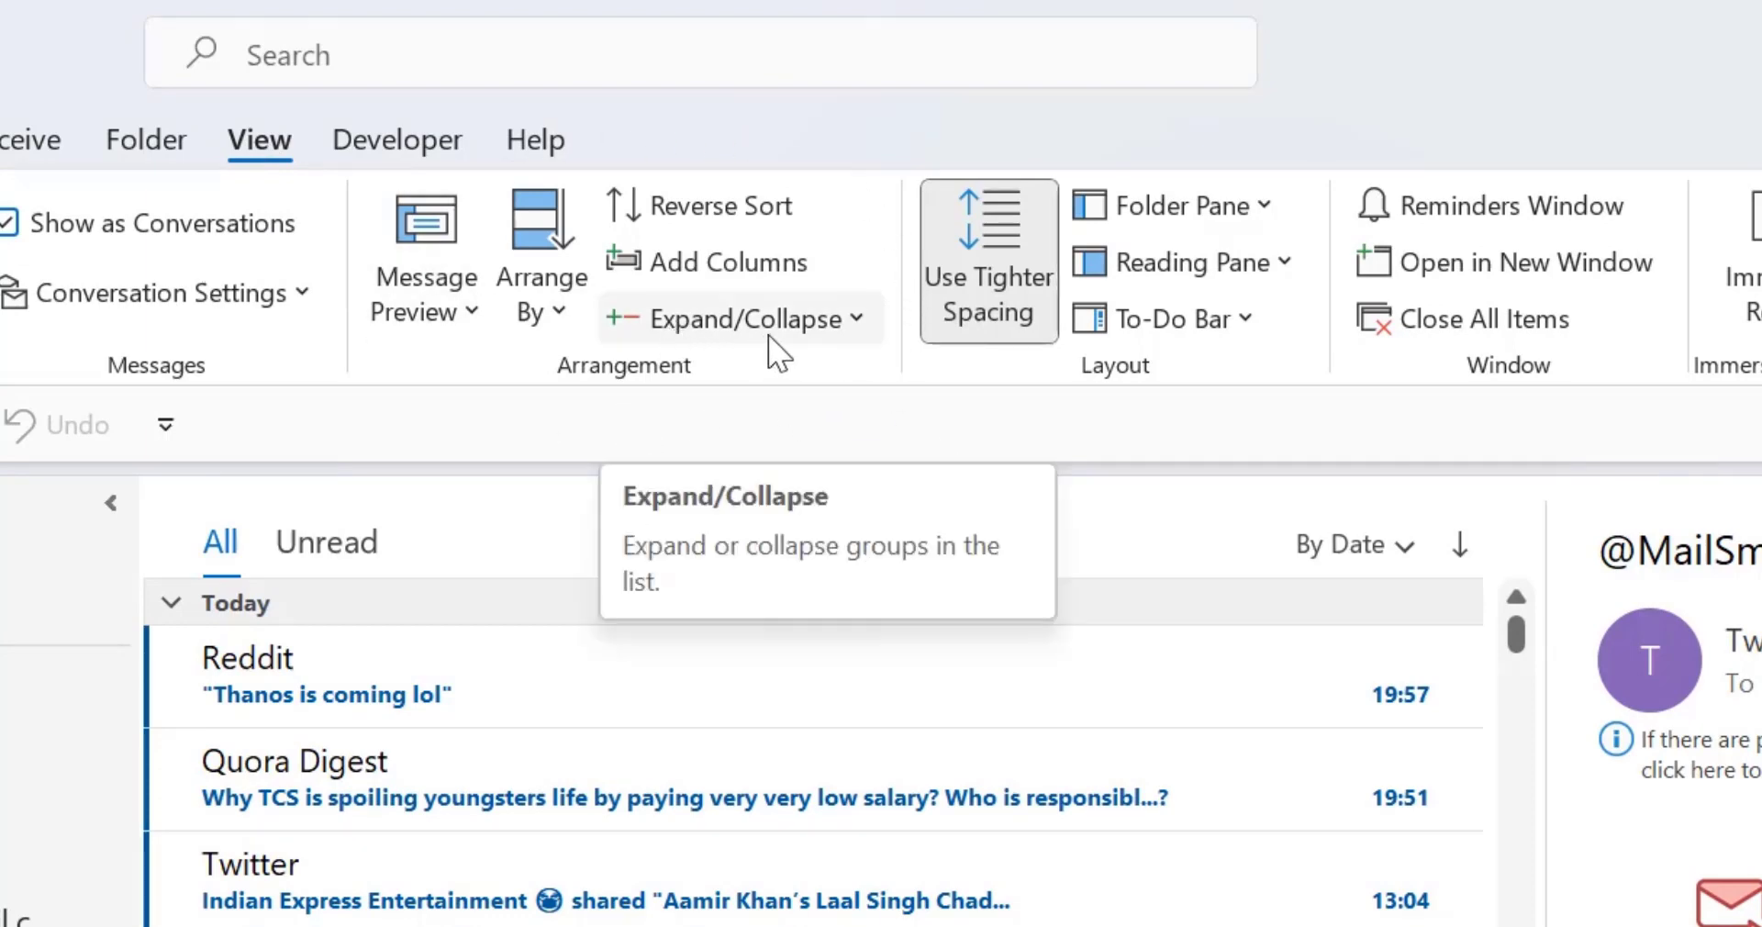
Show the Expand/Collapse choices for the inbox's date groups from the View ribbon
{"action": "left_click", "coordinate": [737, 318]}
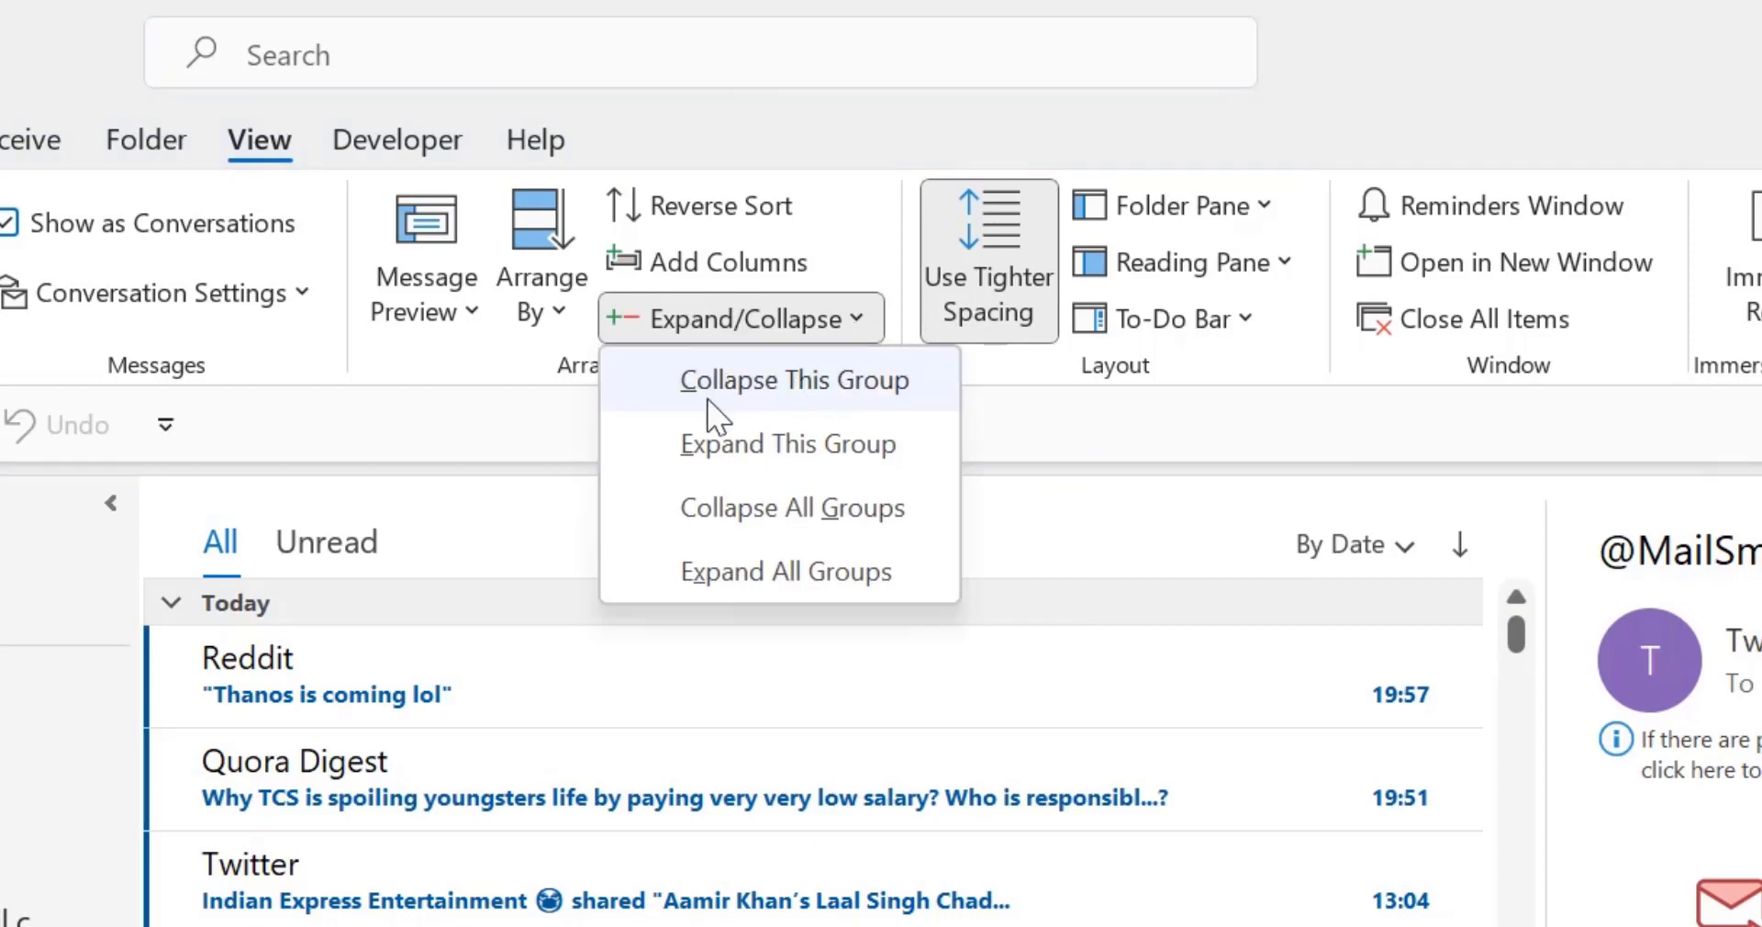
{"action": "mouse_move", "coordinate": [788, 442]}
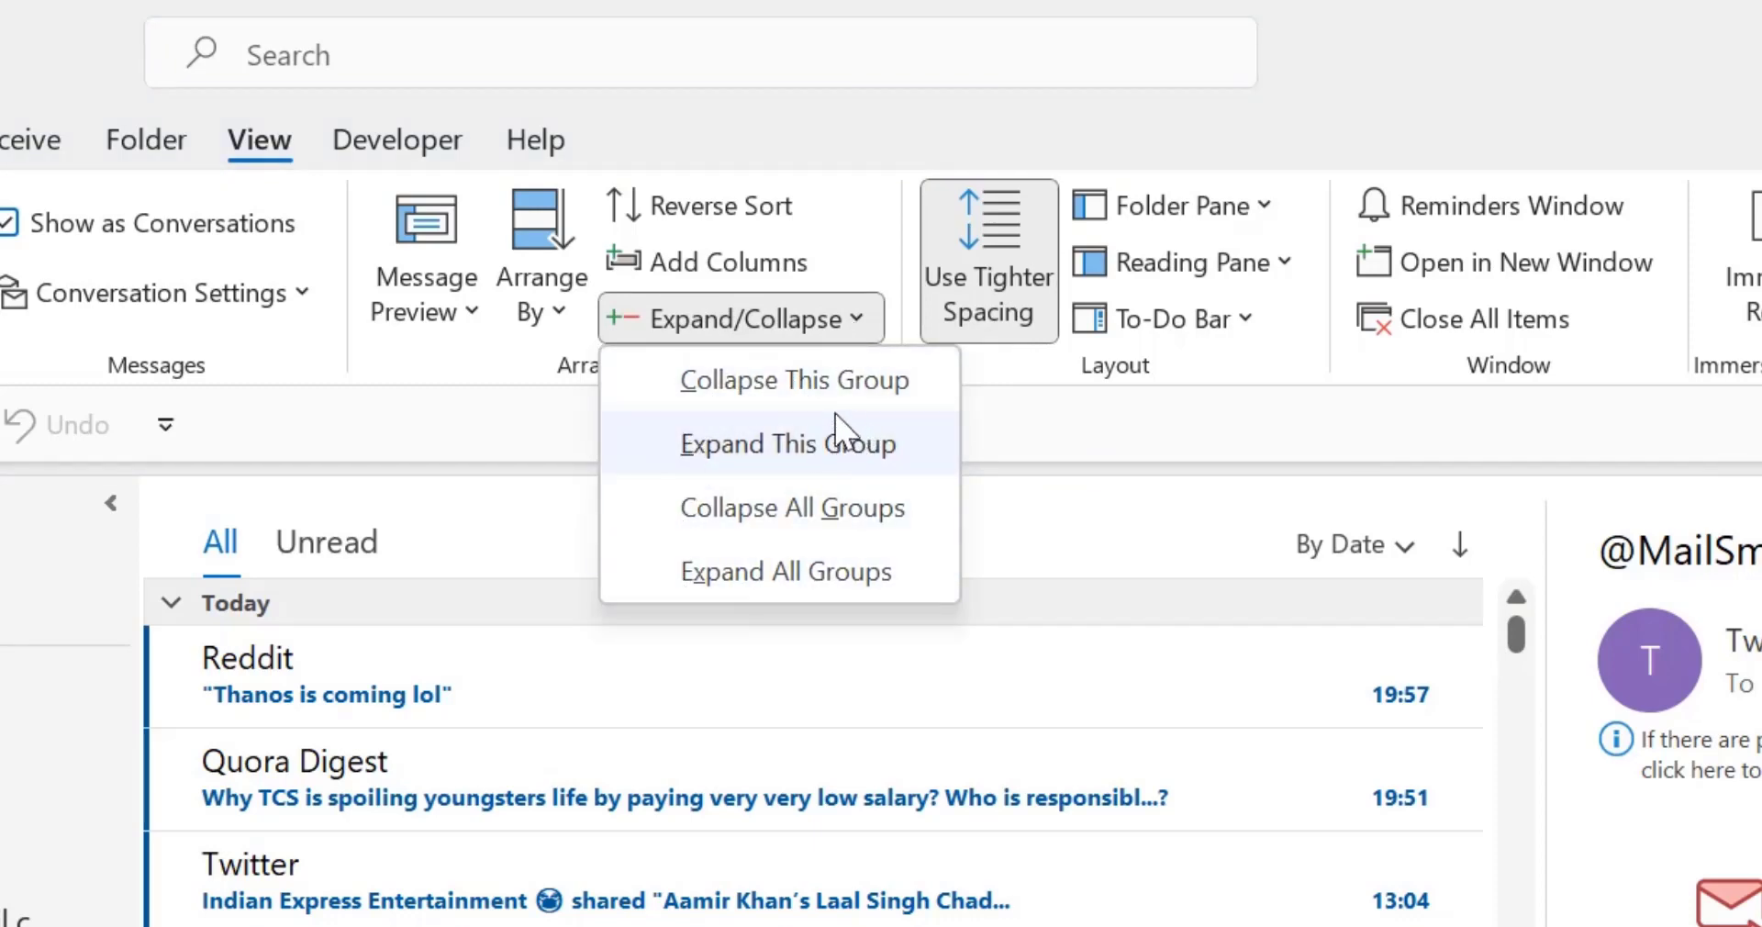
{"action": "mouse_move", "coordinate": [842, 457]}
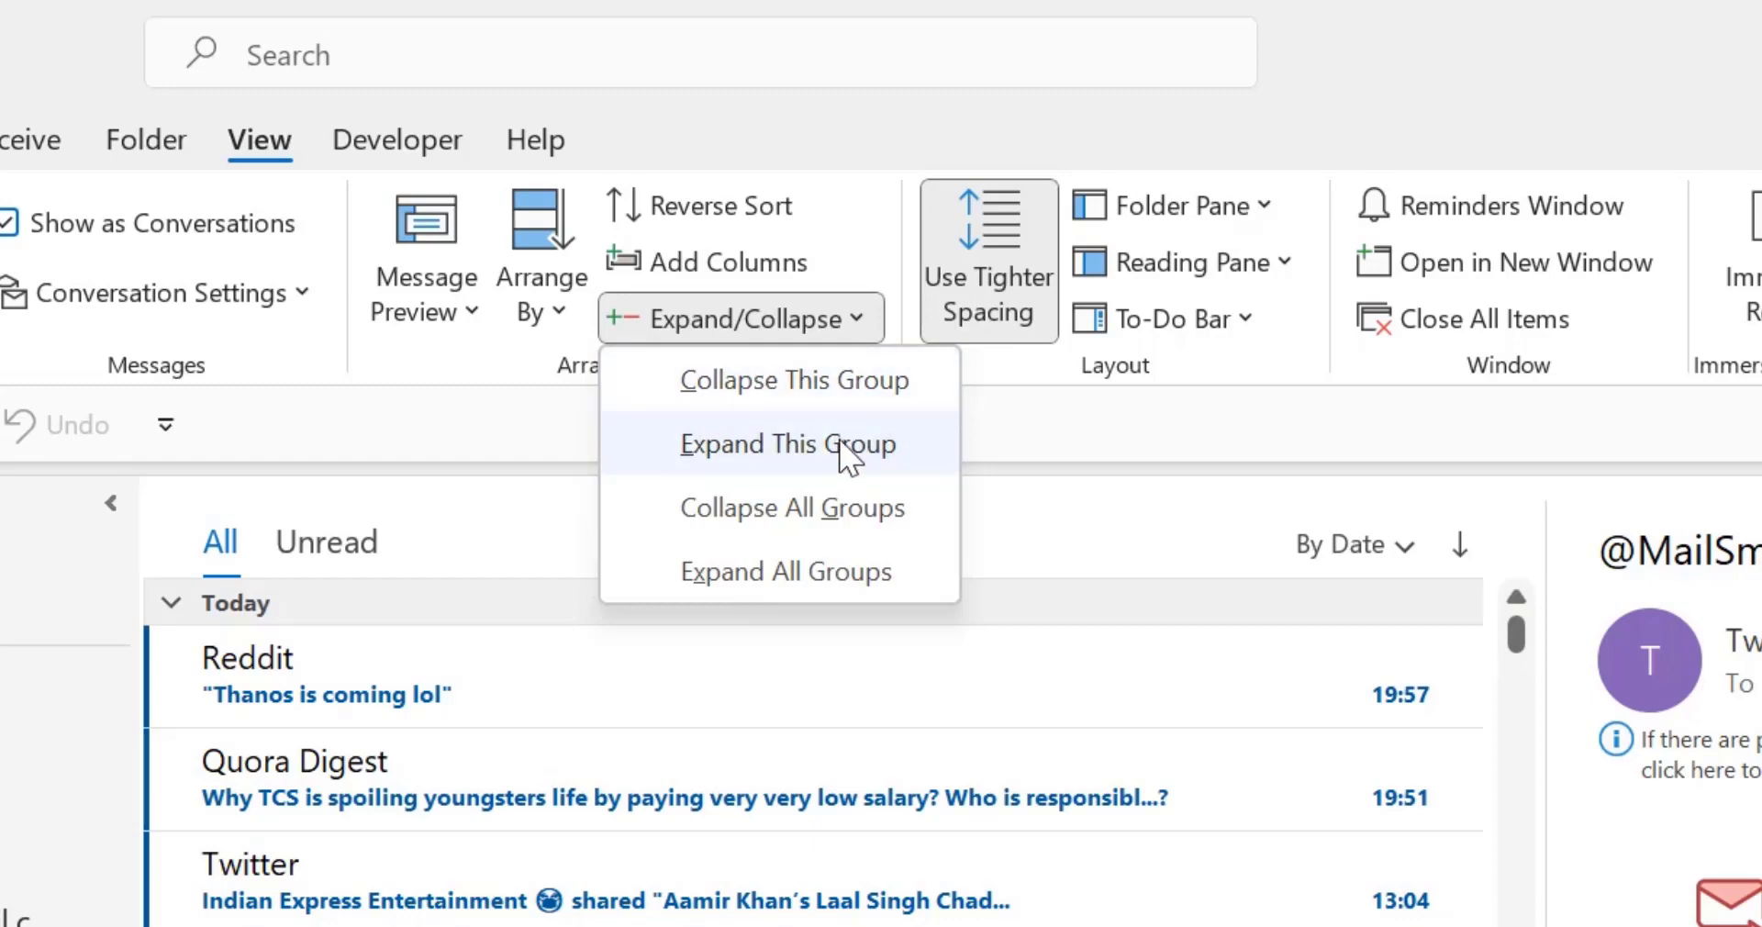
{"action": "mouse_move", "coordinate": [853, 449]}
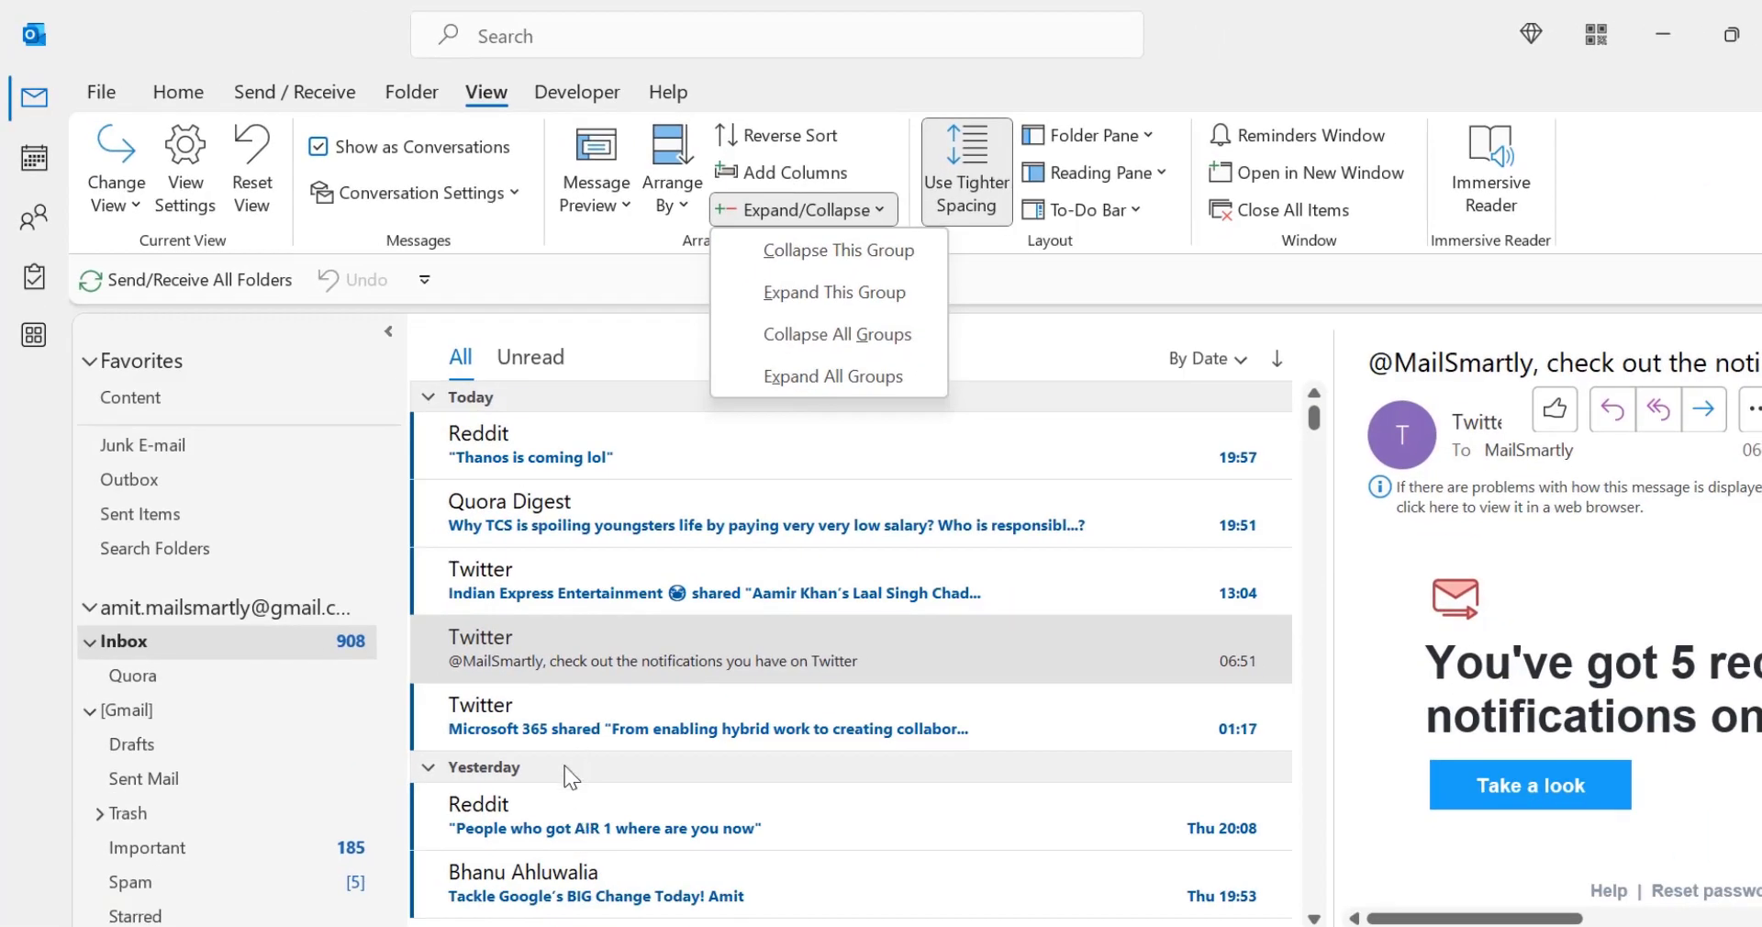
{"action": "mouse_move", "coordinate": [578, 769]}
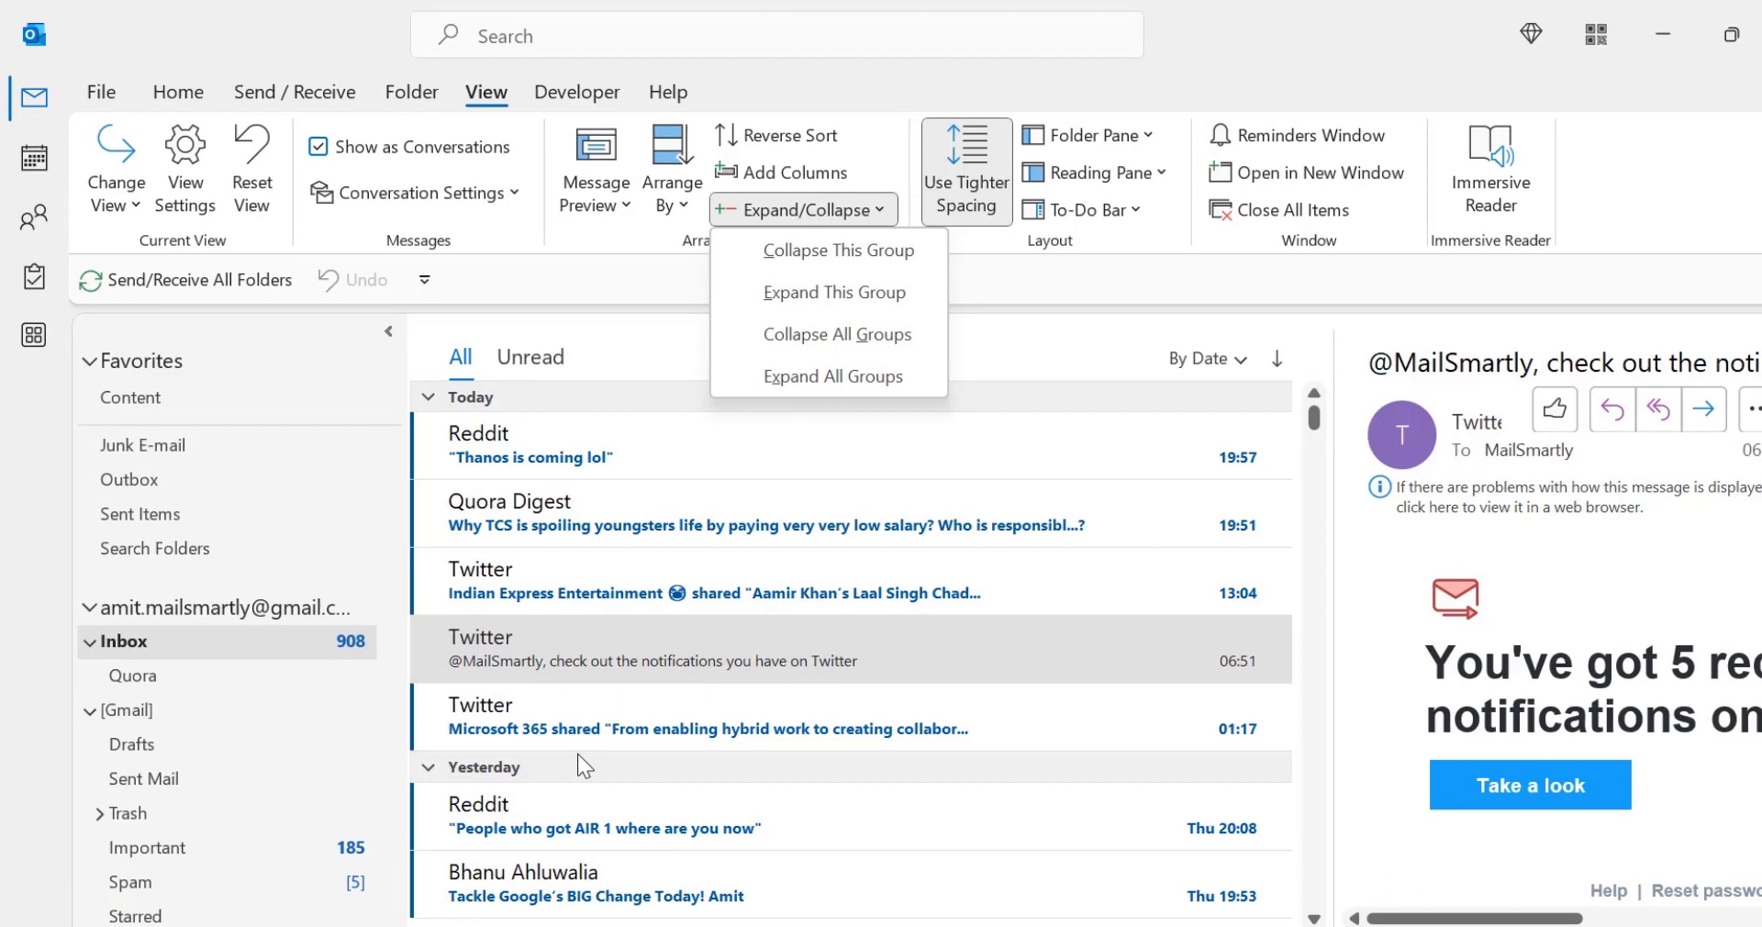
{"action": "mouse_move", "coordinate": [617, 544]}
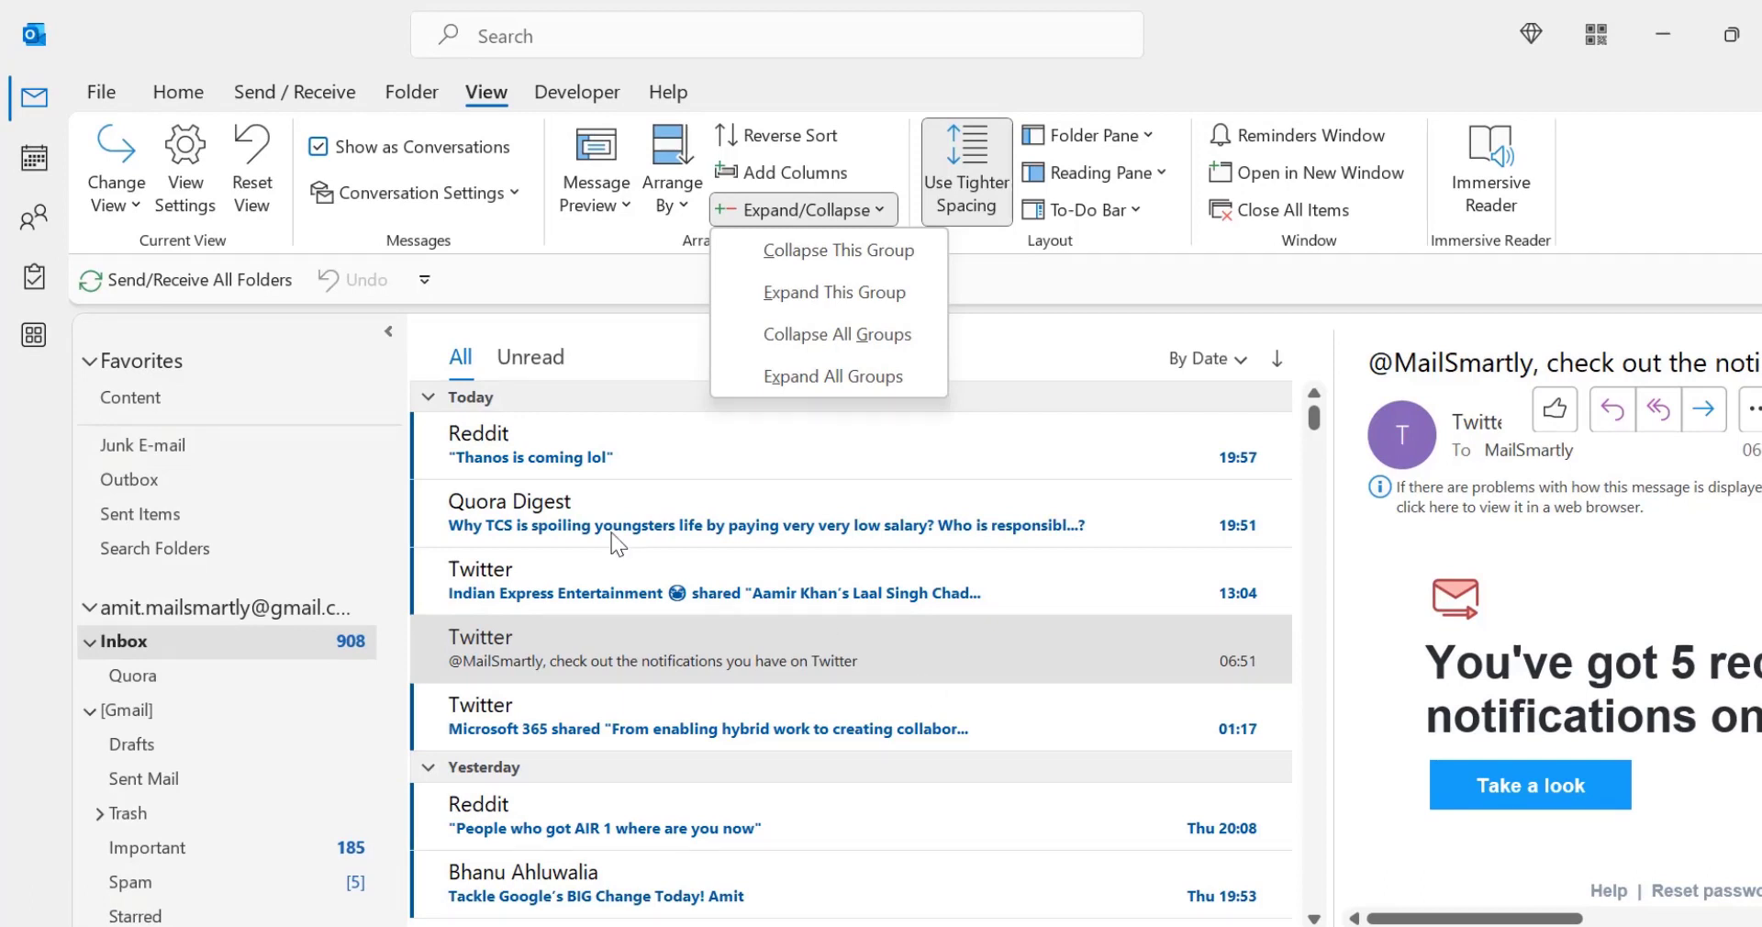
{"action": "mouse_move", "coordinate": [499, 407]}
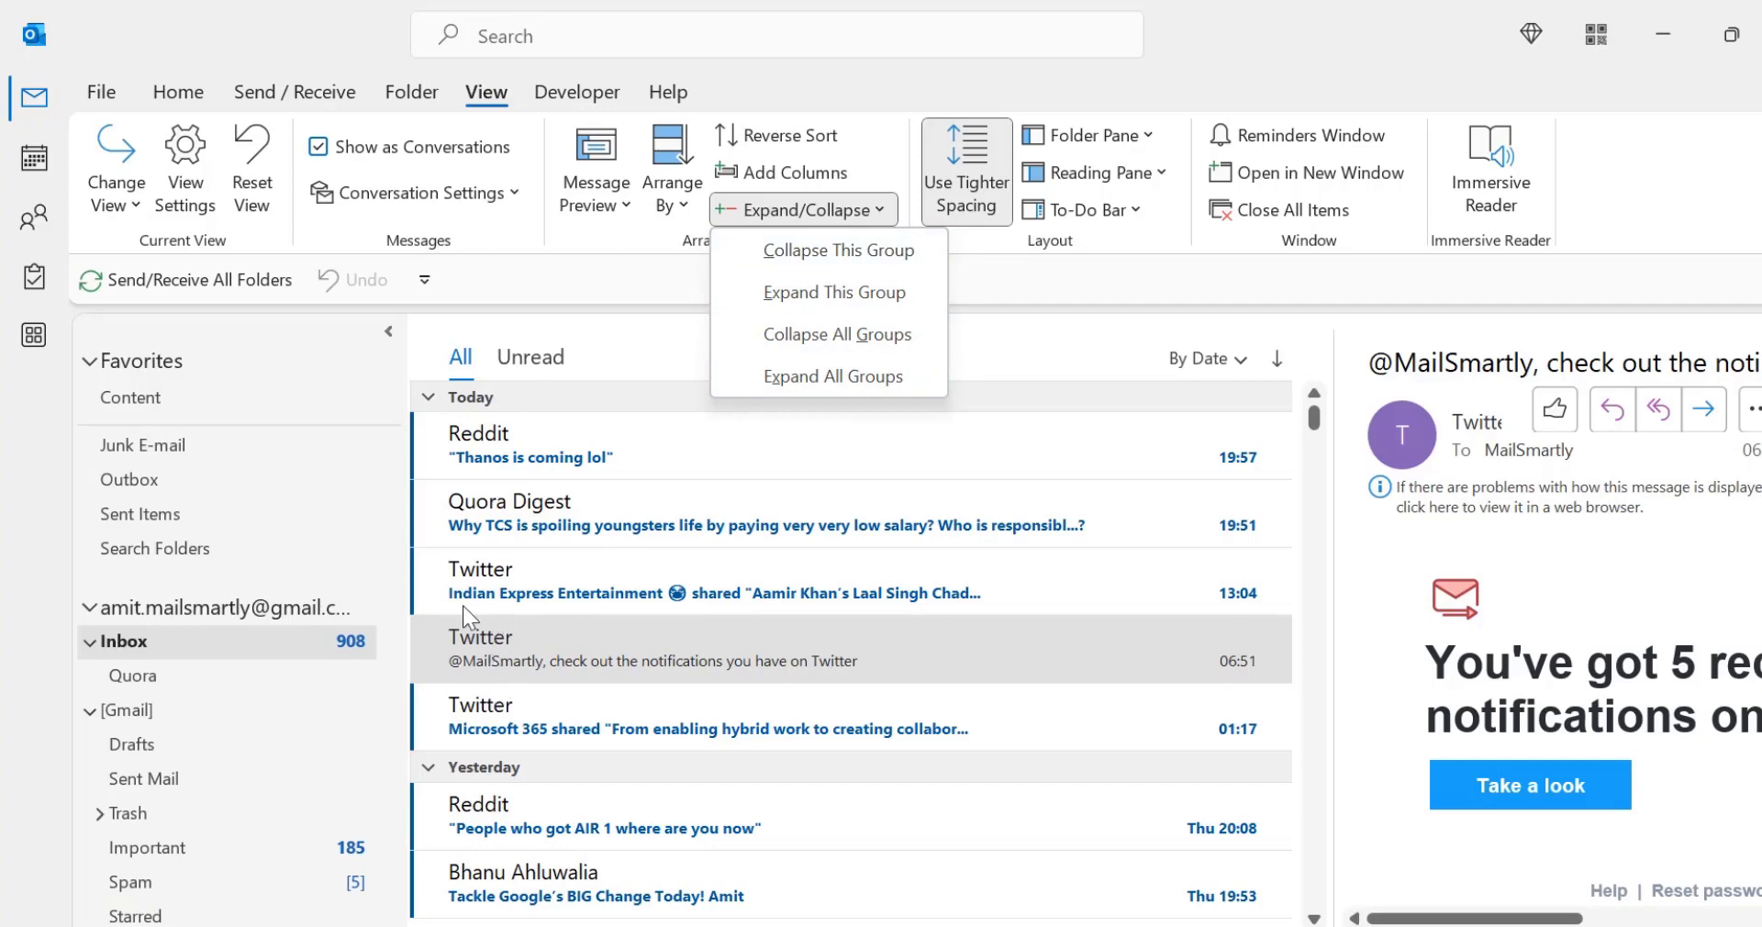
{"action": "mouse_move", "coordinate": [493, 408]}
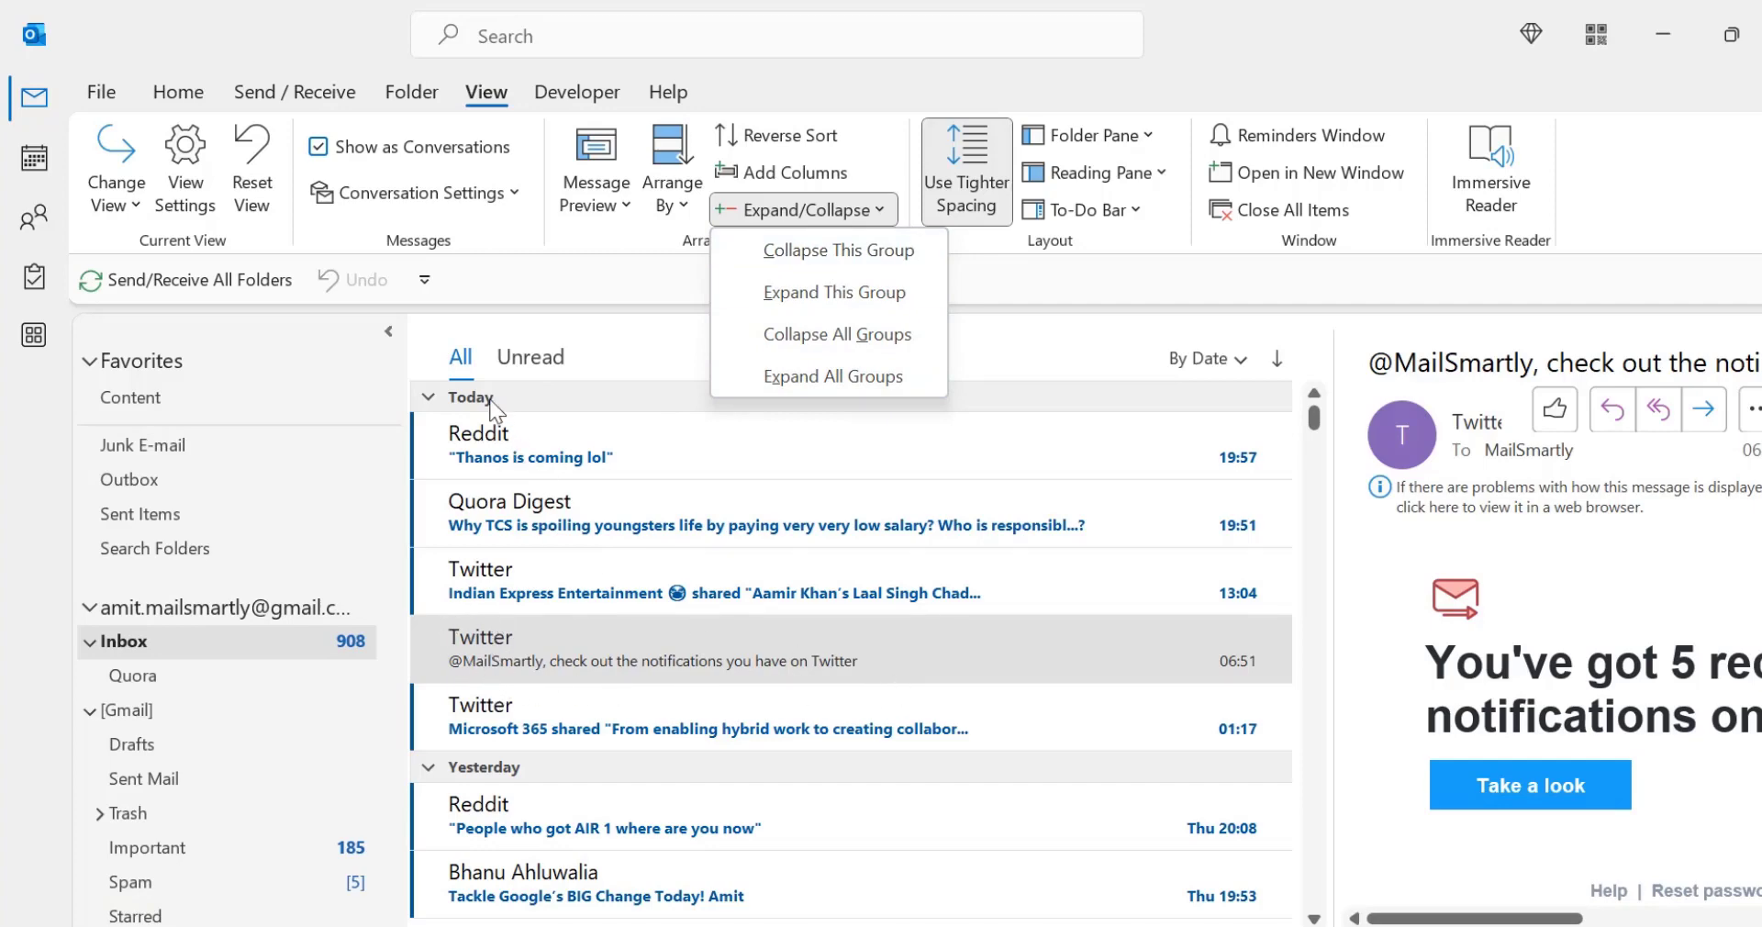
{"action": "mouse_move", "coordinate": [826, 249]}
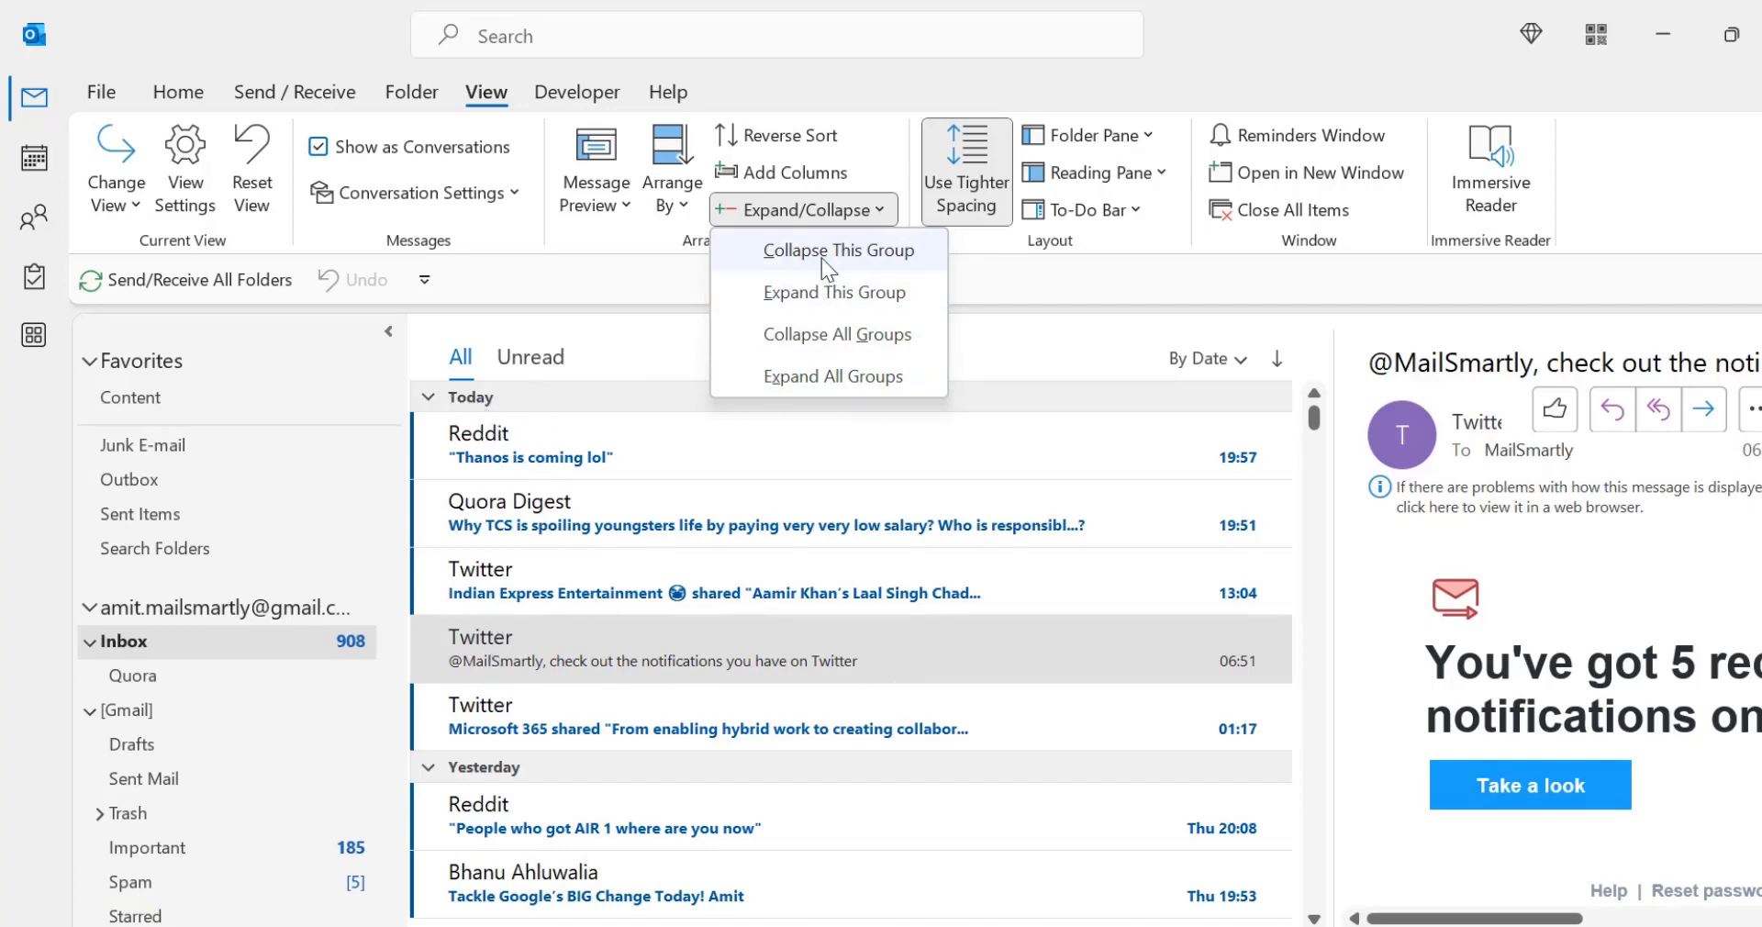
Collapse the Today group, then expand it so its messages reappear above Yesterday
{"action": "left_click", "coordinate": [839, 249]}
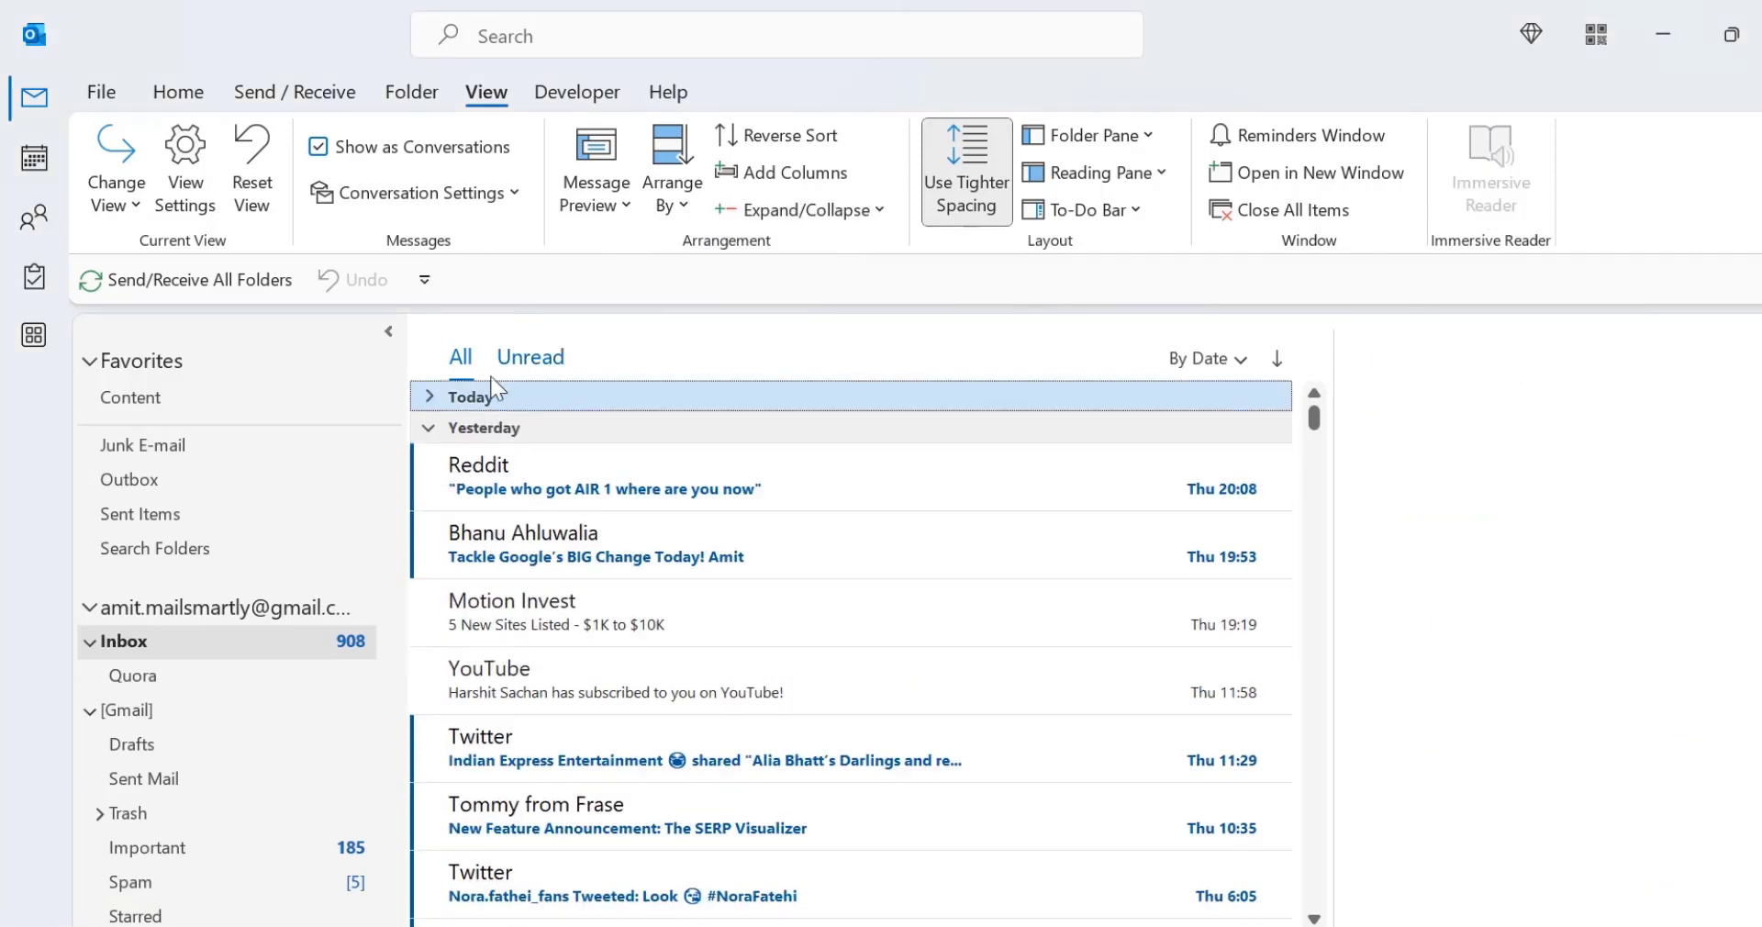
{"action": "mouse_move", "coordinate": [444, 381]}
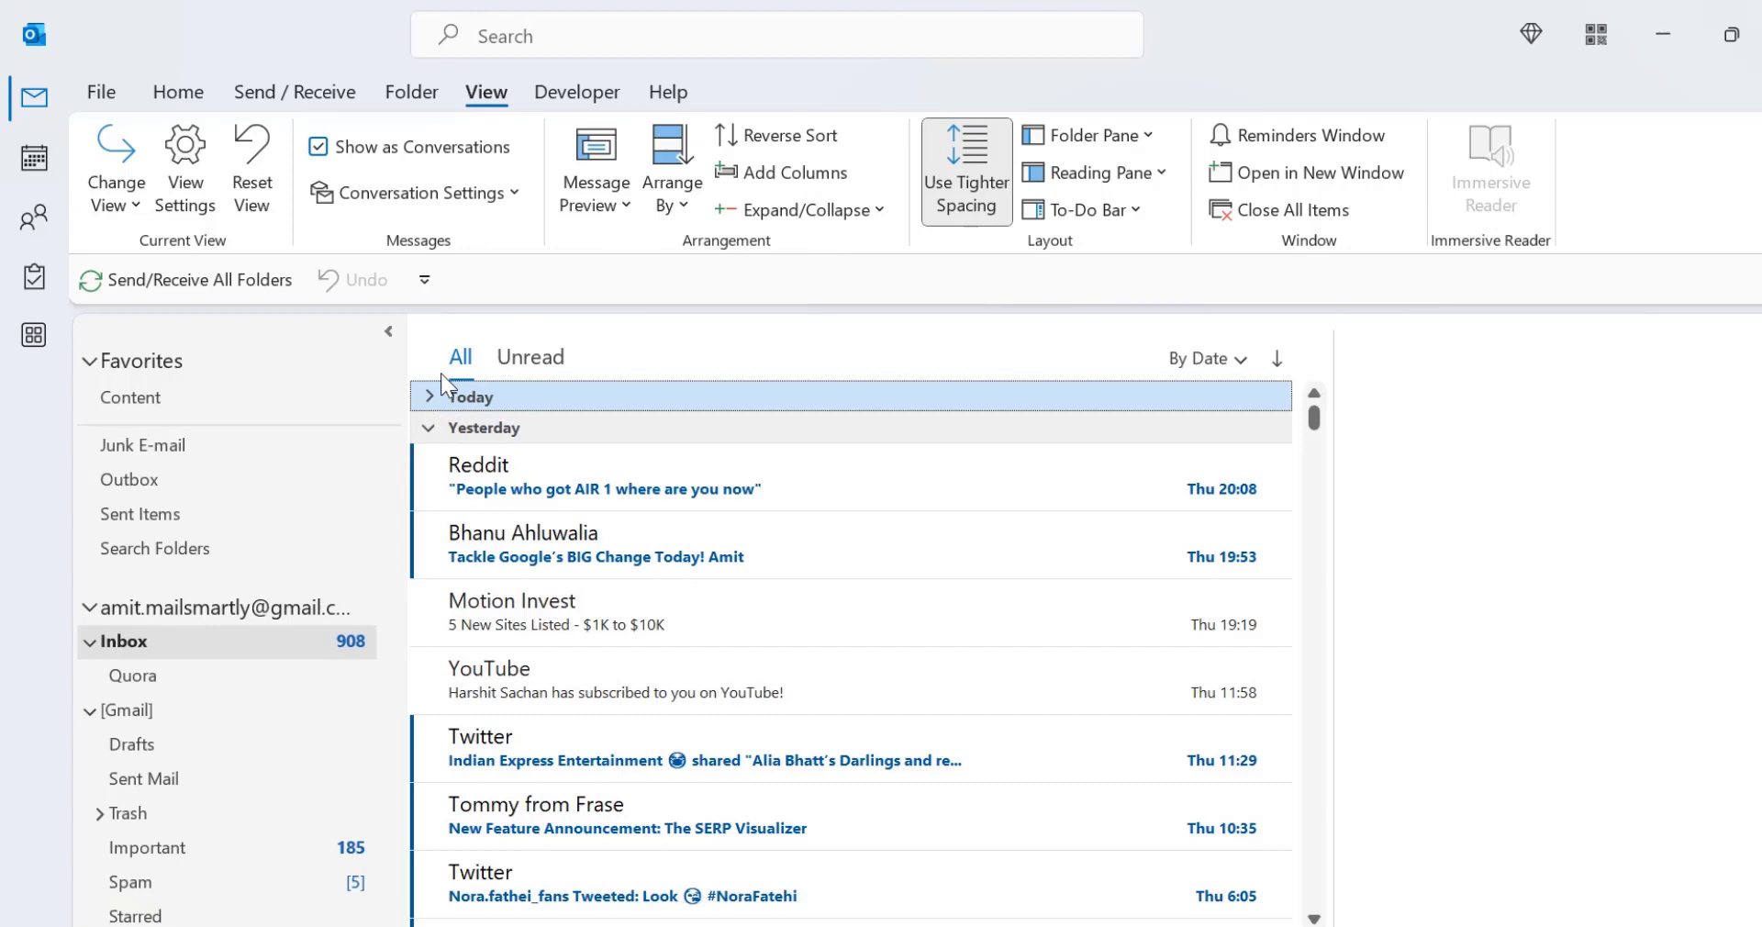
{"action": "mouse_move", "coordinate": [484, 403]}
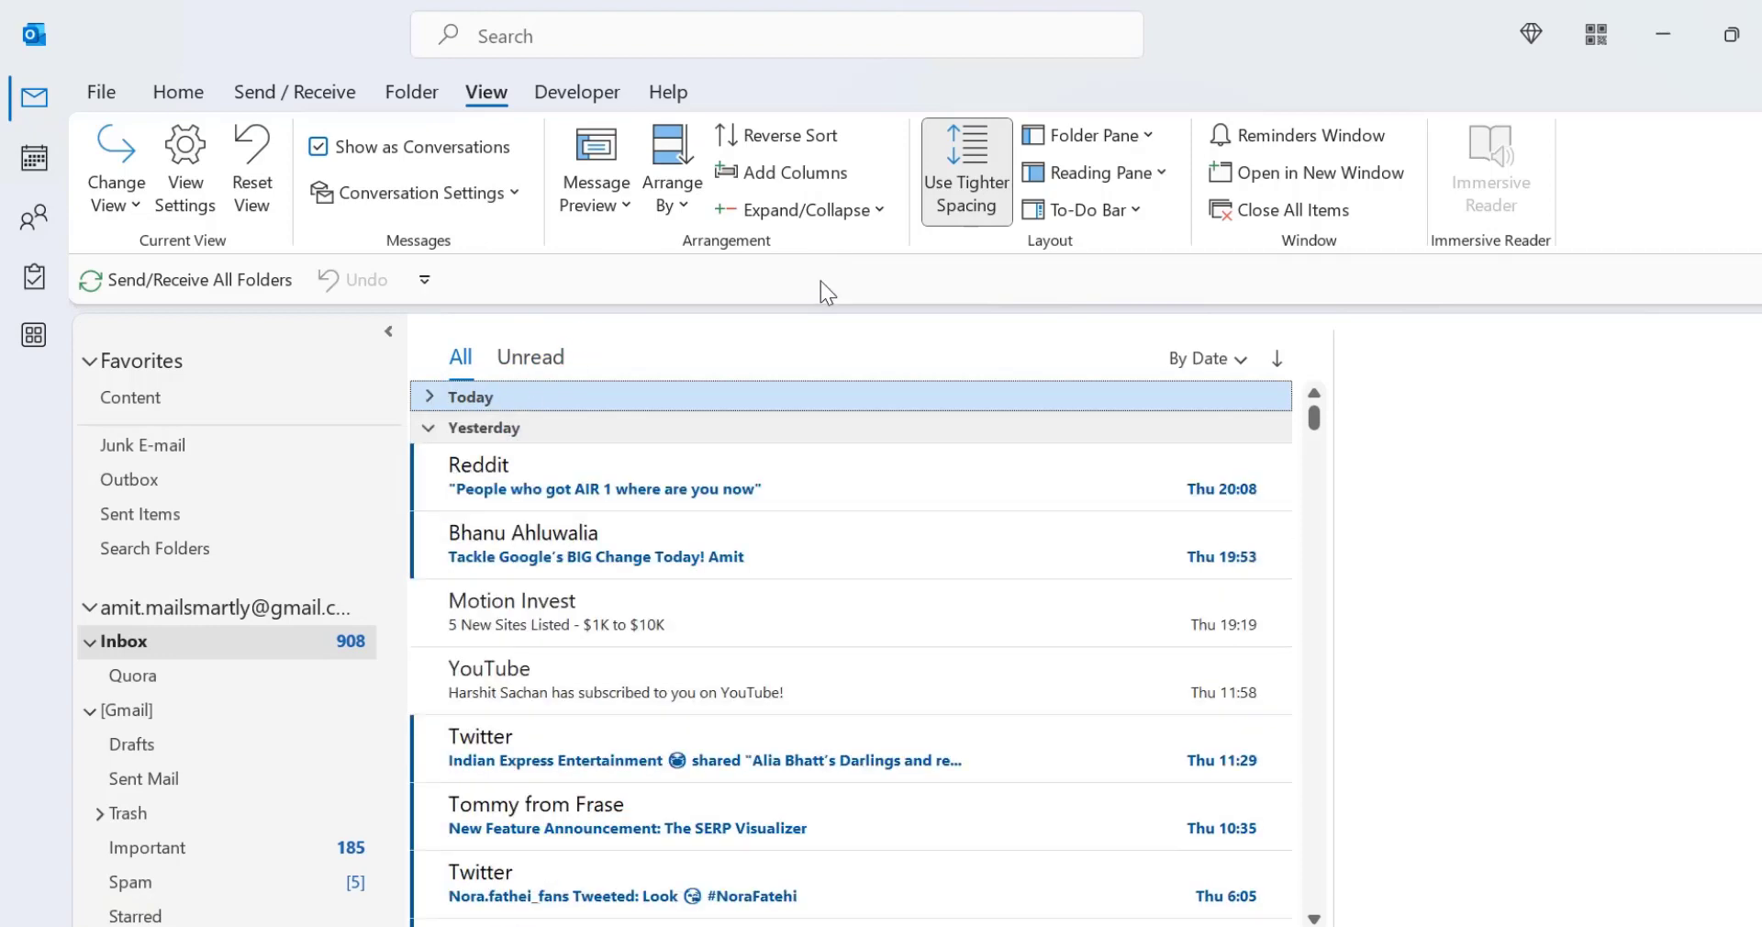
{"action": "mouse_move", "coordinate": [800, 209]}
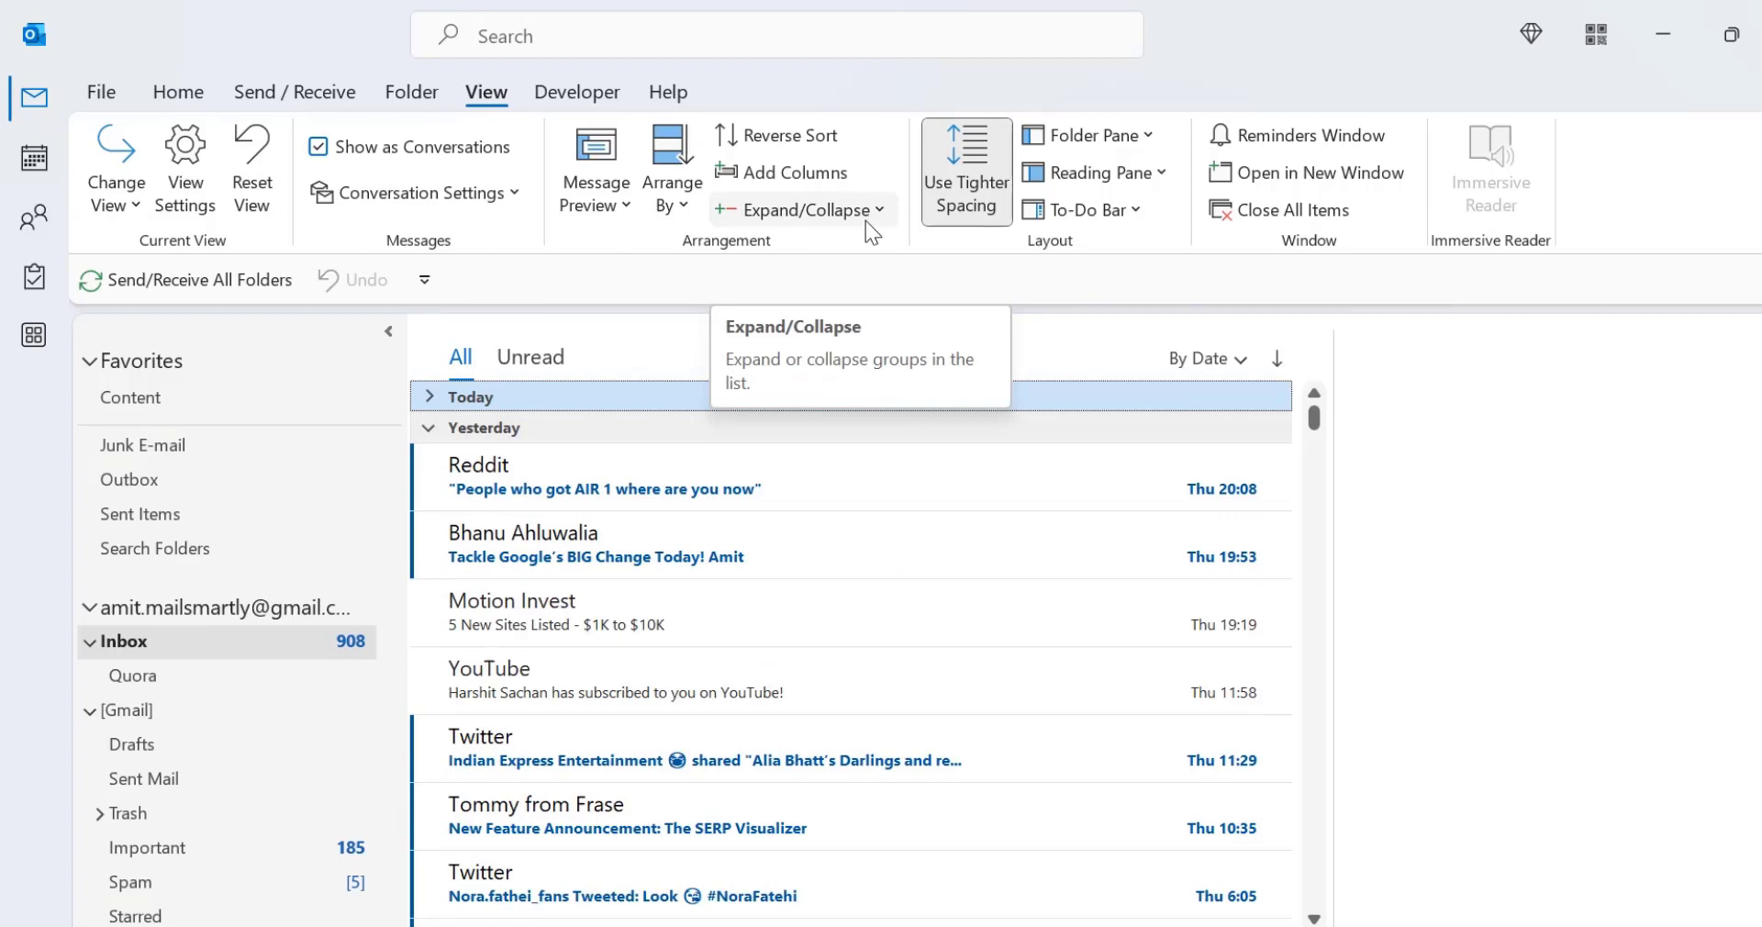
{"action": "mouse_move", "coordinate": [843, 233]}
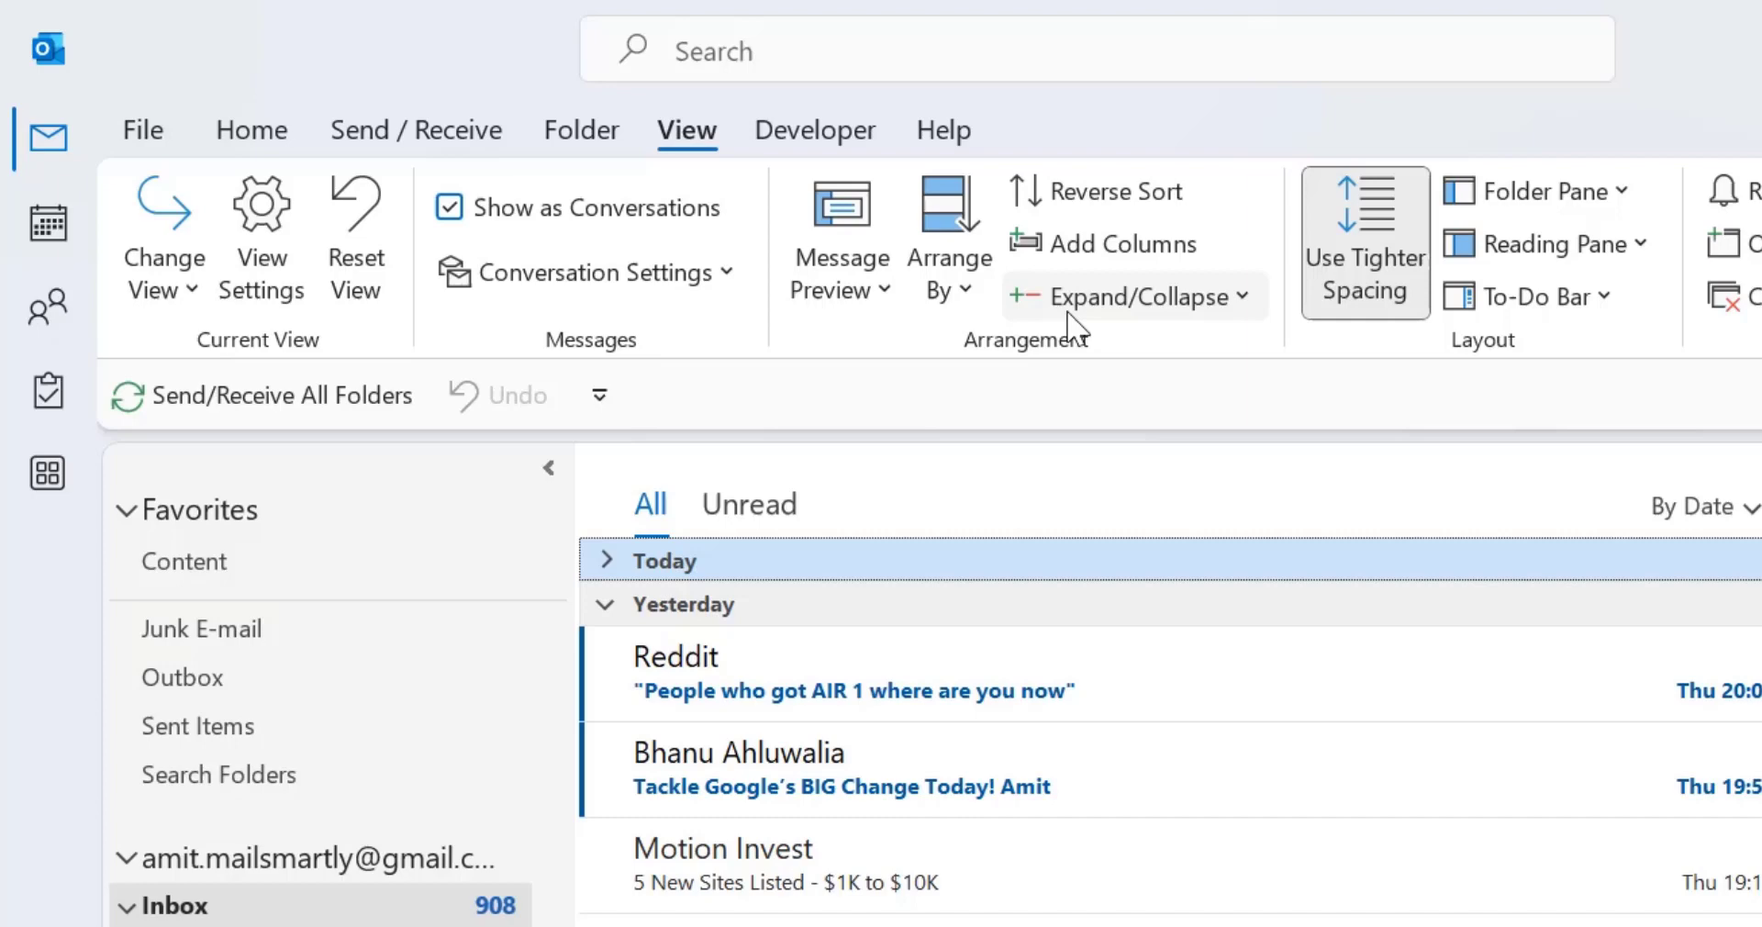
{"action": "mouse_move", "coordinate": [1233, 319]}
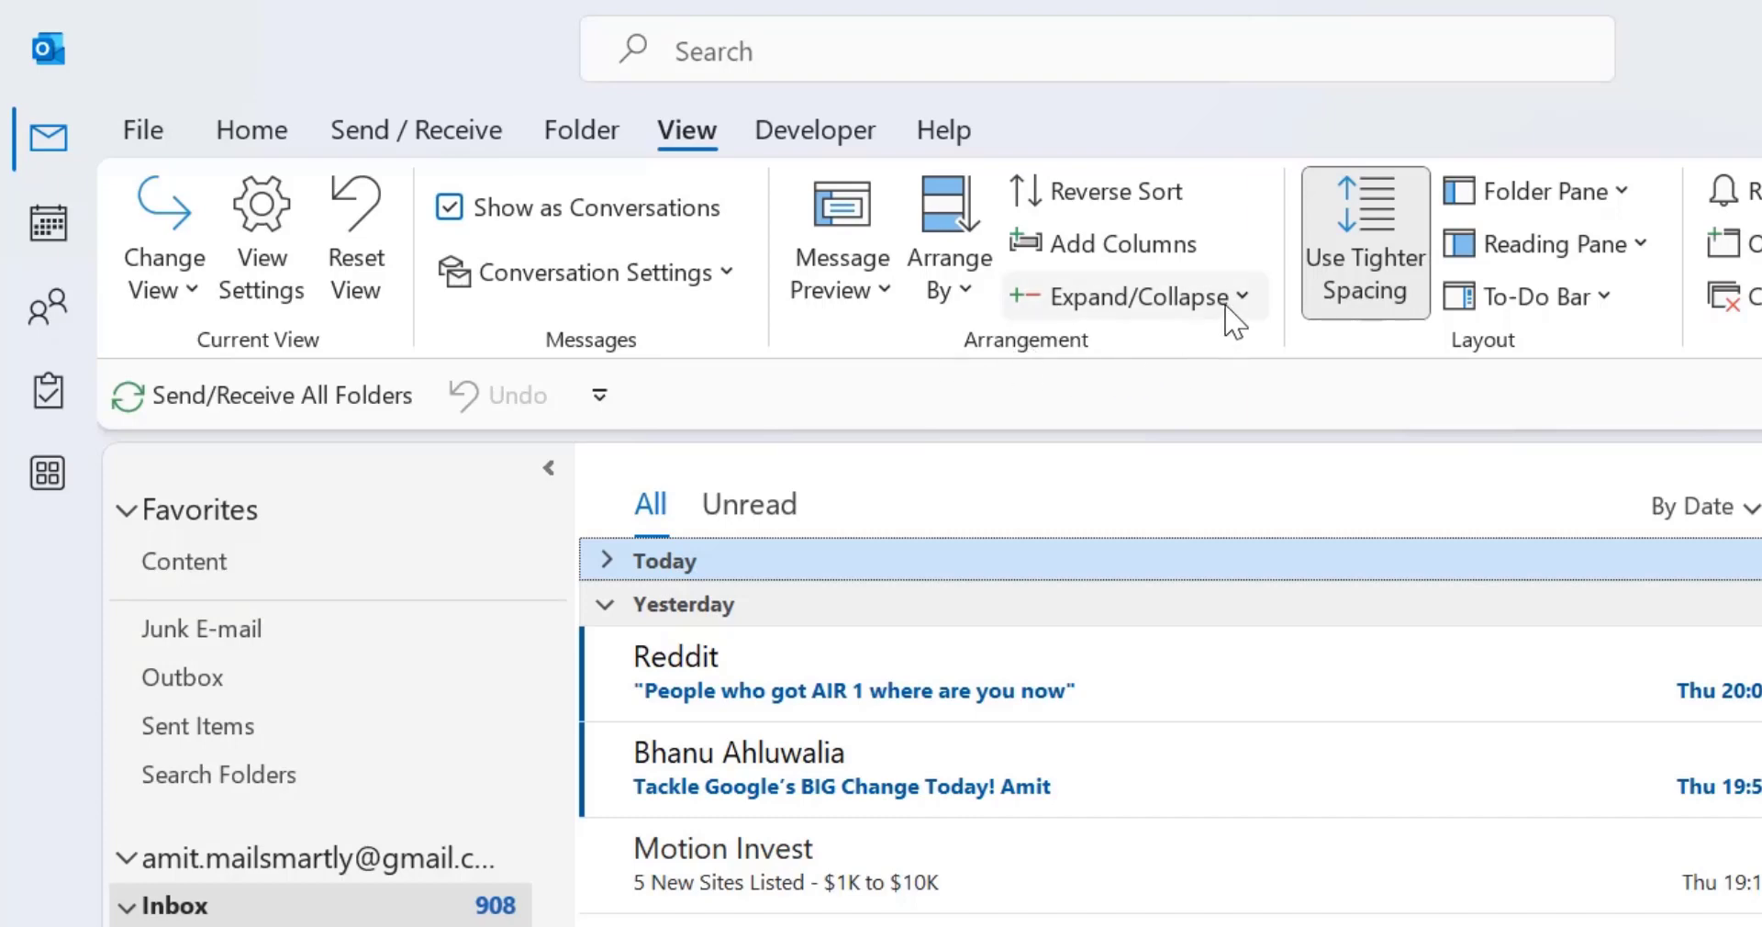
{"action": "mouse_move", "coordinate": [1126, 298]}
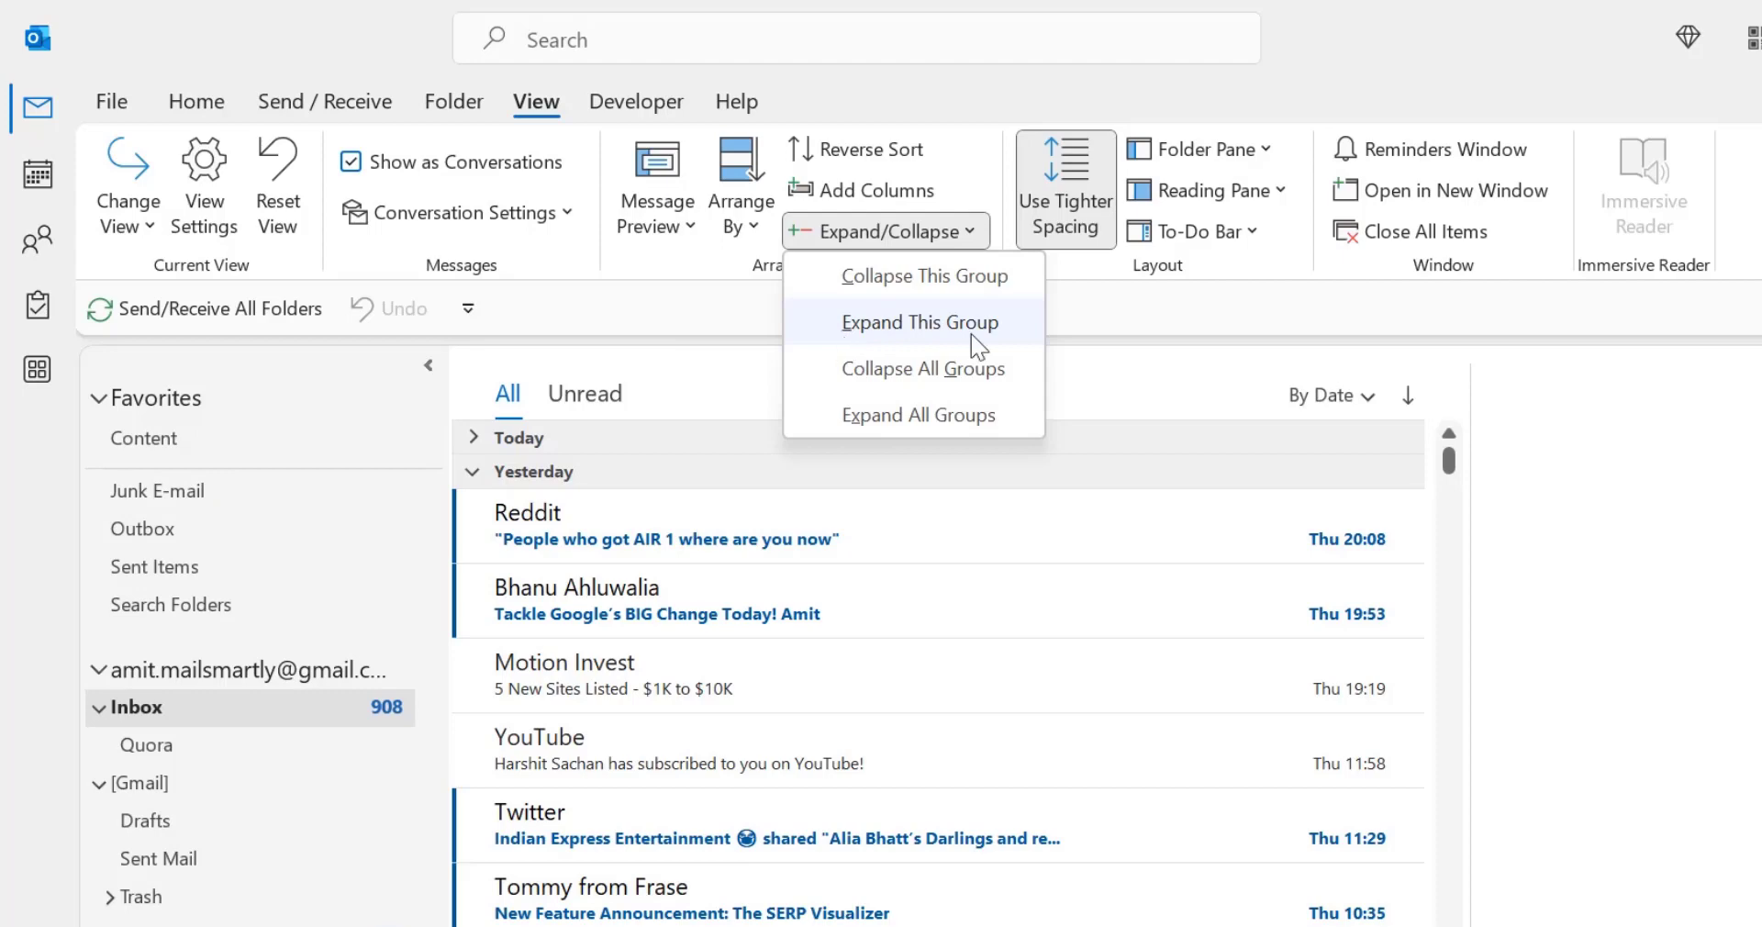
{"action": "left_click", "coordinate": [920, 323]}
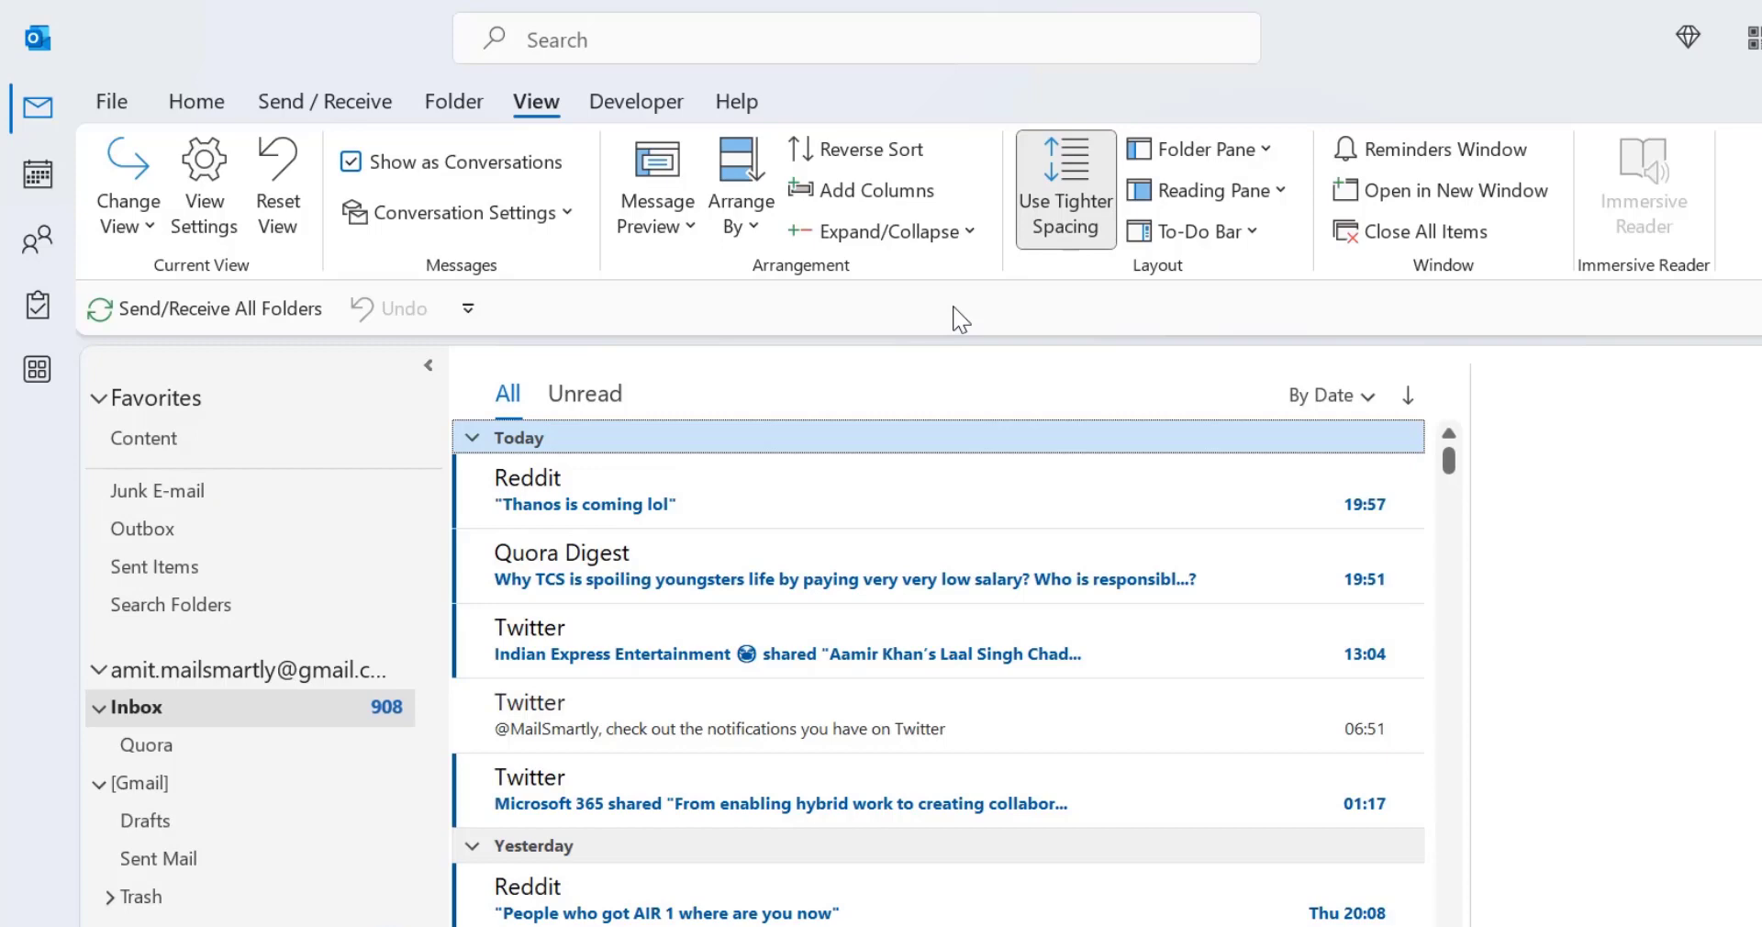
{"action": "mouse_move", "coordinate": [885, 230]}
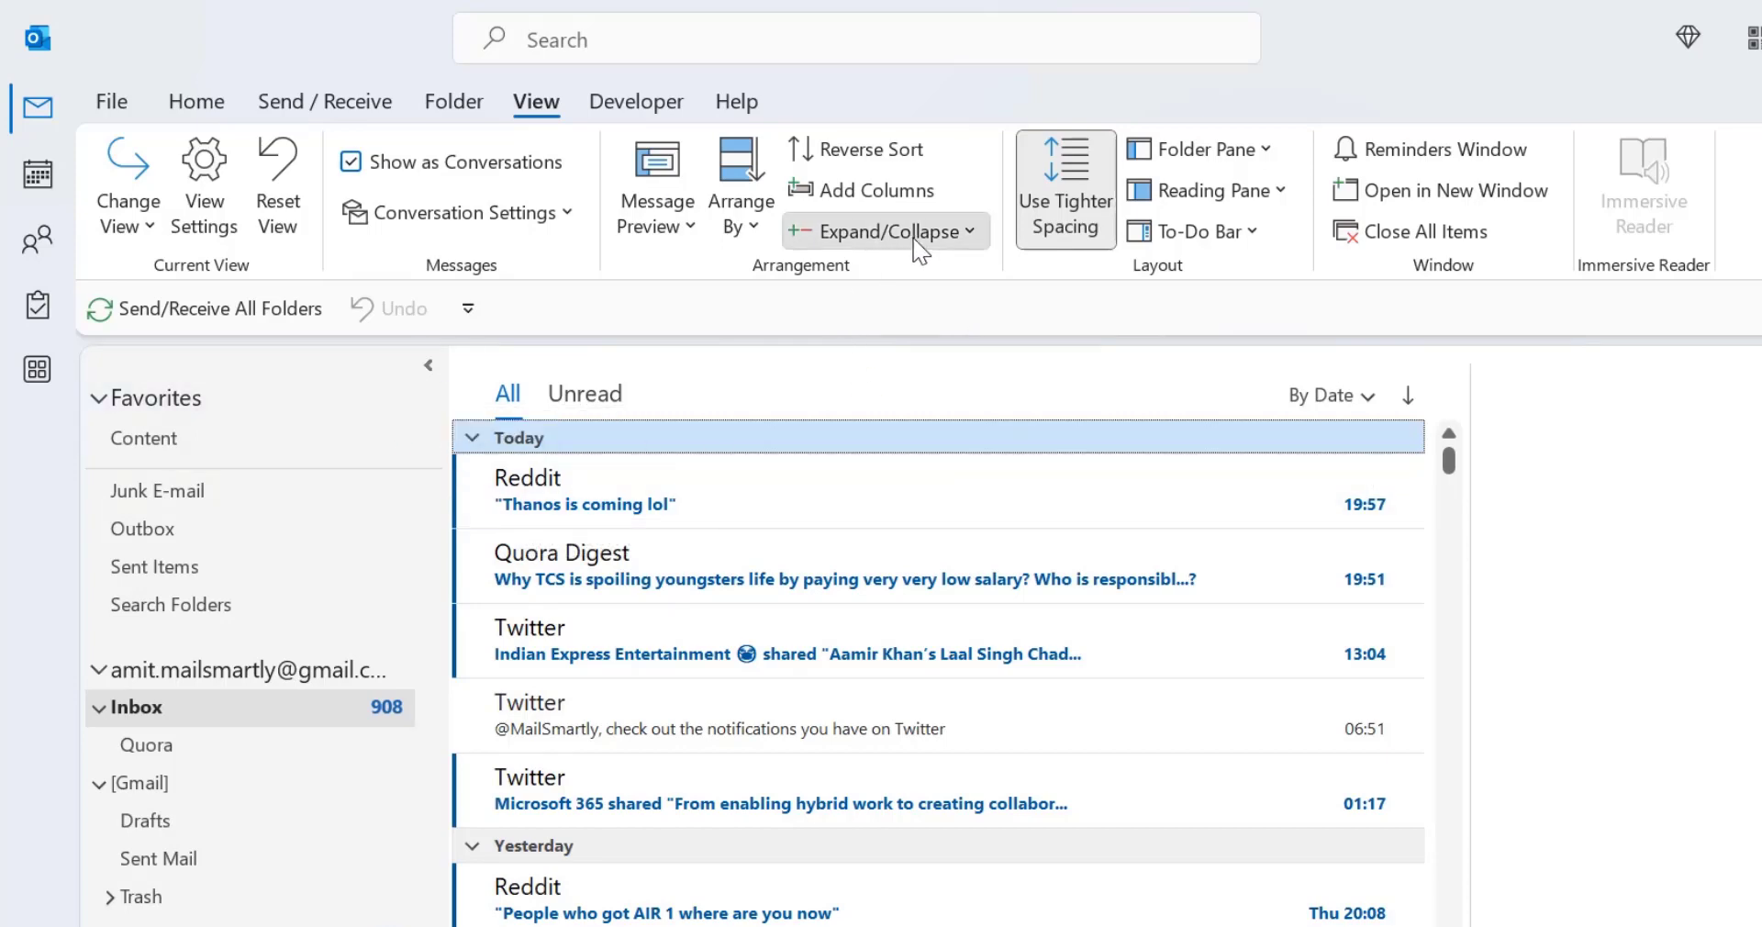
Collapse the Today group once more, then expand it from its heading arrow to list its messages
{"action": "left_click", "coordinate": [885, 230]}
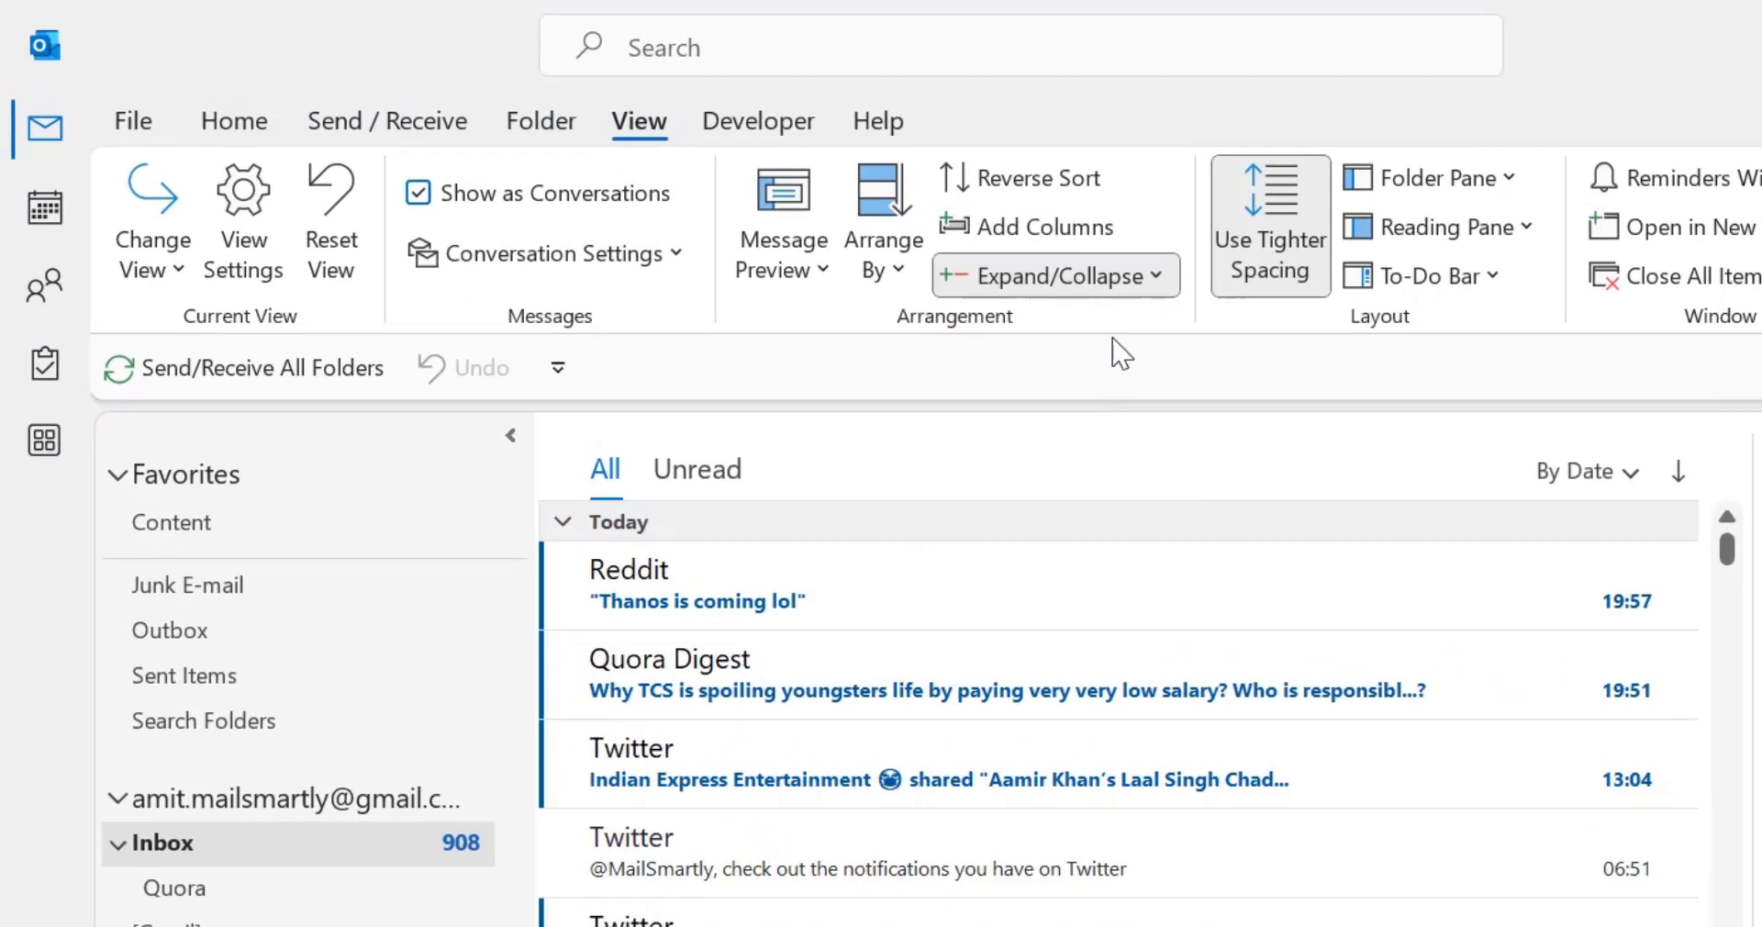
{"action": "left_click", "coordinate": [558, 519]}
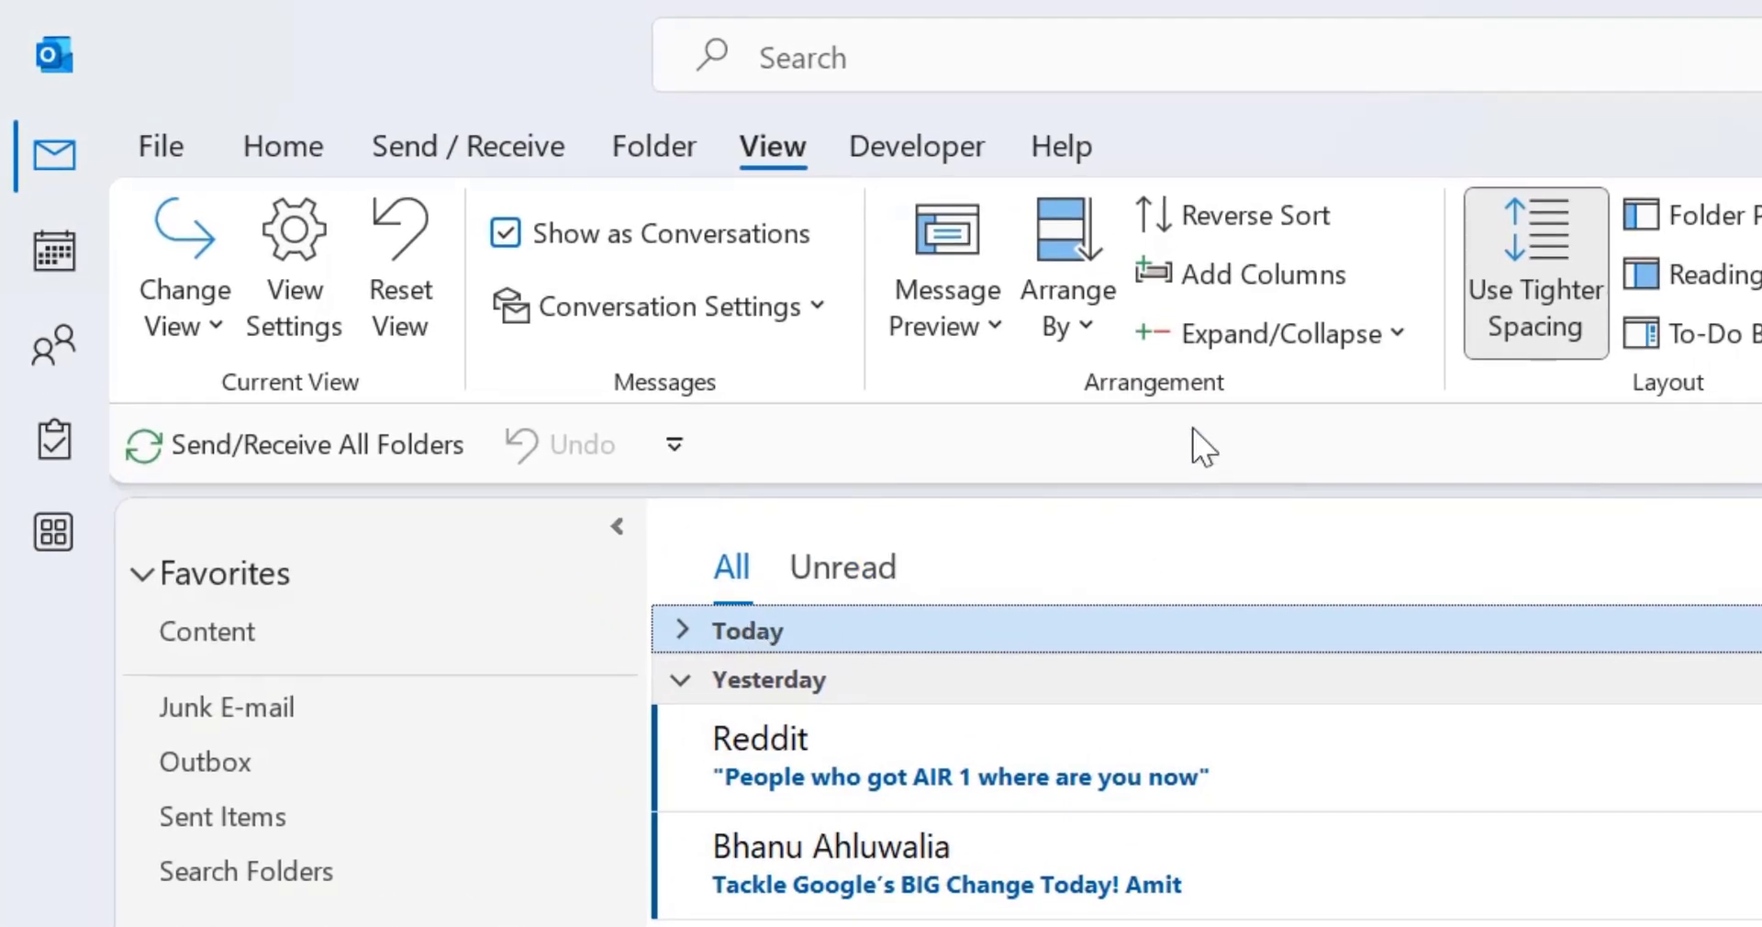
{"action": "left_click", "coordinate": [1274, 332]}
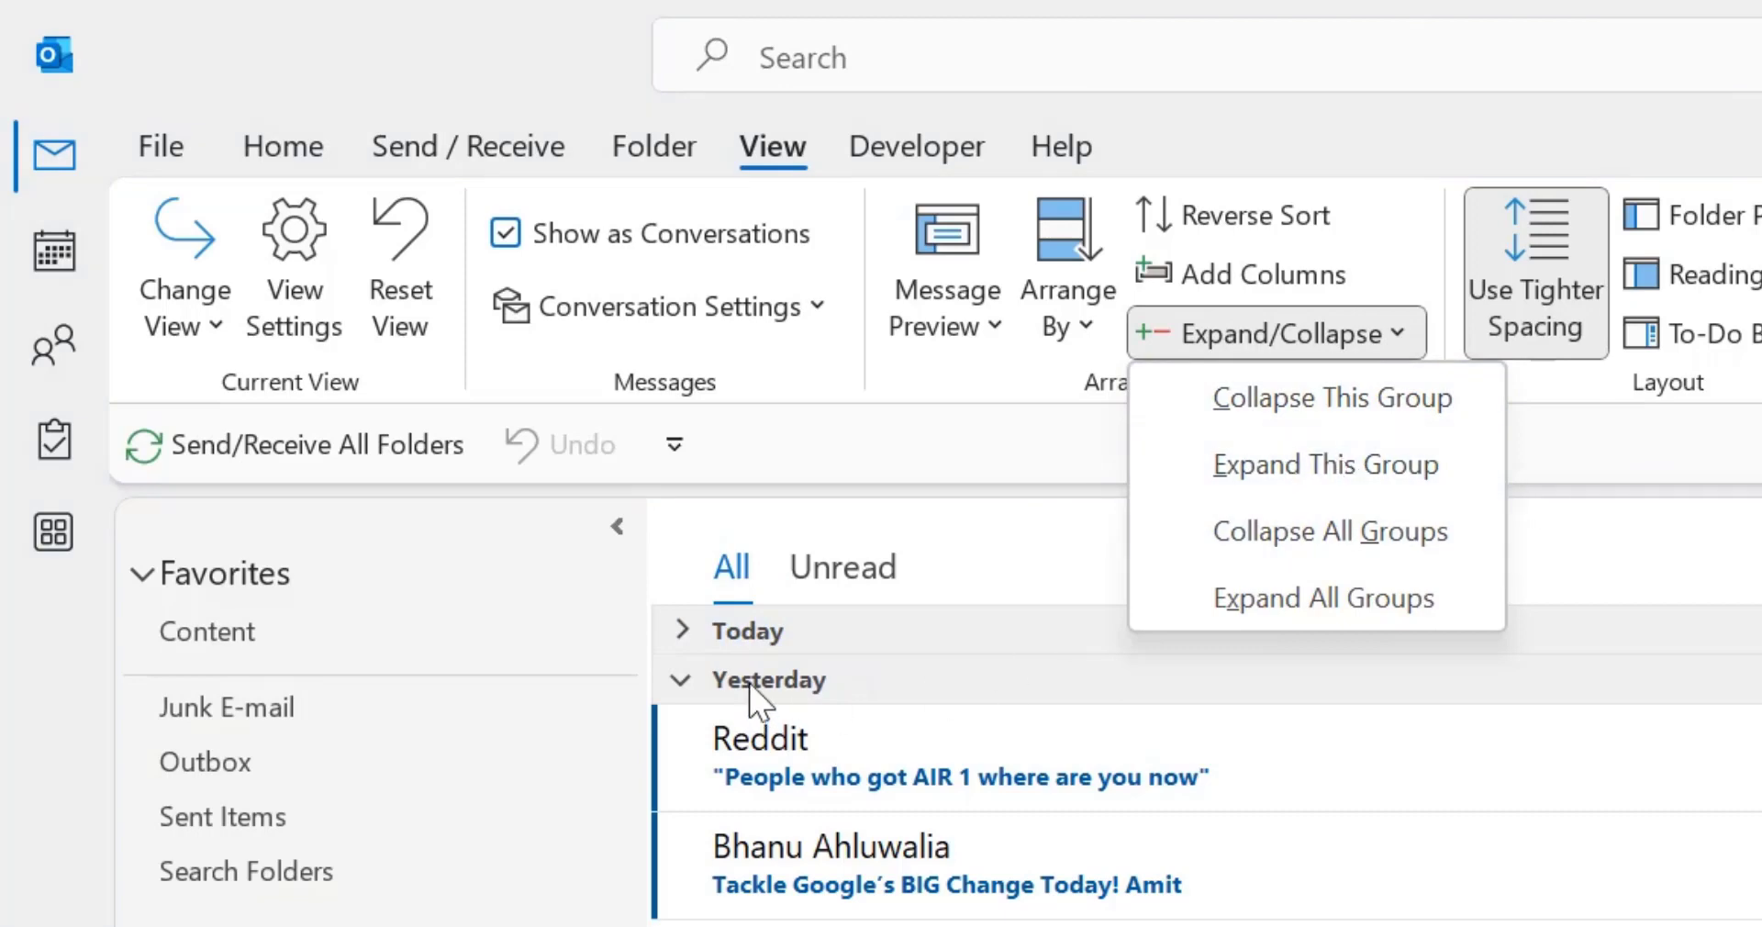
{"action": "left_click", "coordinate": [683, 629]}
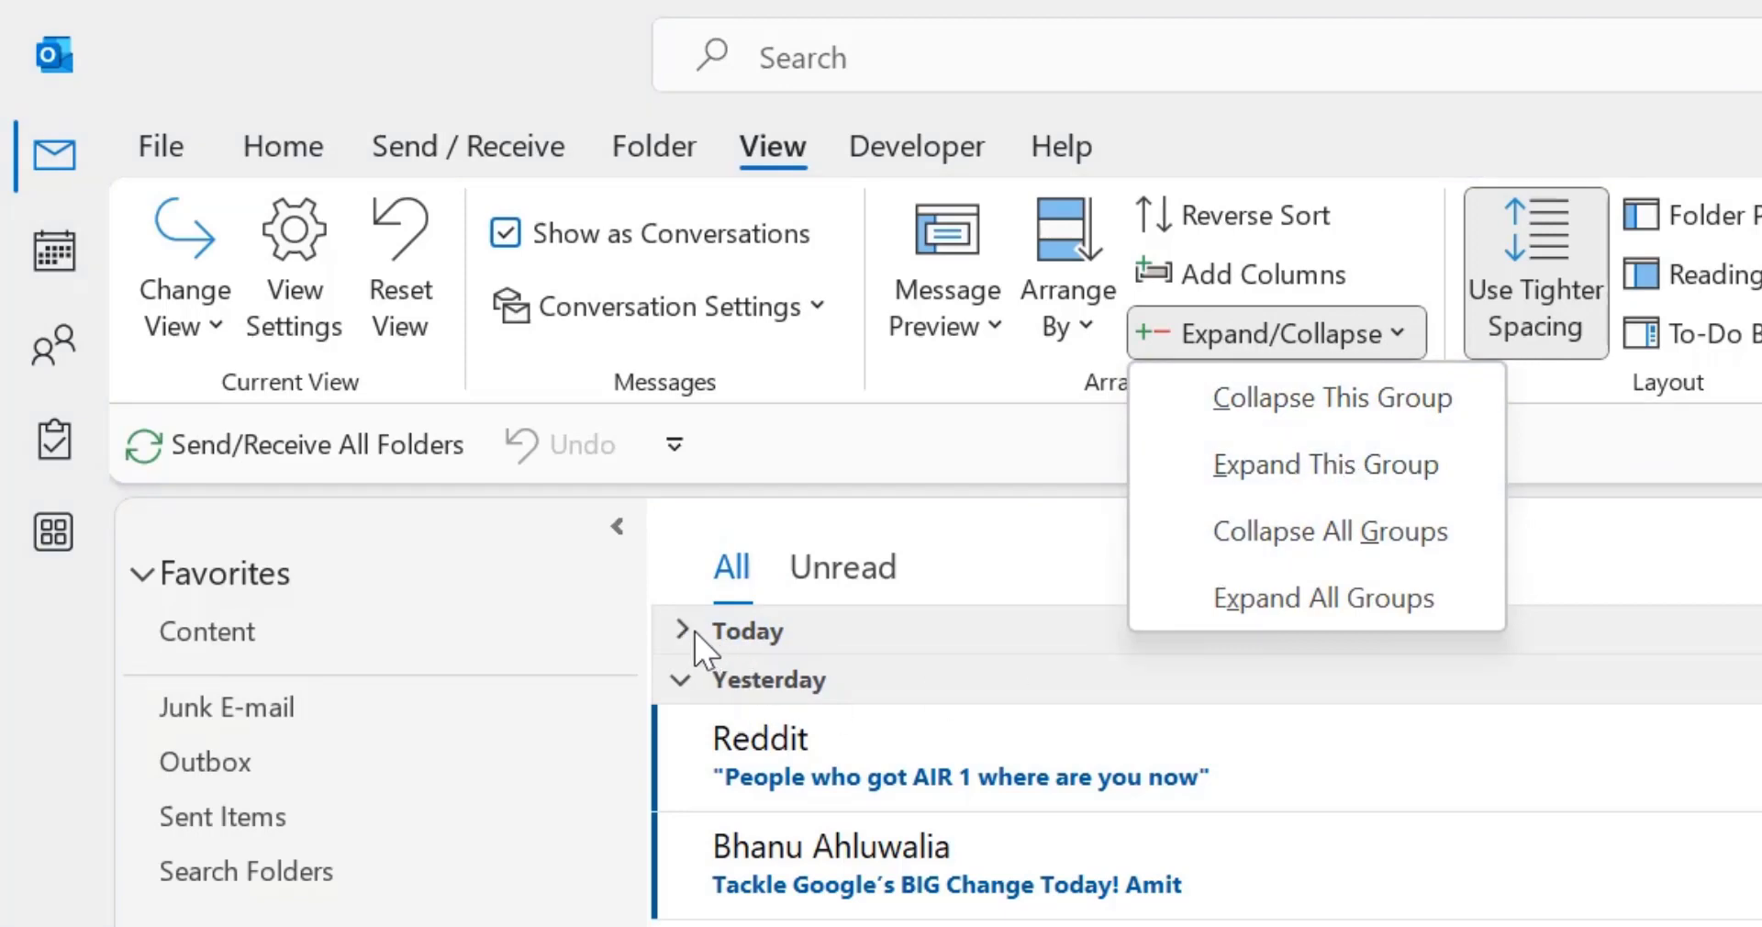
{"action": "mouse_move", "coordinate": [692, 646]}
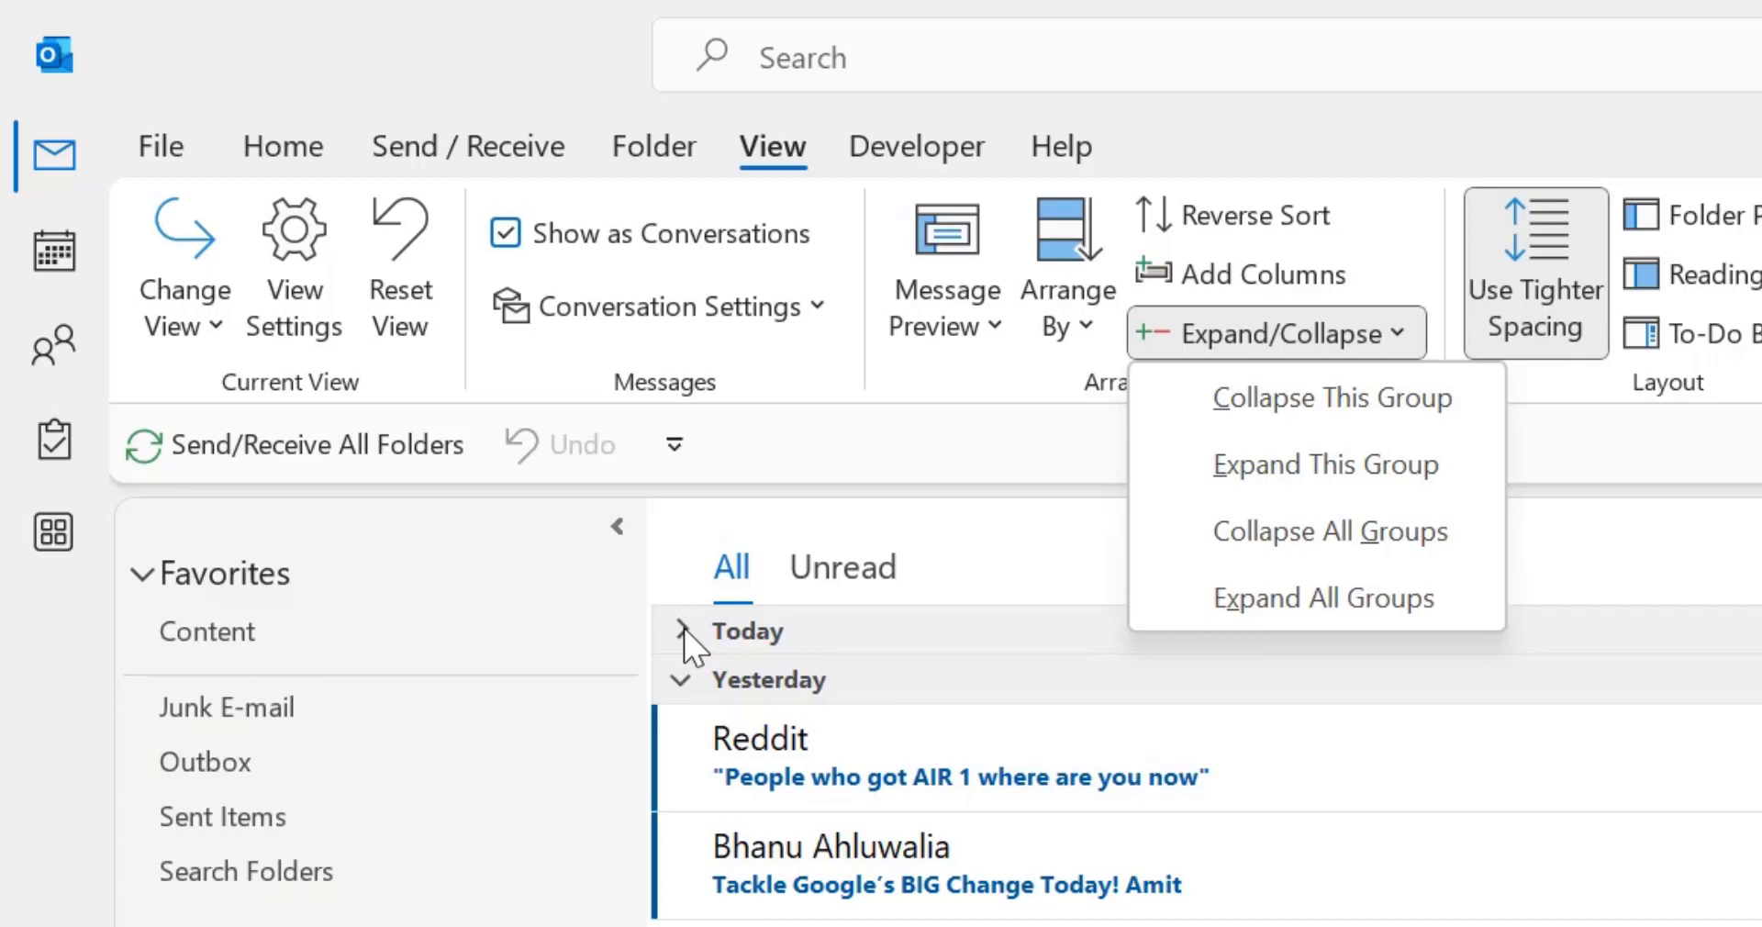
{"action": "left_click", "coordinate": [1323, 464]}
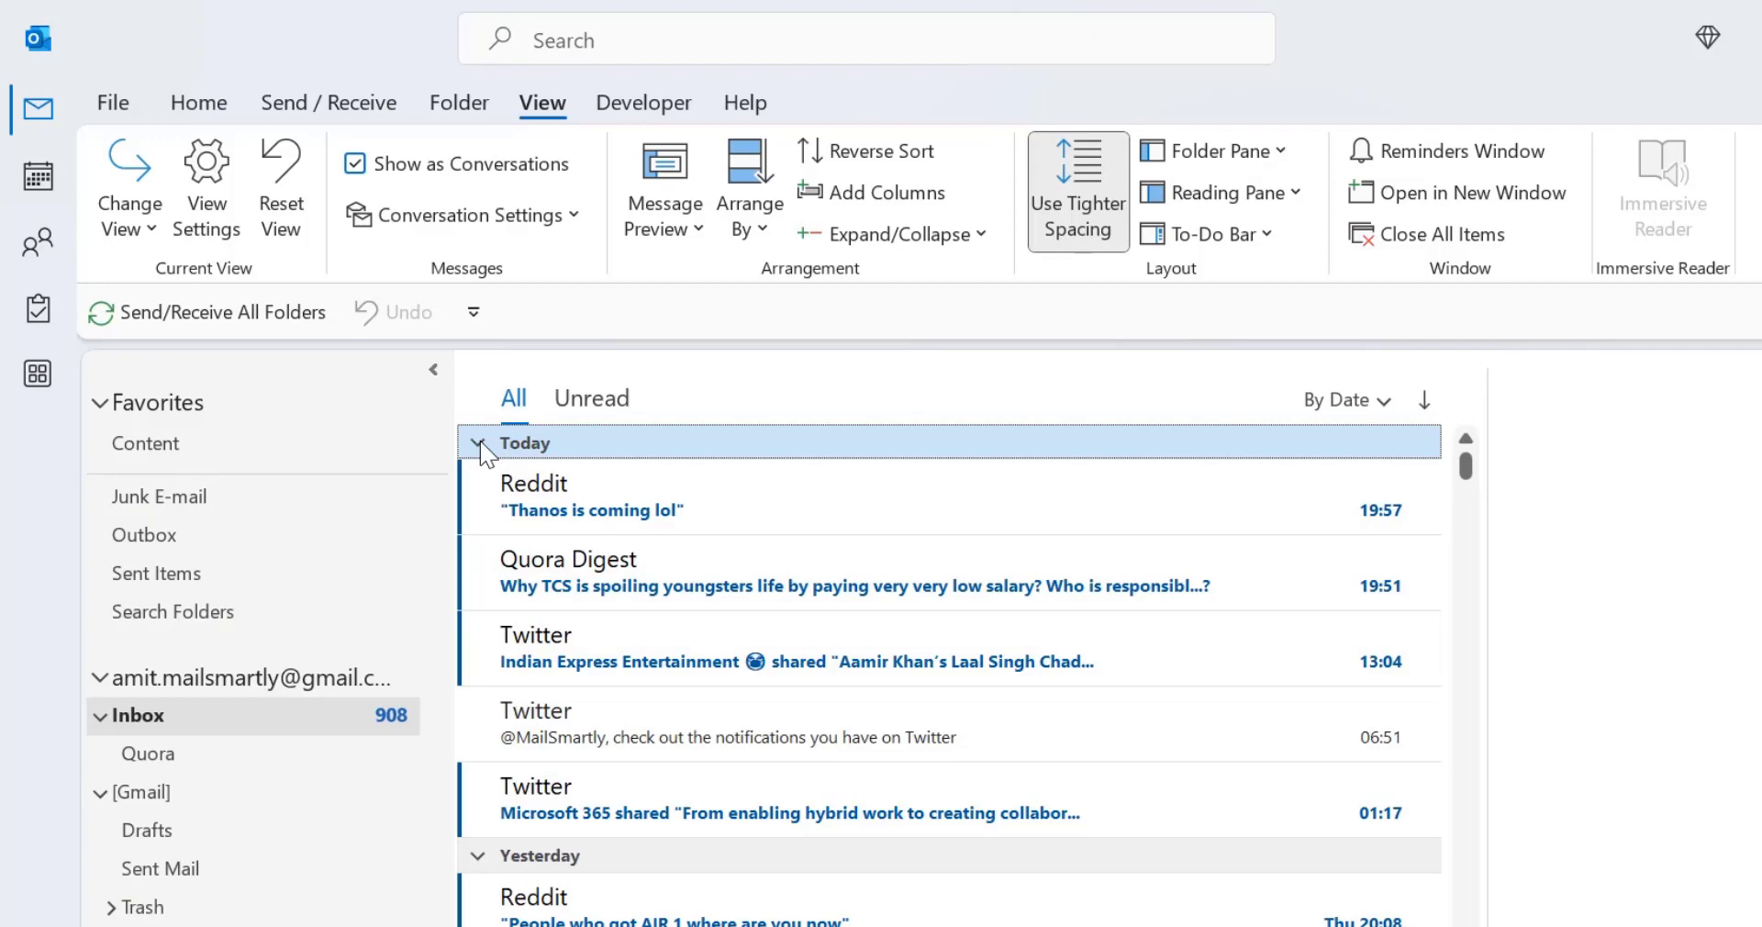
Collapse all date groups at once so only the headings Today through Older remain
{"action": "left_click", "coordinate": [903, 233]}
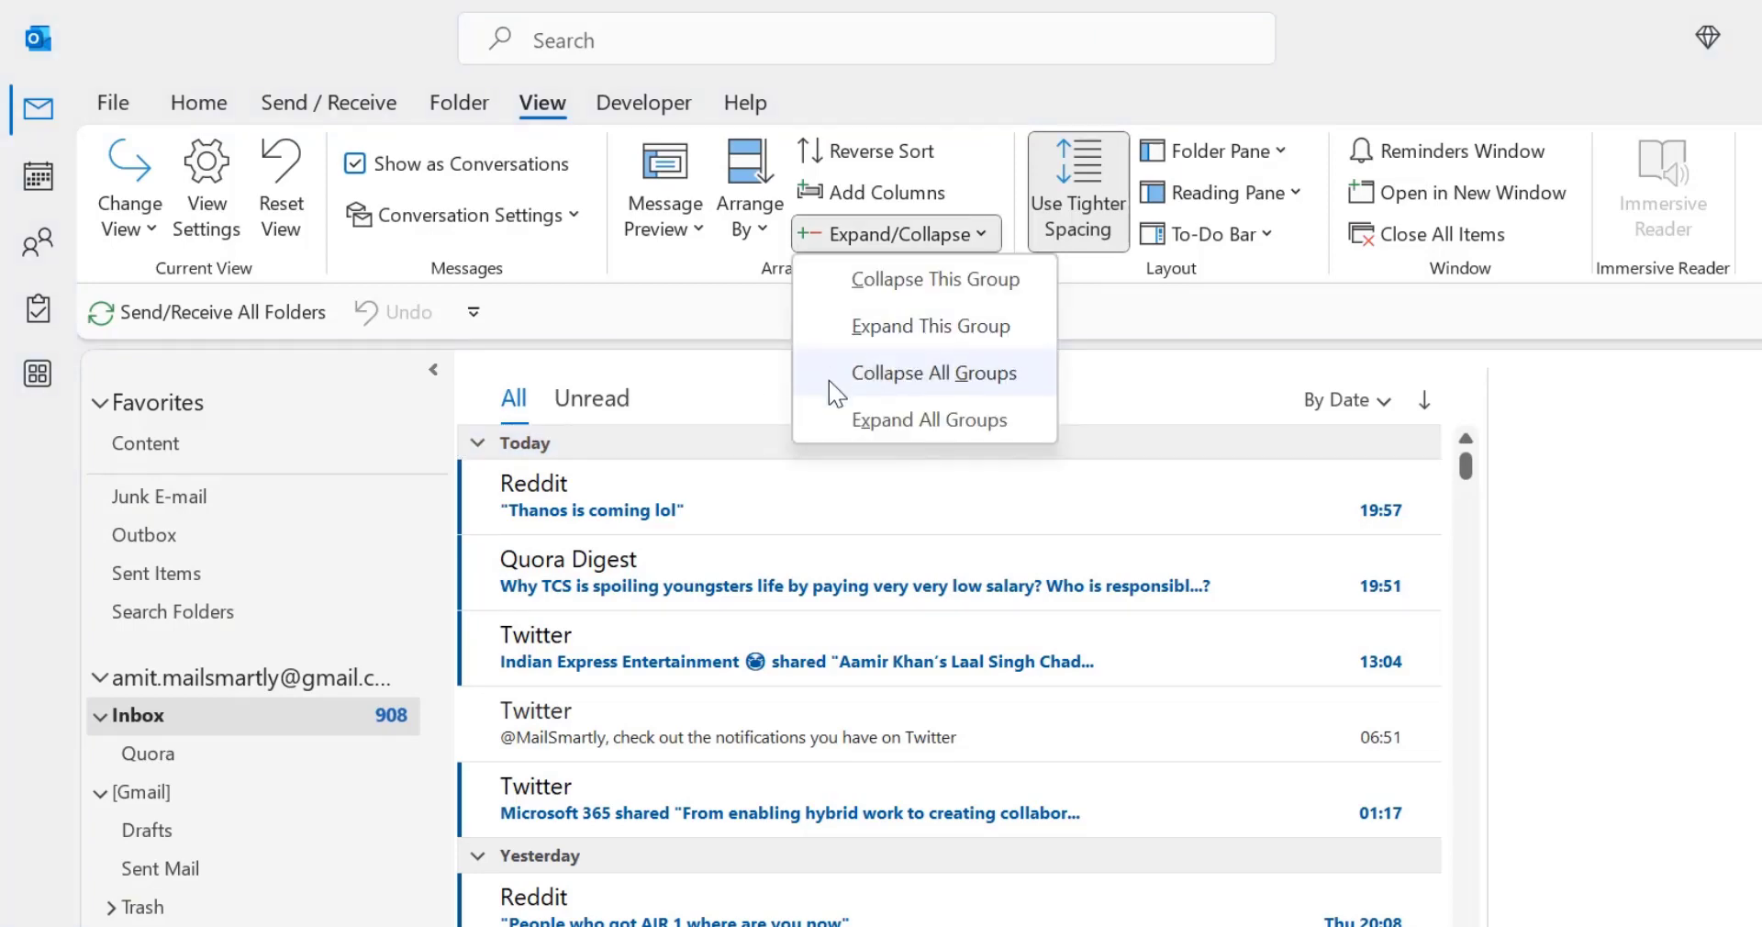
{"action": "mouse_move", "coordinate": [934, 373]}
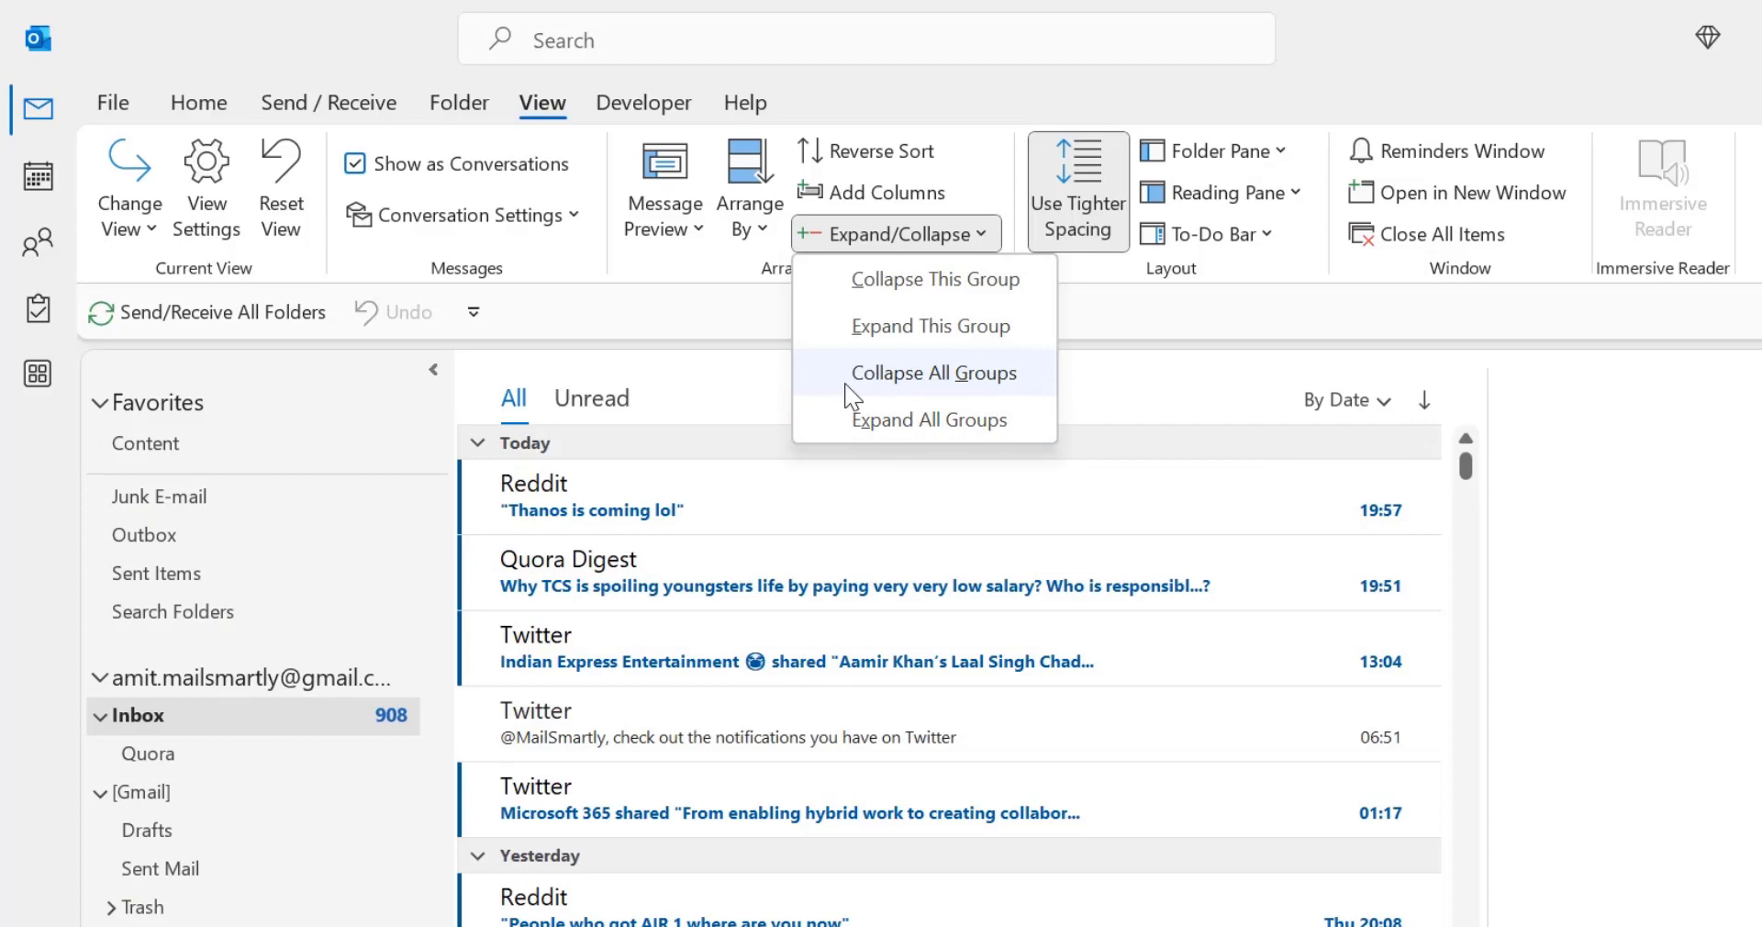
{"action": "mouse_move", "coordinate": [897, 391]}
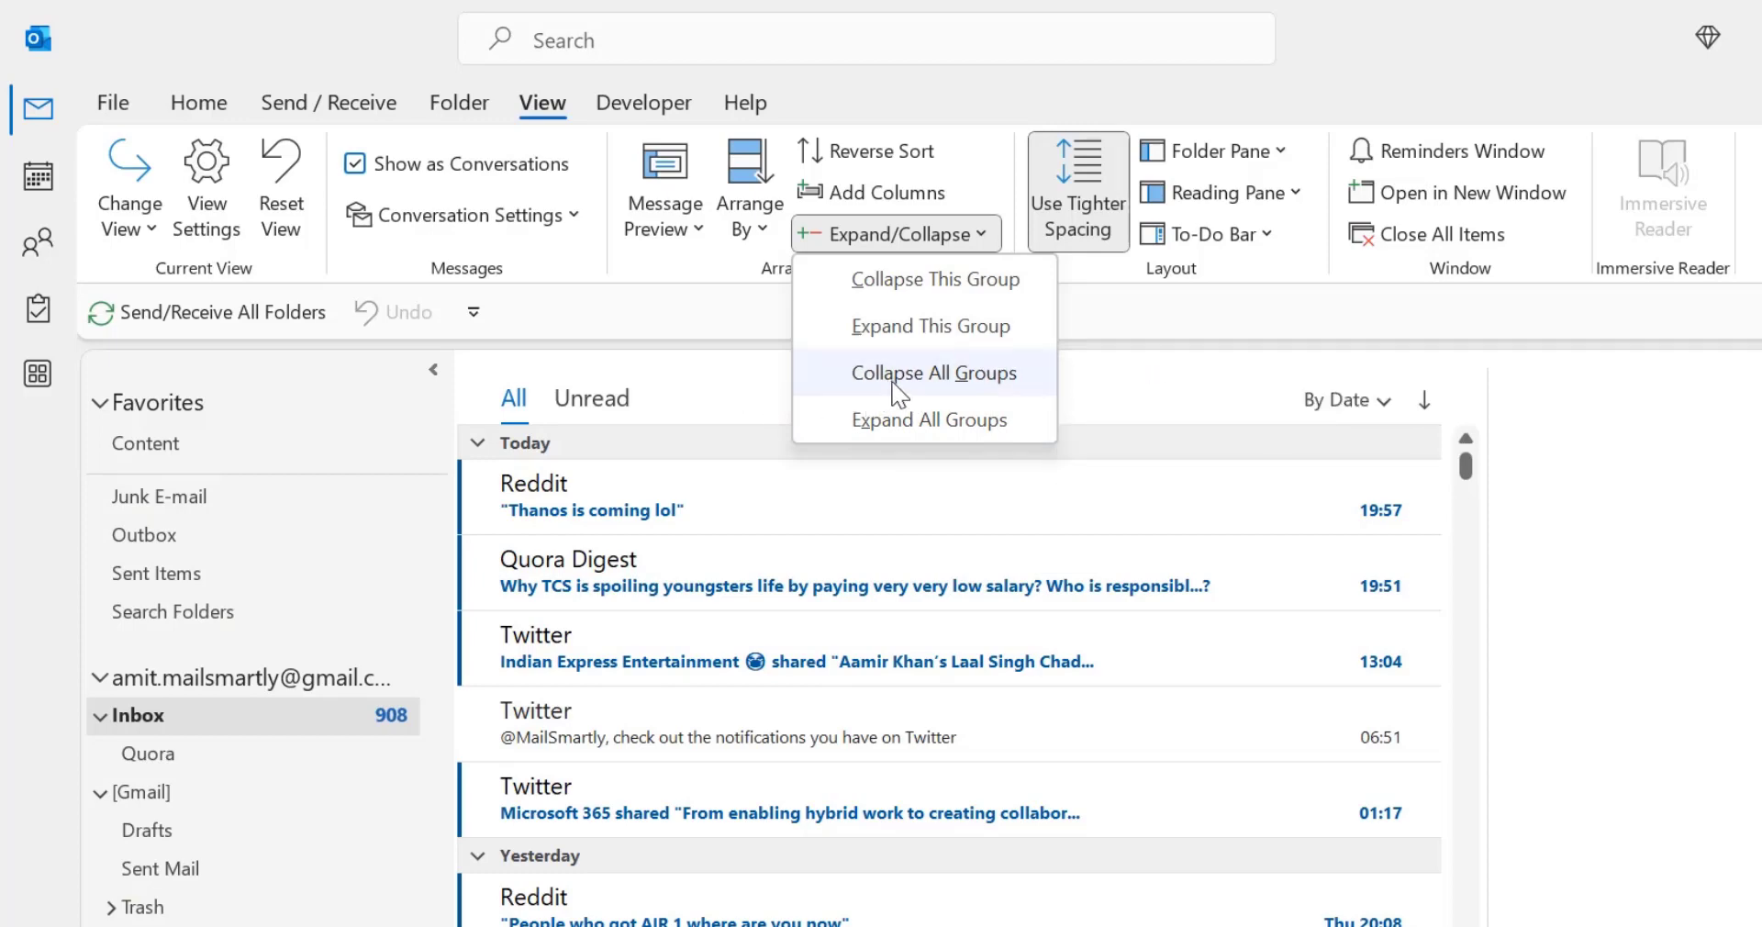
{"action": "left_click", "coordinate": [932, 372]}
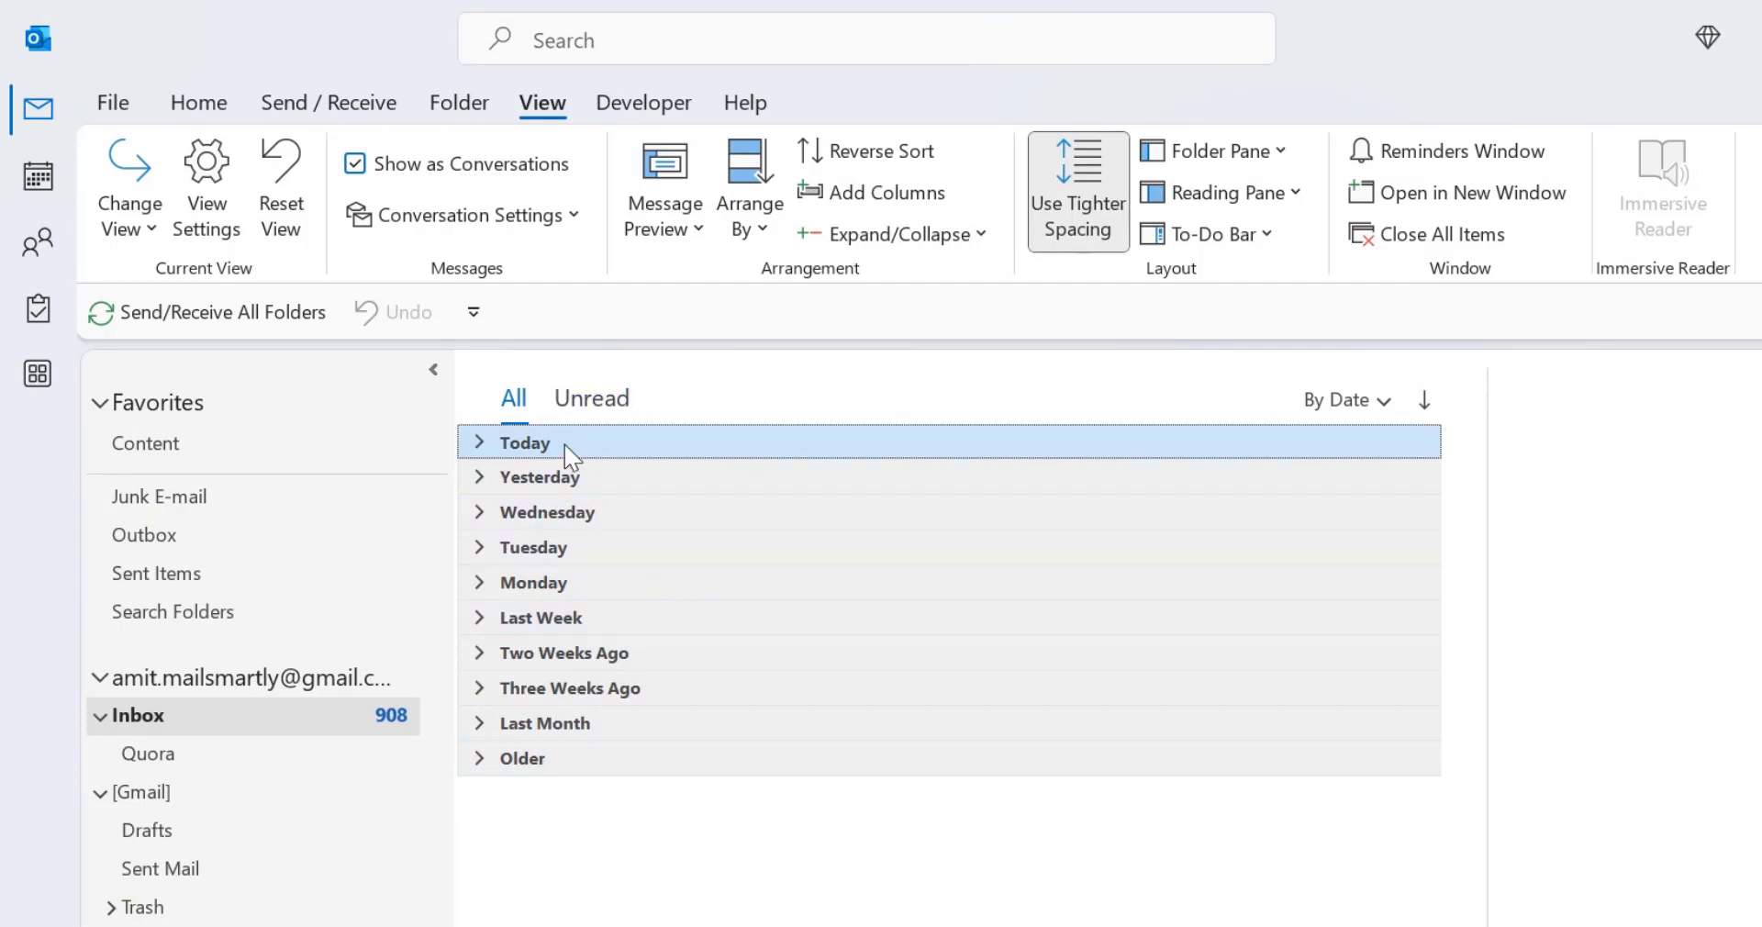
{"action": "mouse_move", "coordinate": [1323, 448]}
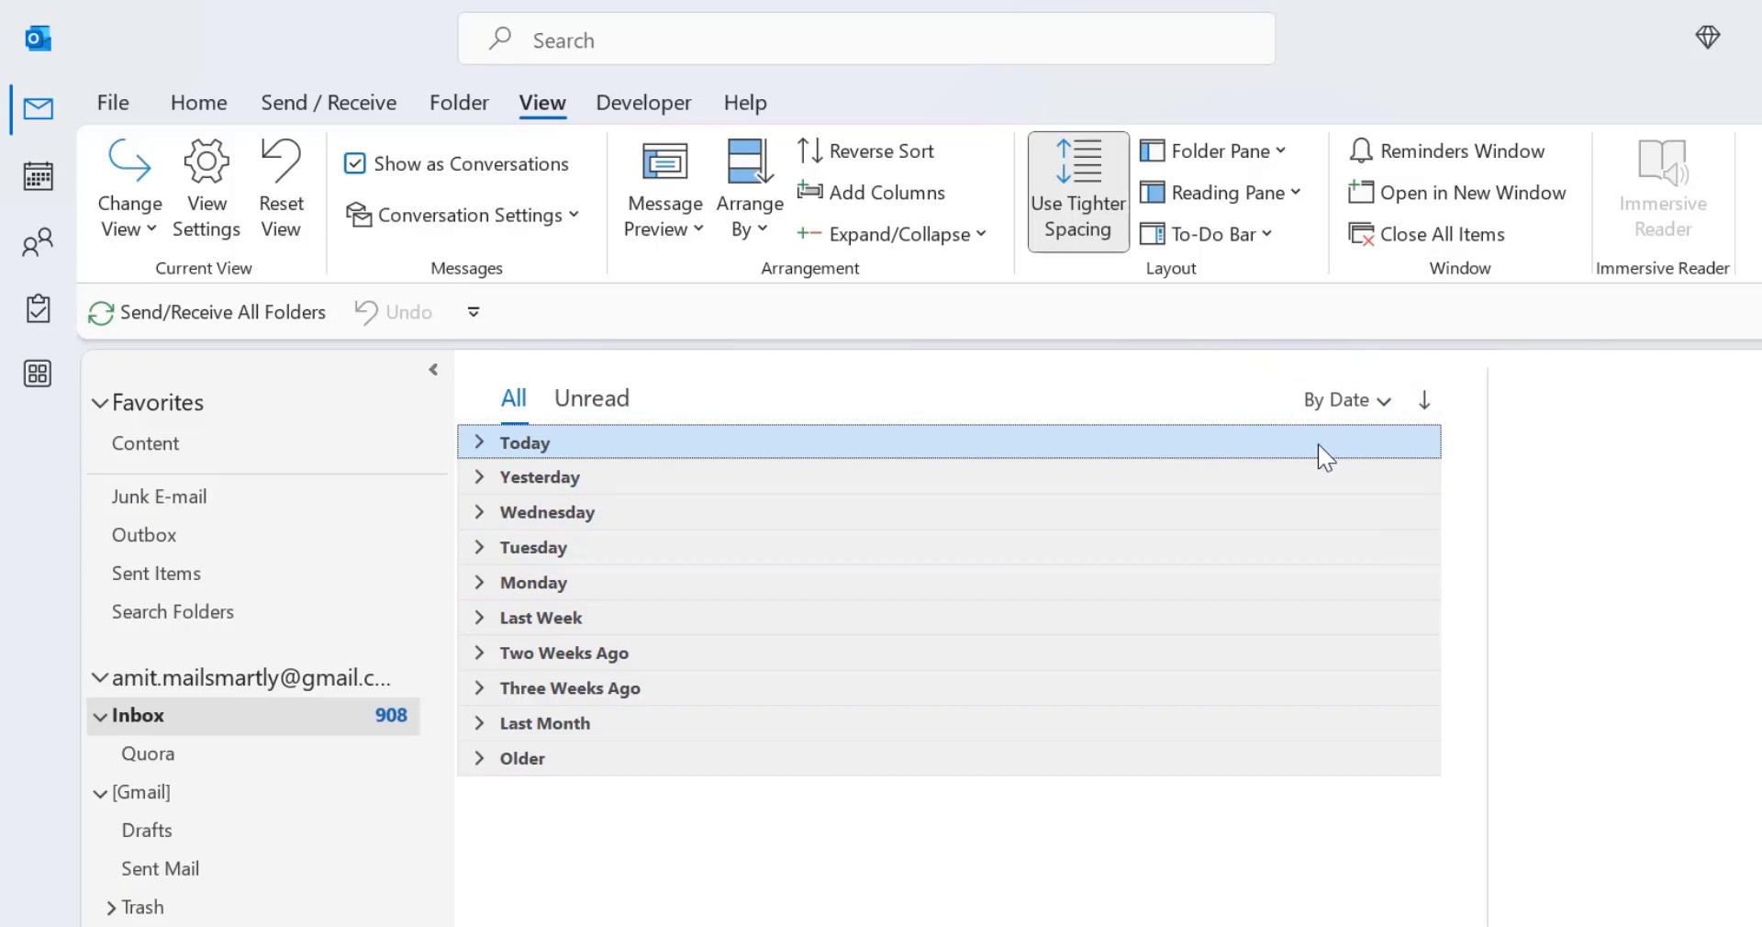
{"action": "mouse_move", "coordinate": [554, 461]}
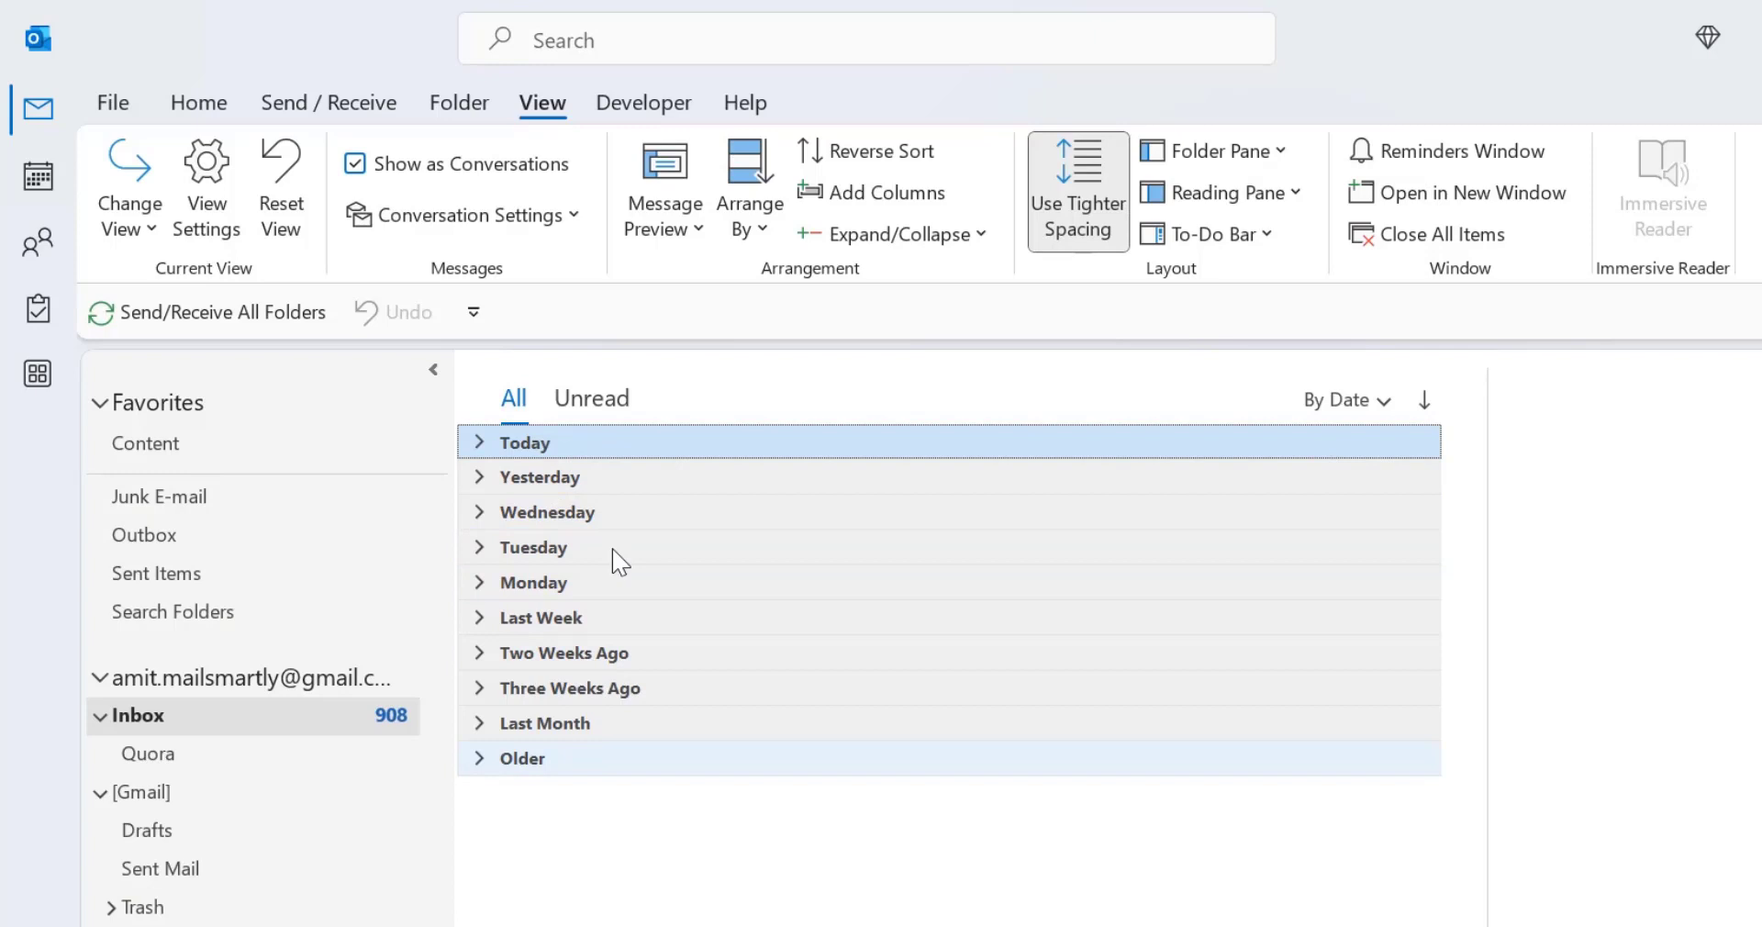
{"action": "mouse_move", "coordinate": [741, 723]}
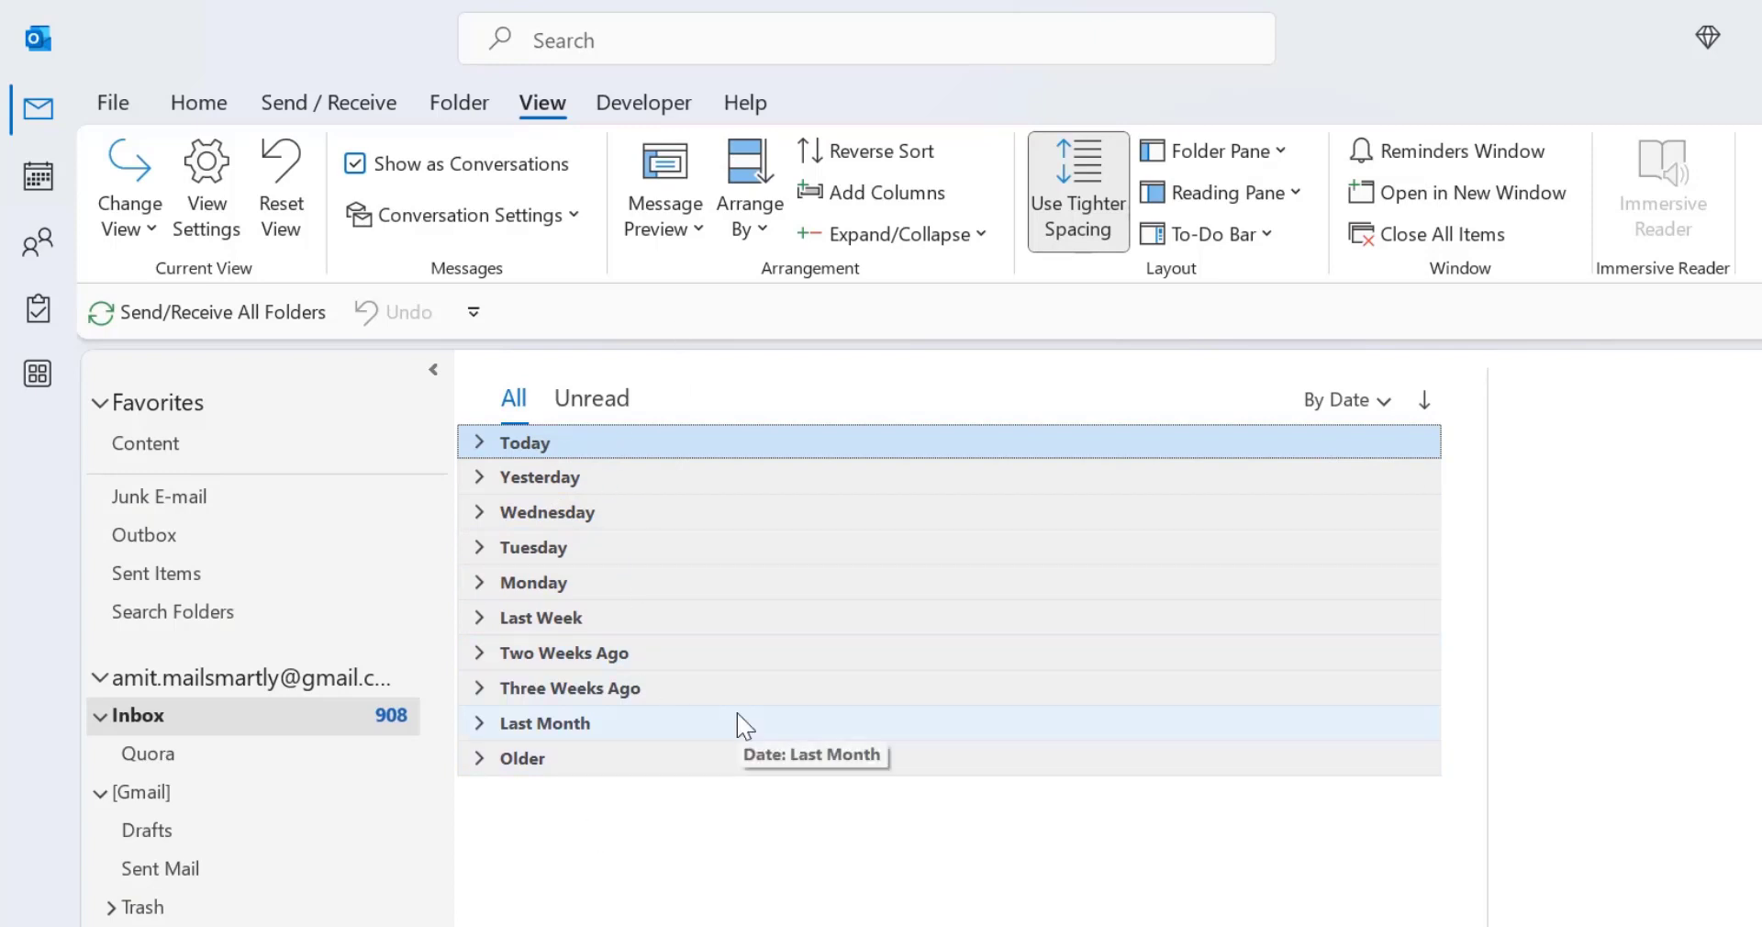
{"action": "mouse_move", "coordinate": [927, 161]}
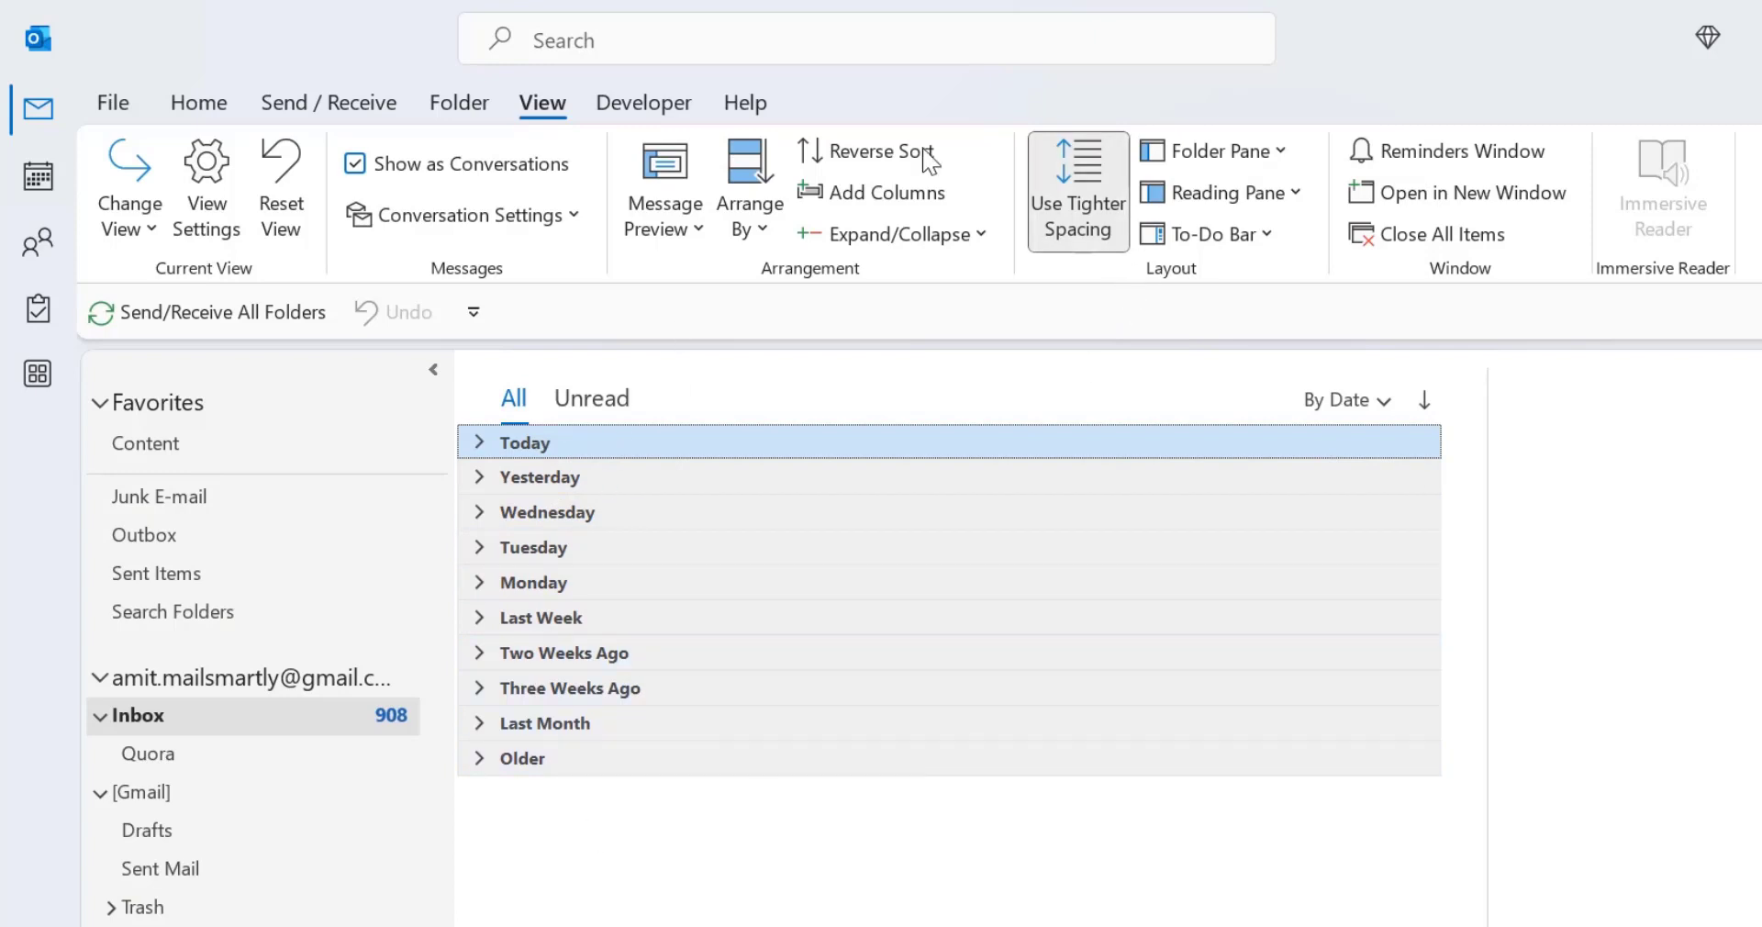
Expand all date groups at once so Today's and Yesterday's messages are listed again
{"action": "left_click", "coordinate": [894, 234]}
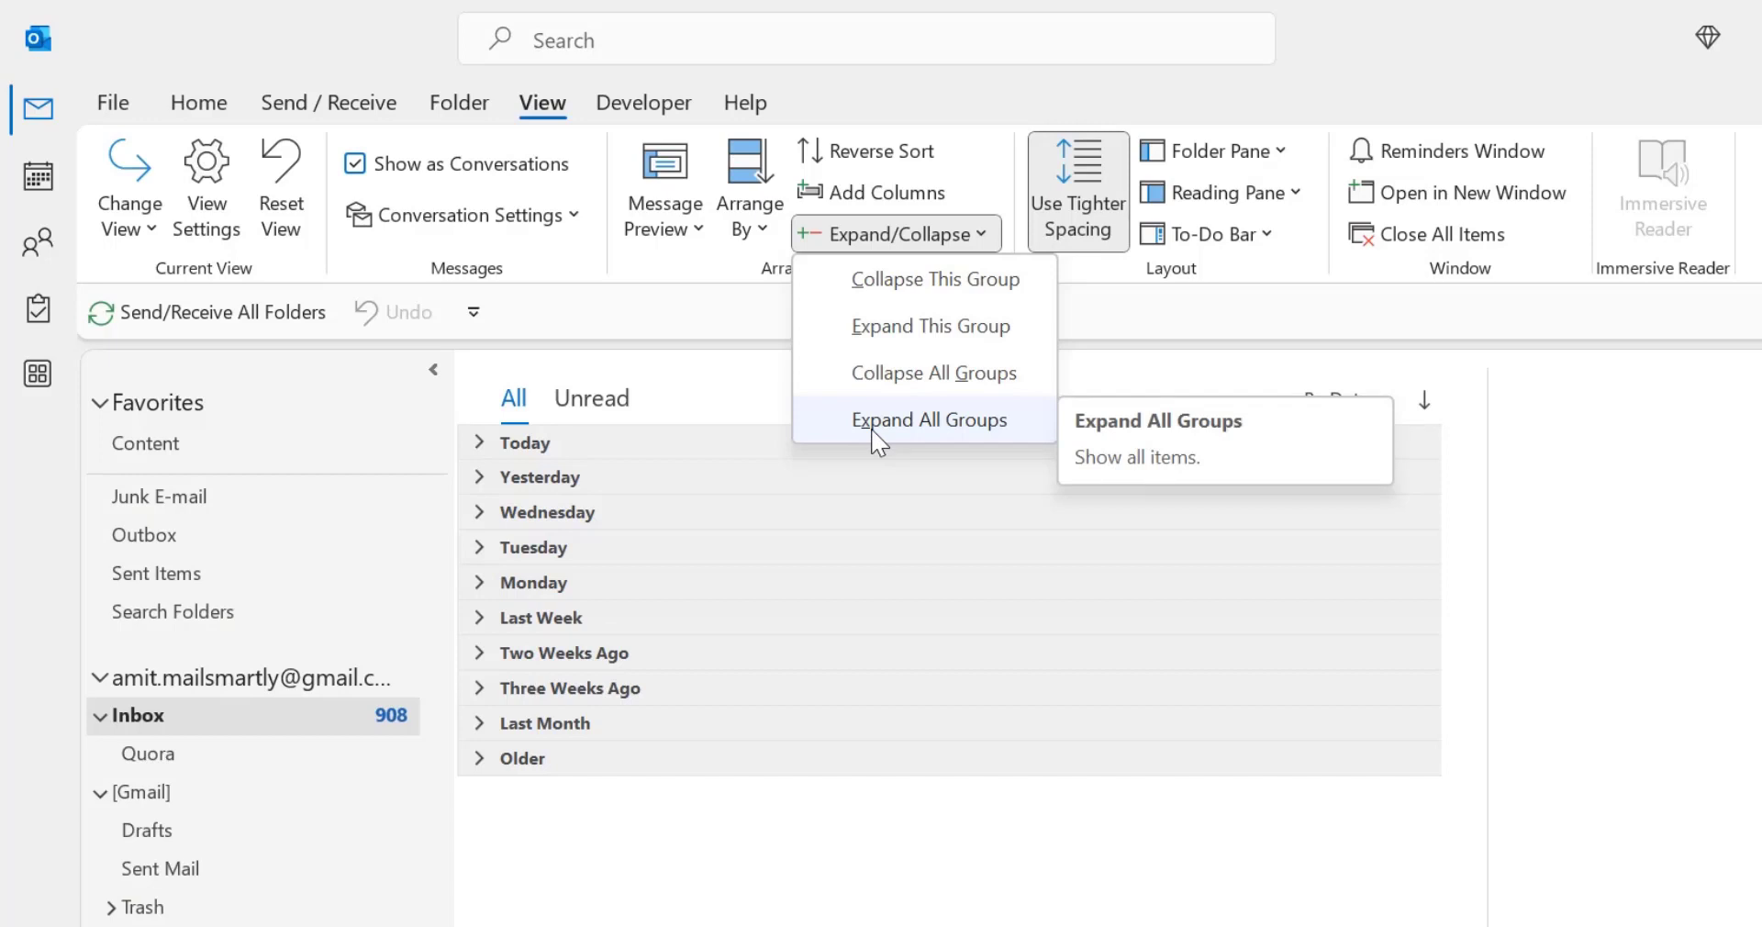
{"action": "left_click", "coordinate": [929, 418]}
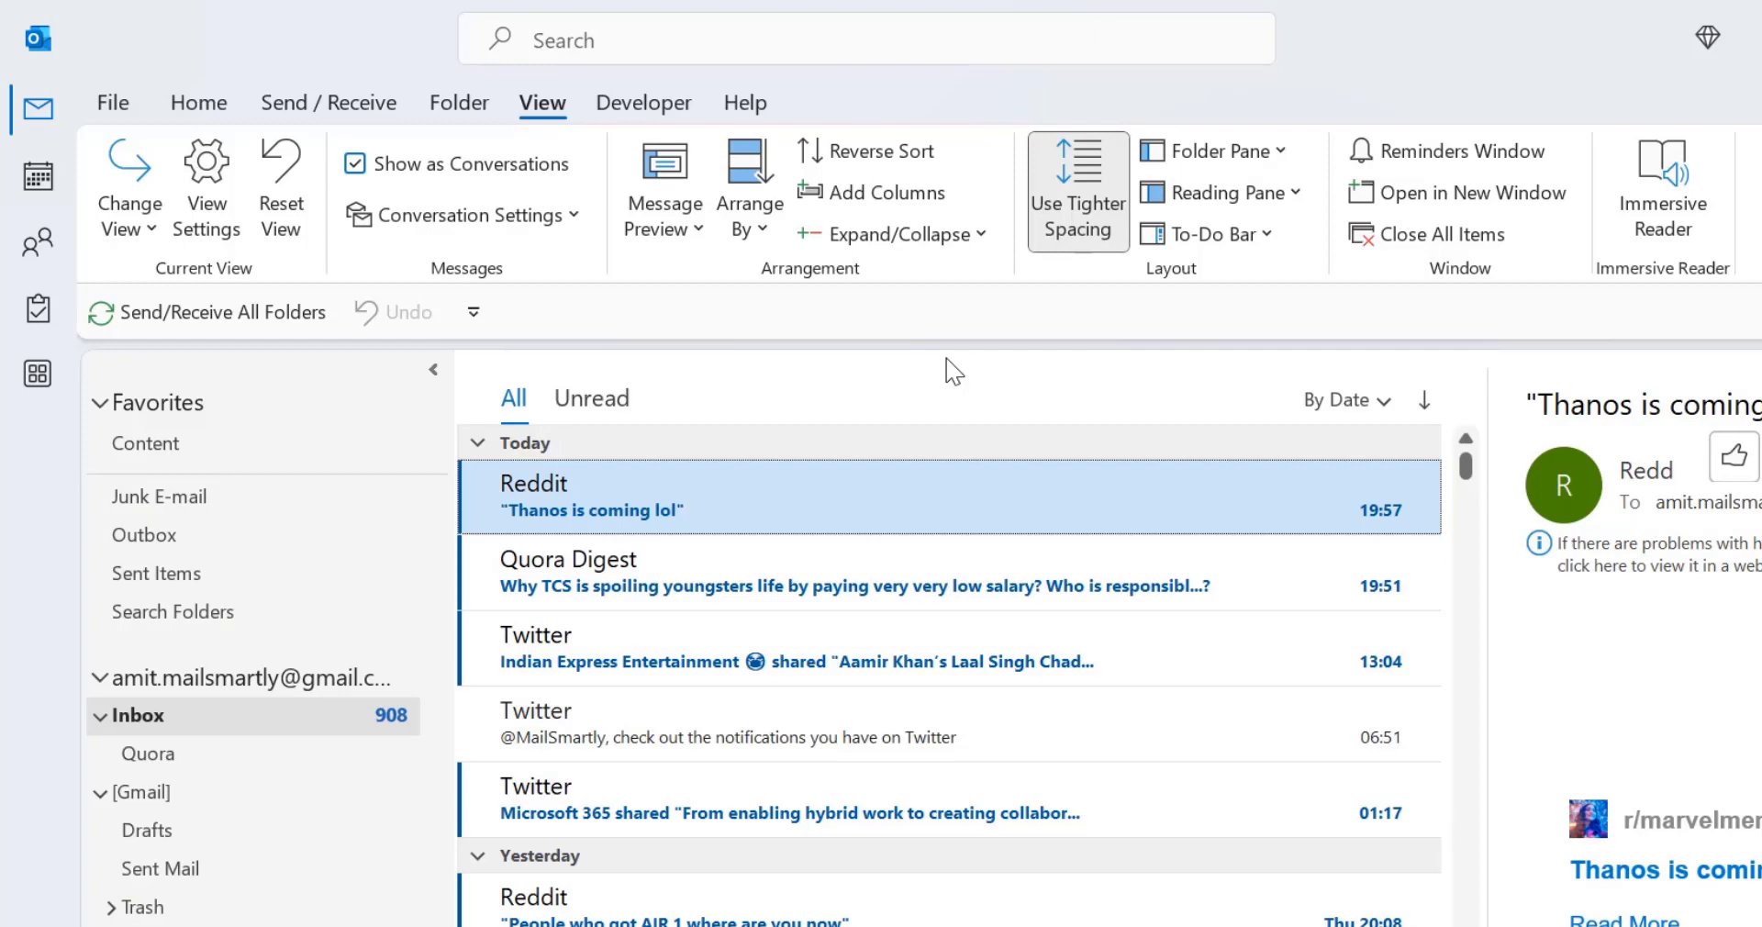
{"action": "left_click", "coordinate": [894, 233]}
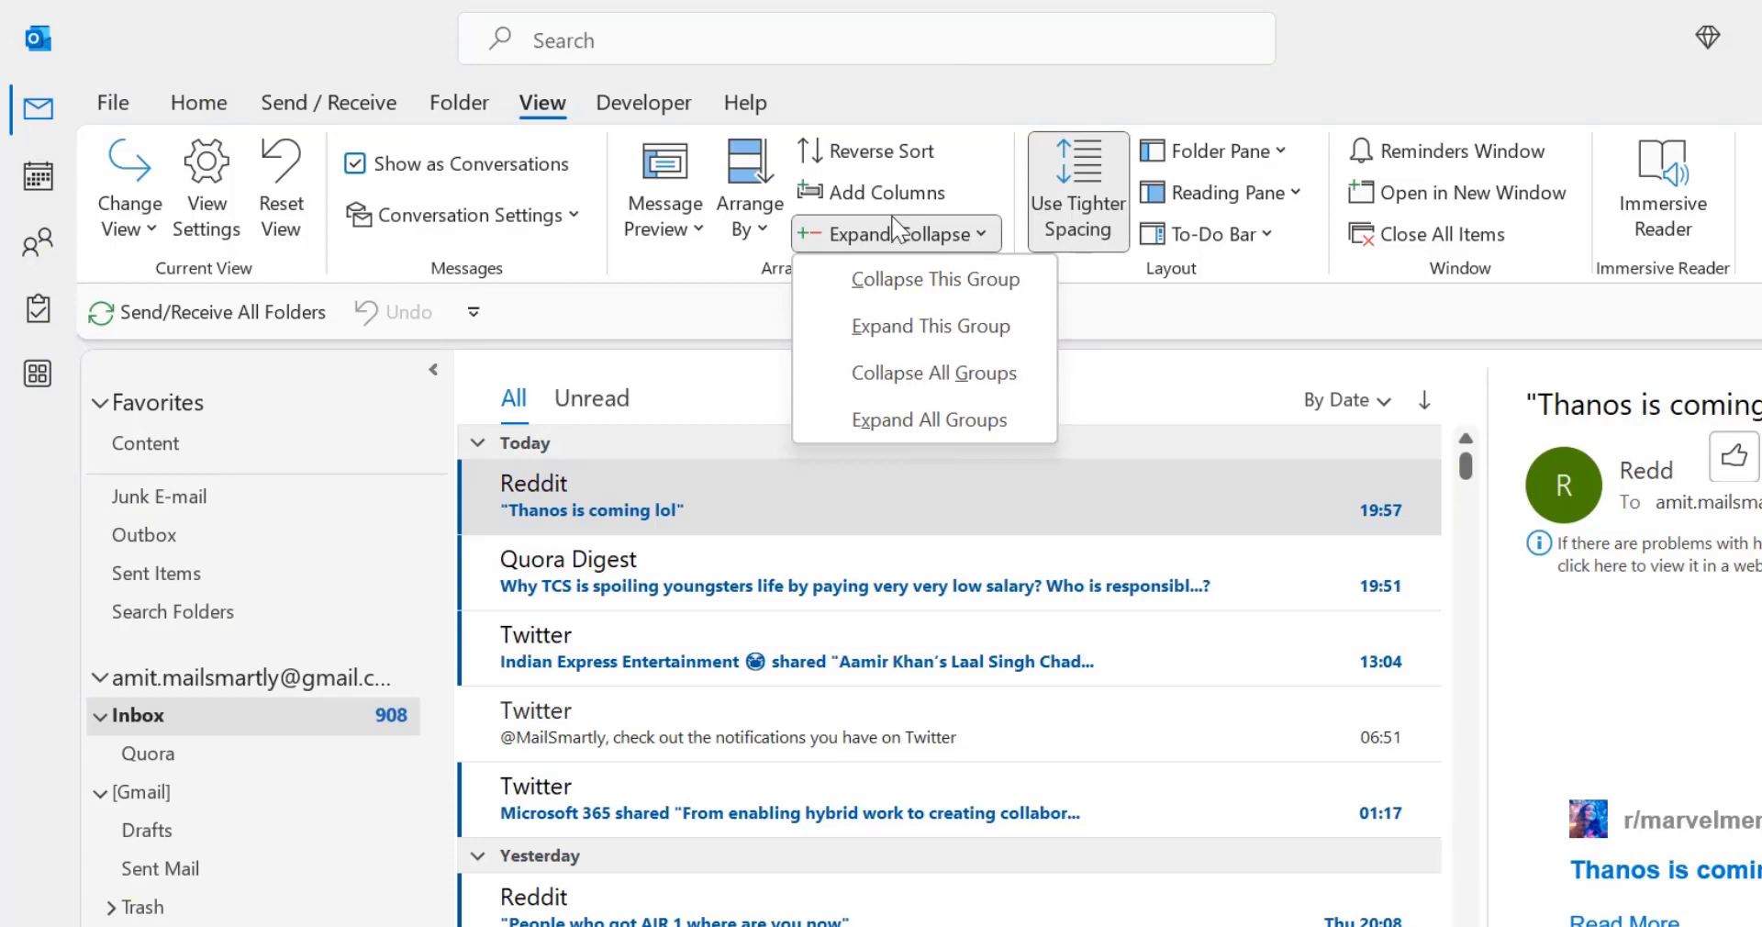
{"action": "mouse_move", "coordinate": [677, 461]}
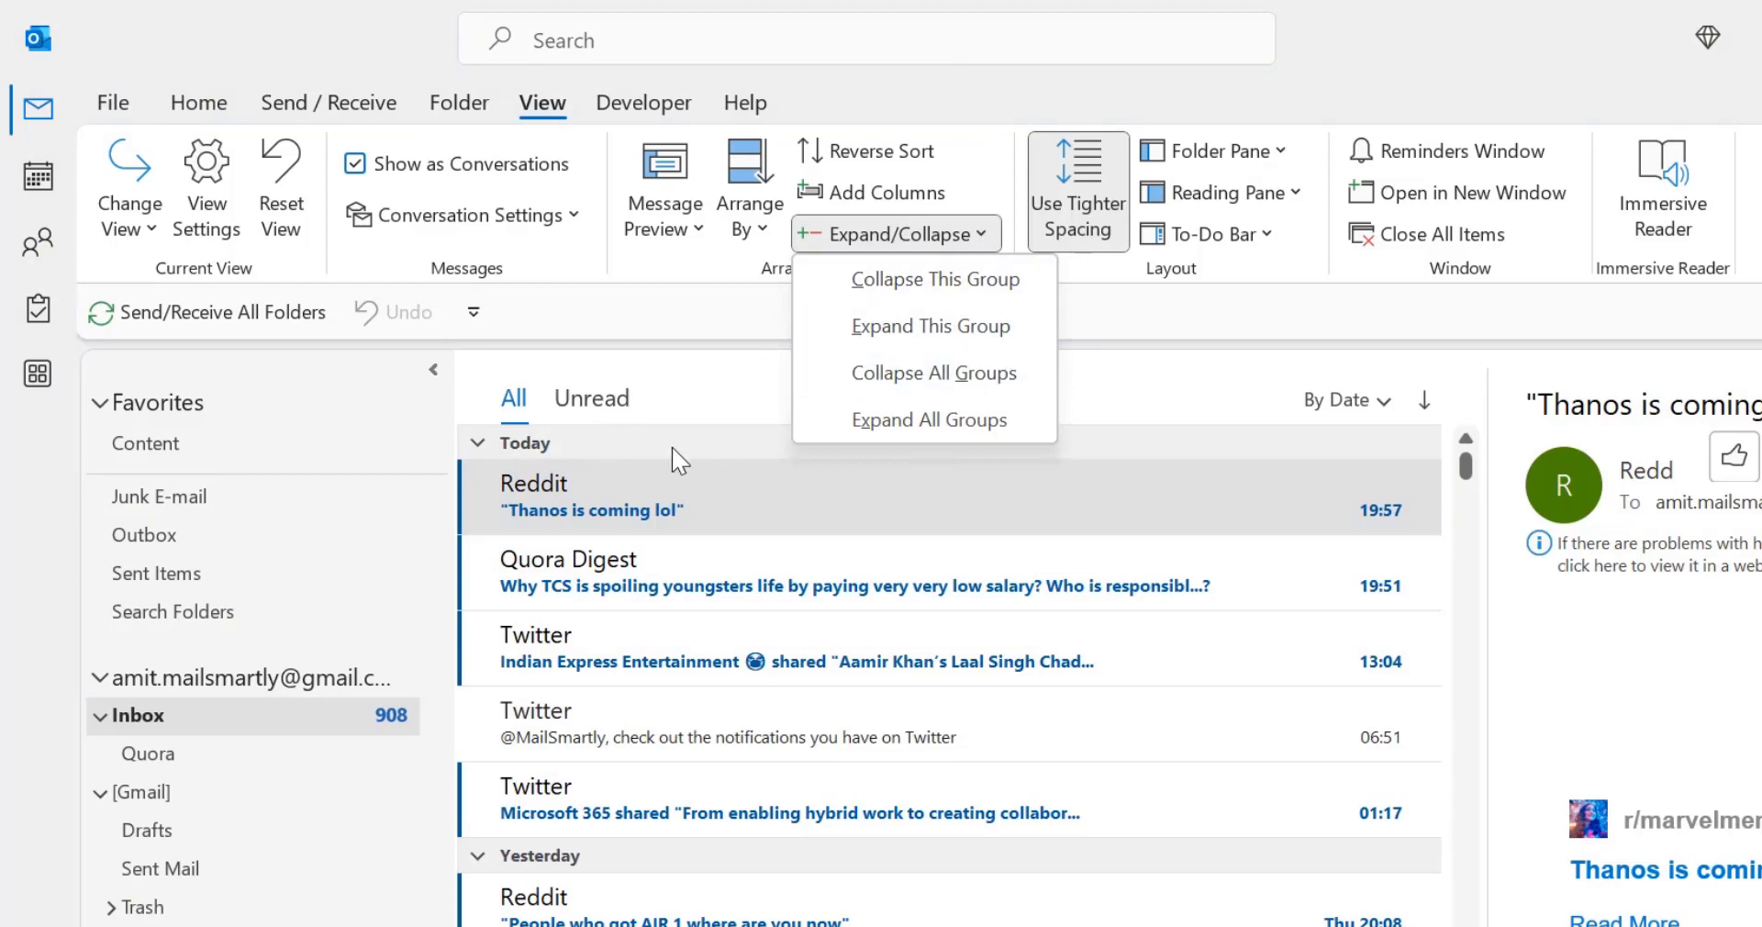
{"action": "left_click", "coordinate": [934, 373]}
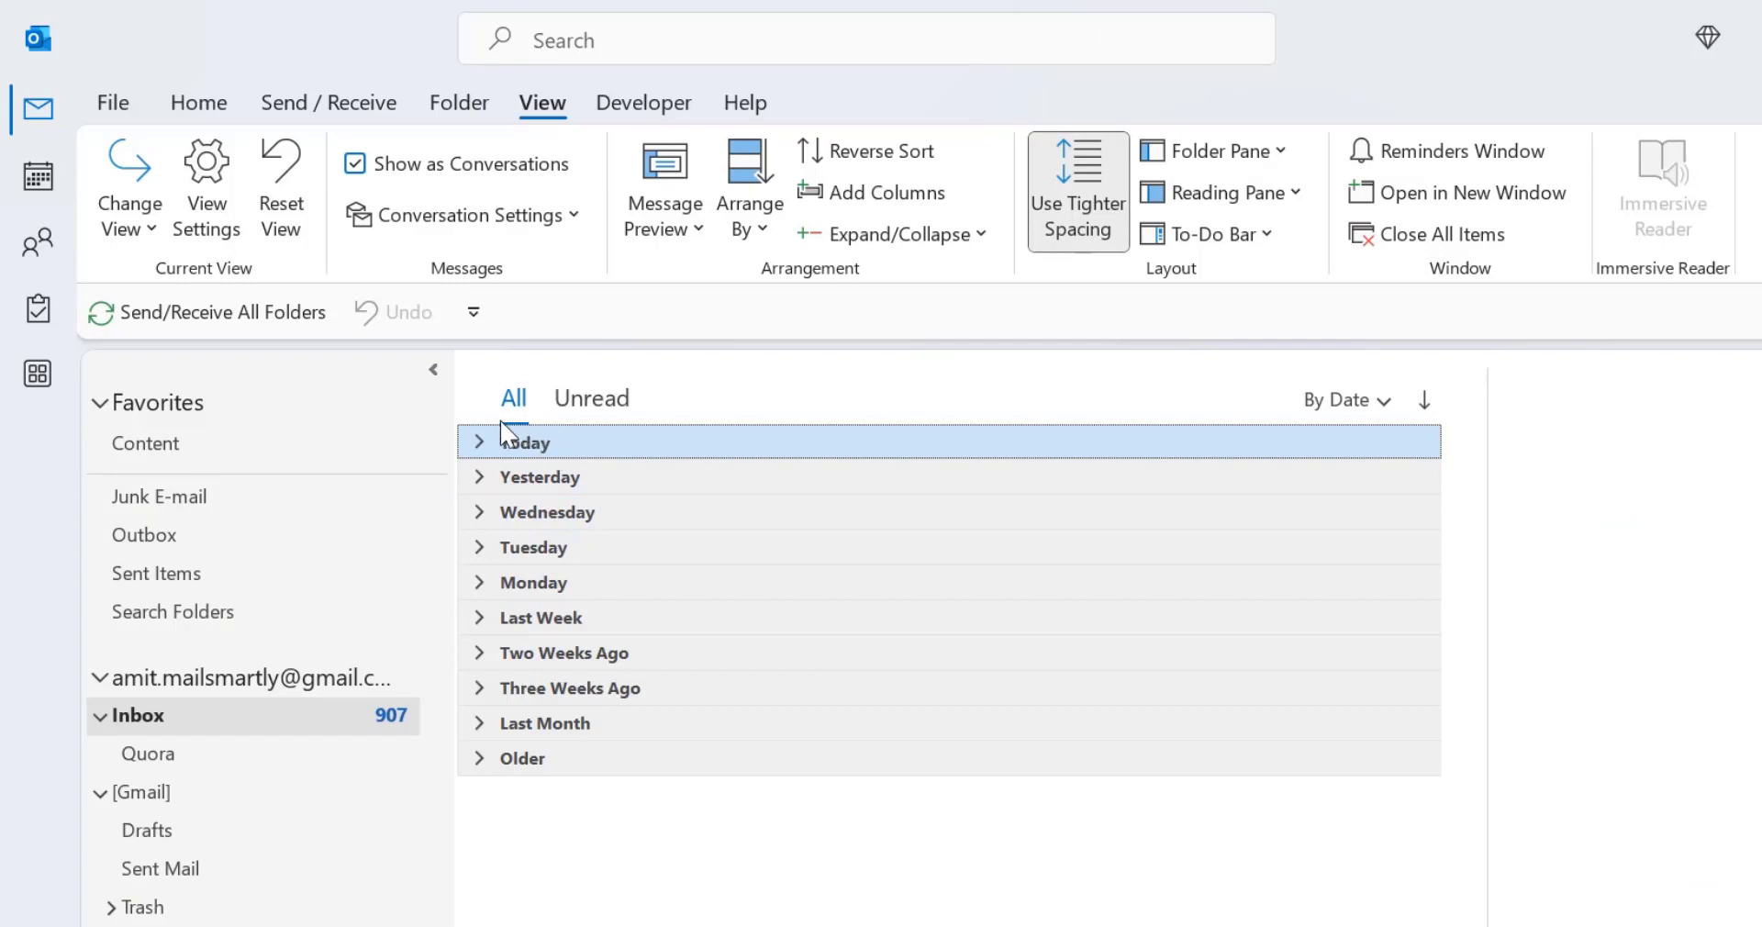
{"action": "mouse_move", "coordinate": [520, 442]}
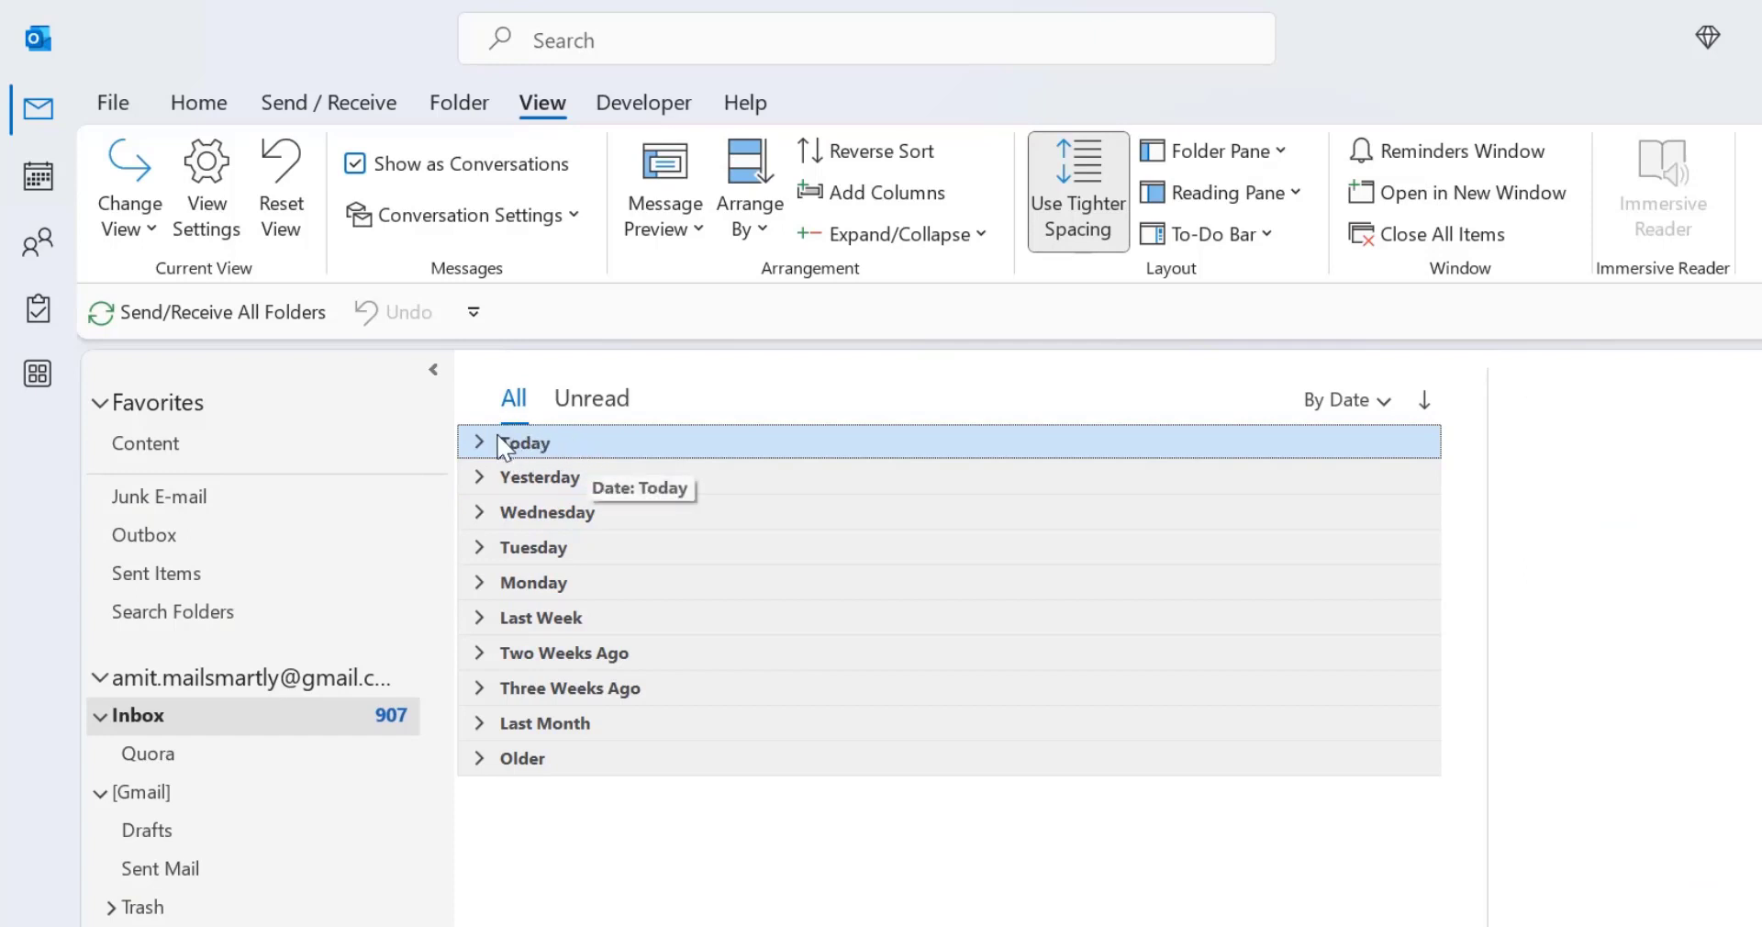
{"action": "mouse_move", "coordinate": [549, 449]}
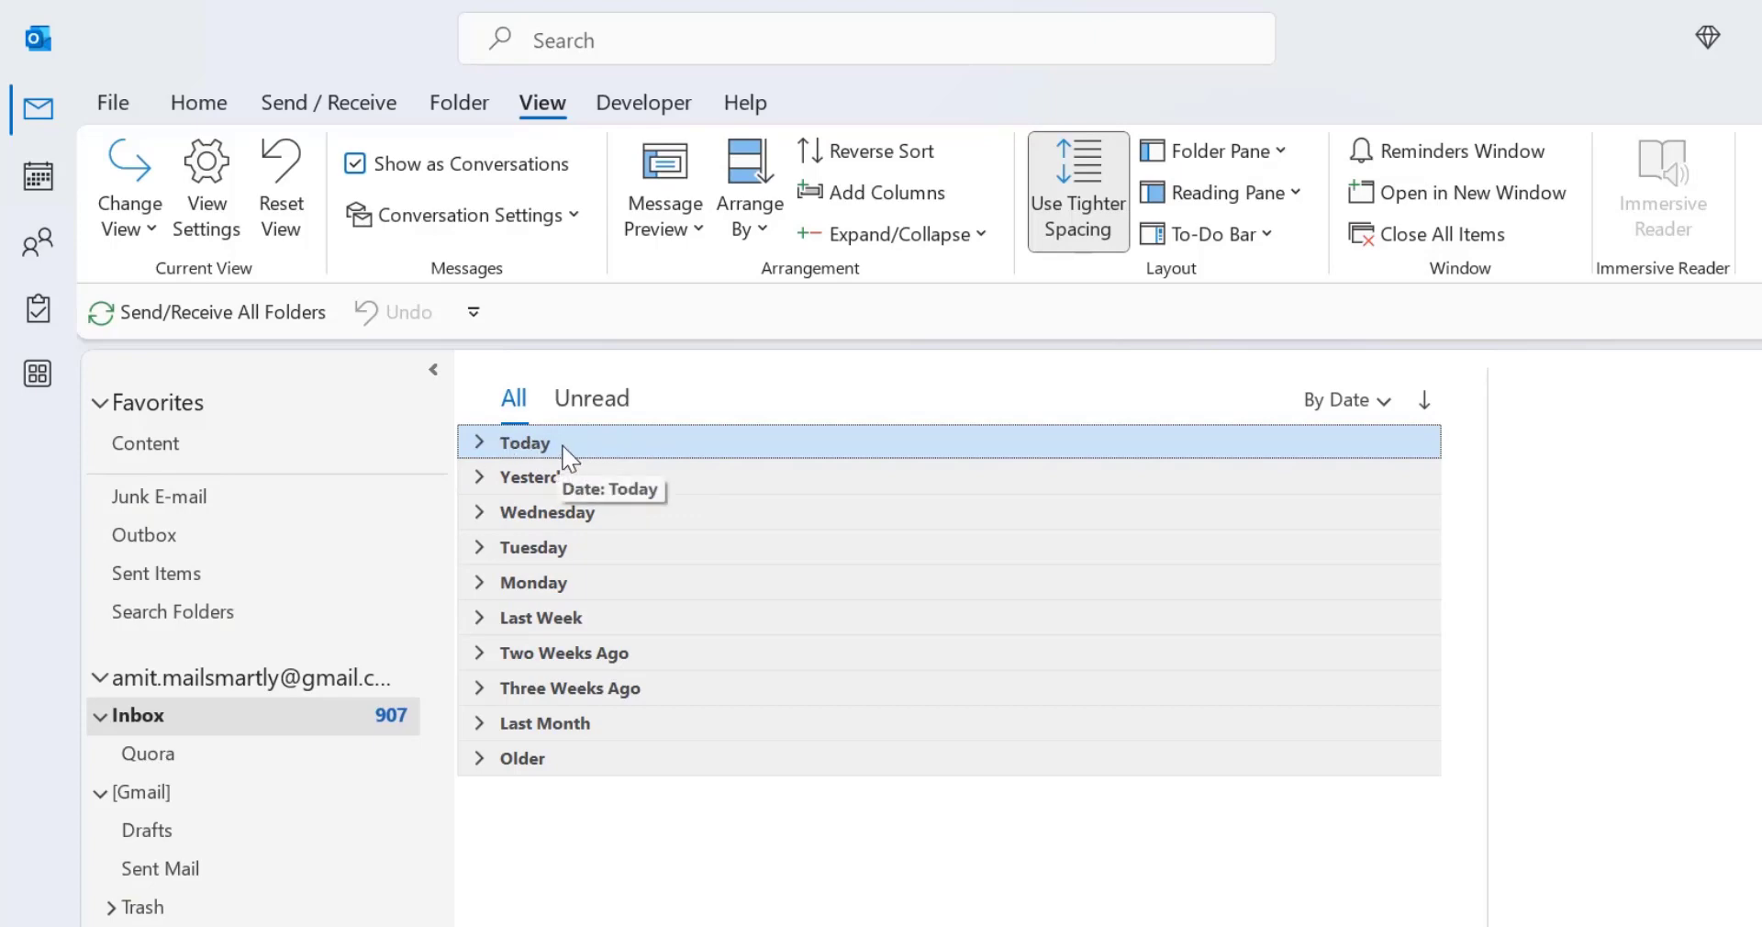
{"action": "left_click", "coordinate": [898, 233]}
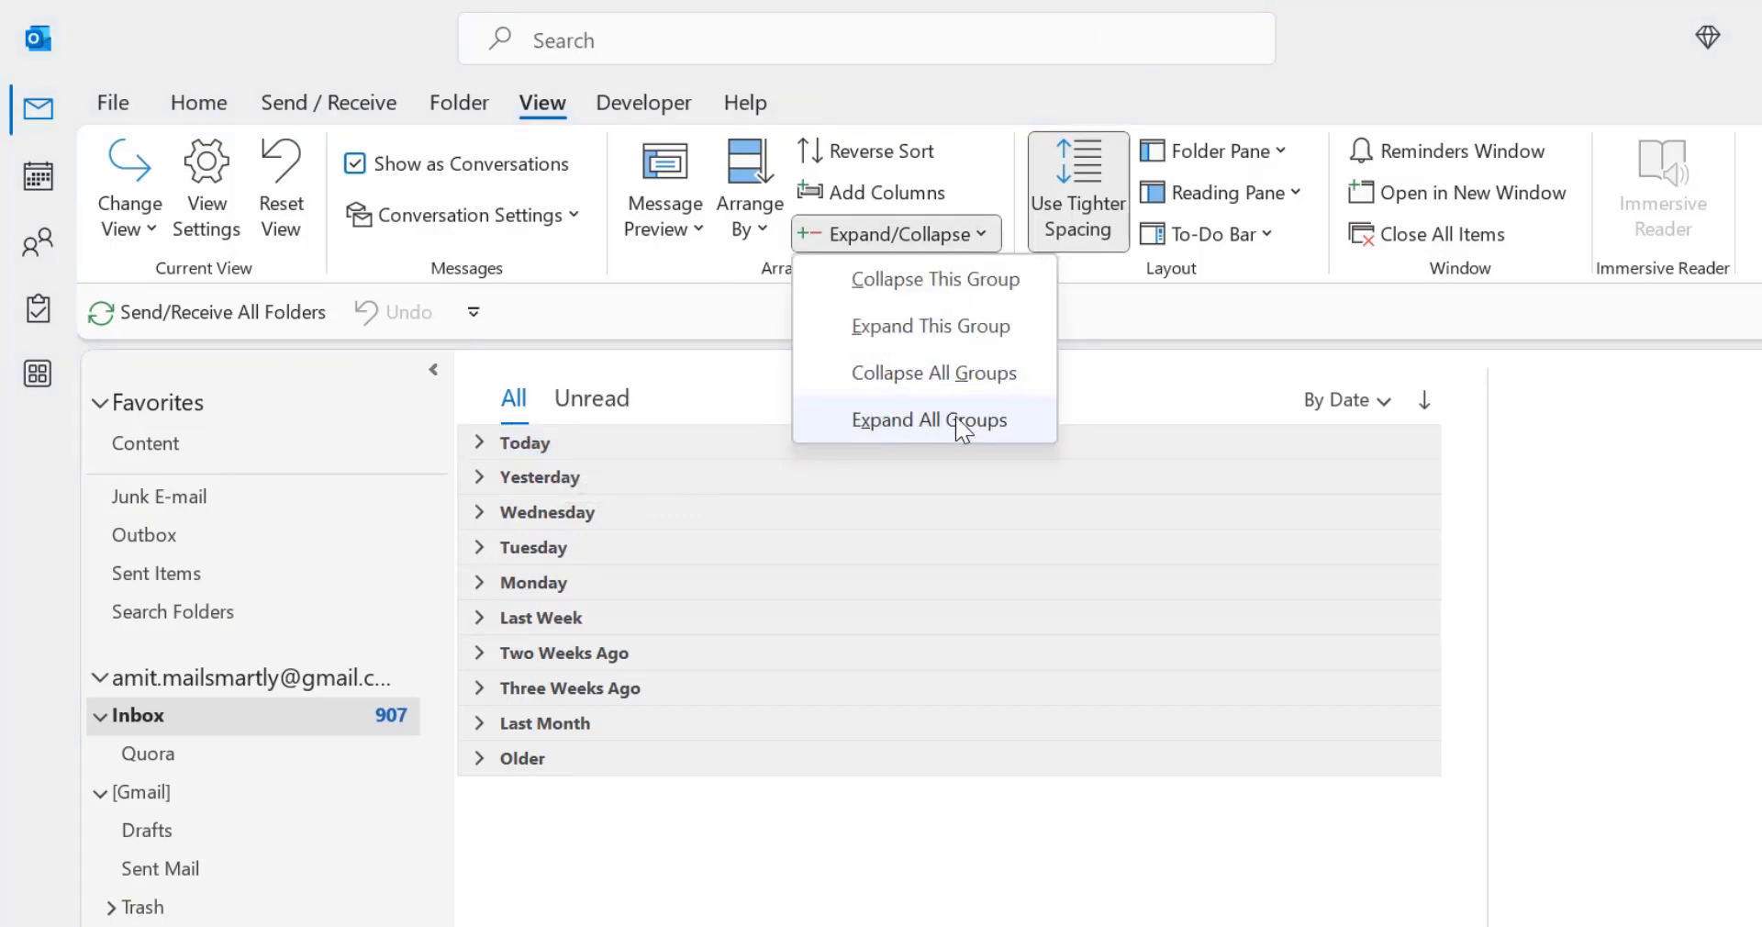
{"action": "left_click", "coordinate": [927, 419]}
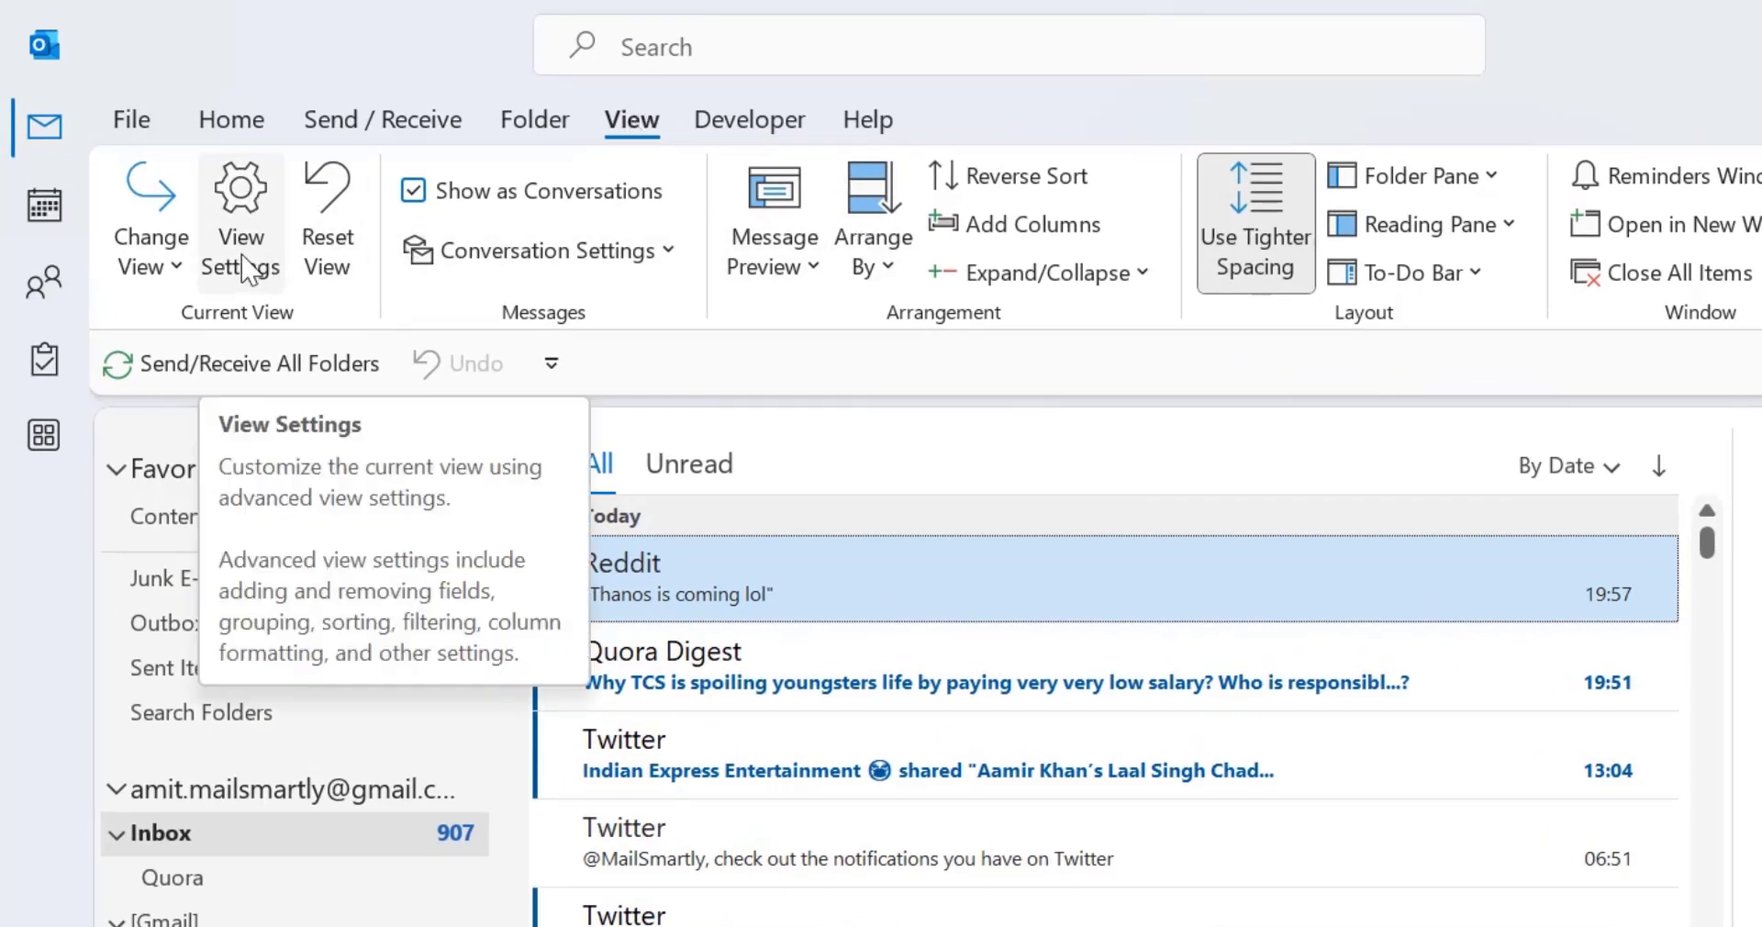
{"action": "left_click", "coordinate": [239, 216]}
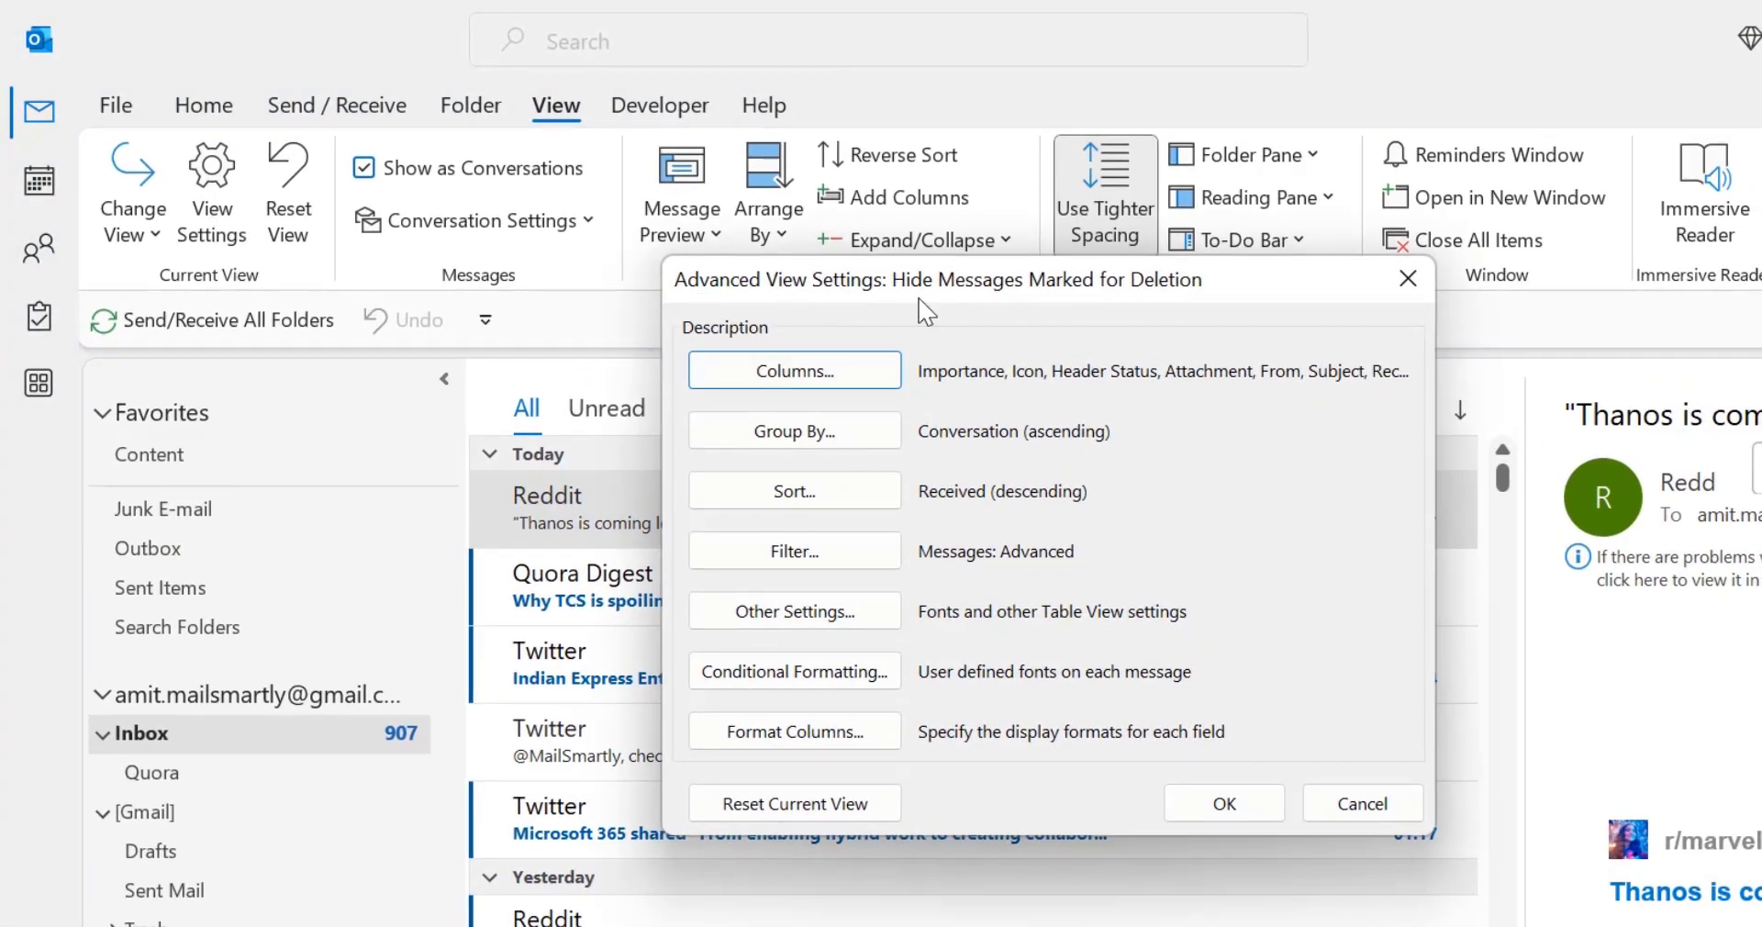
{"action": "mouse_move", "coordinate": [720, 410]}
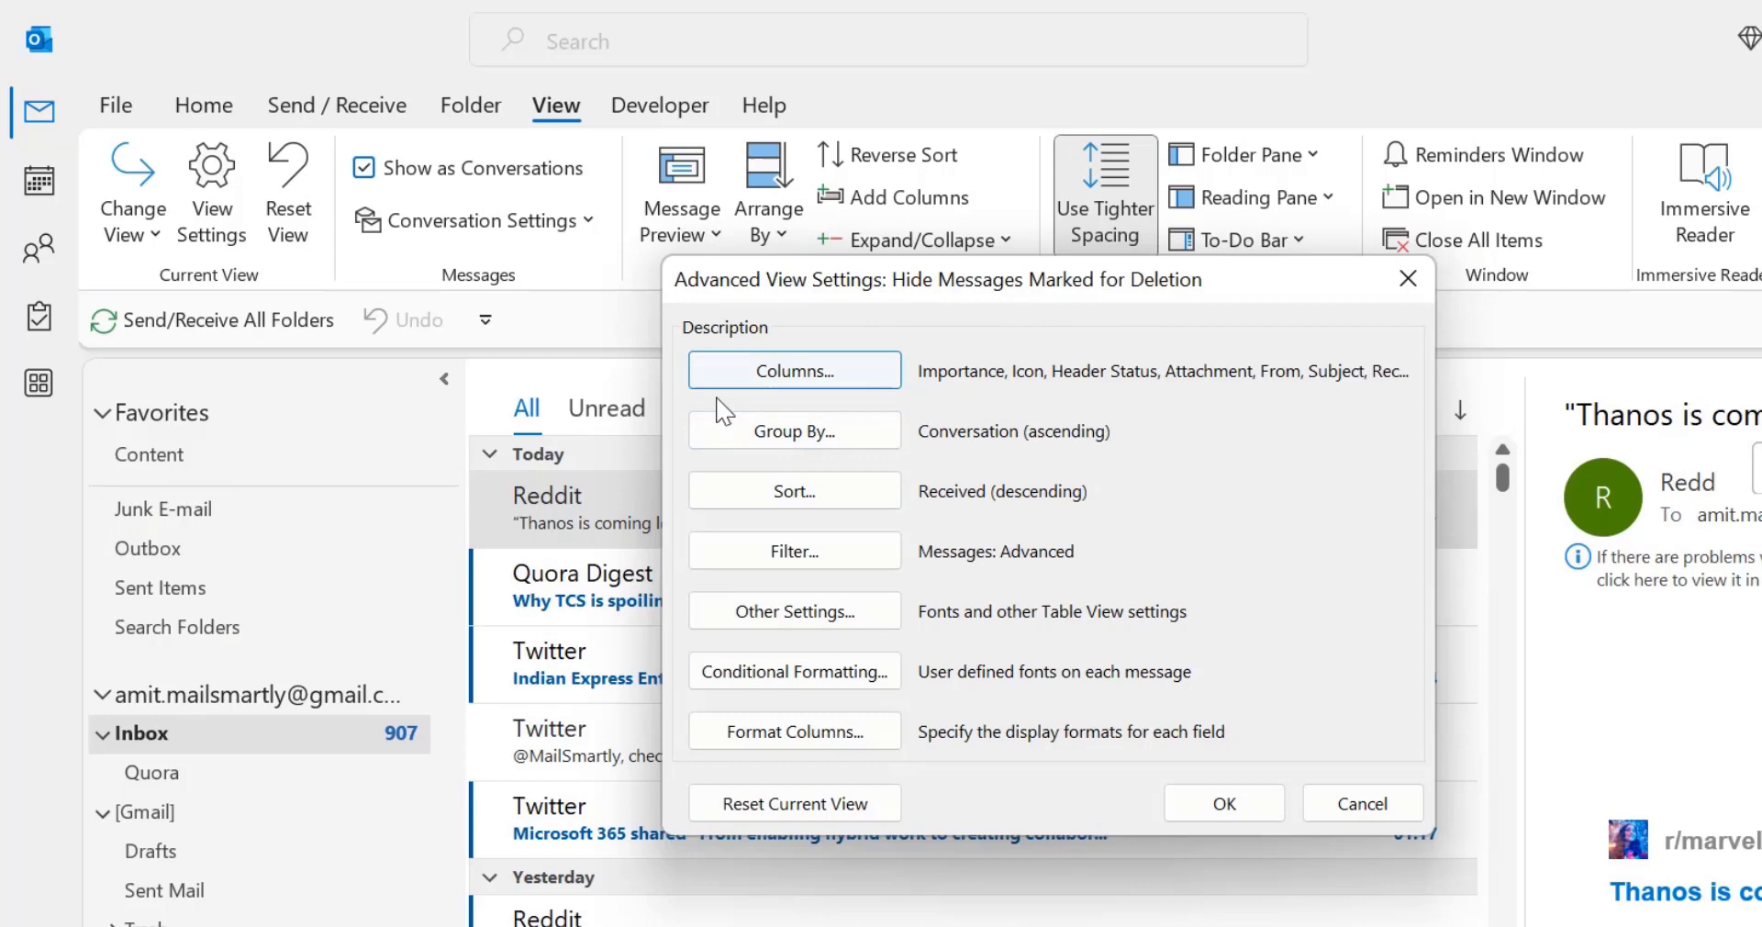
{"action": "mouse_move", "coordinate": [795, 430]}
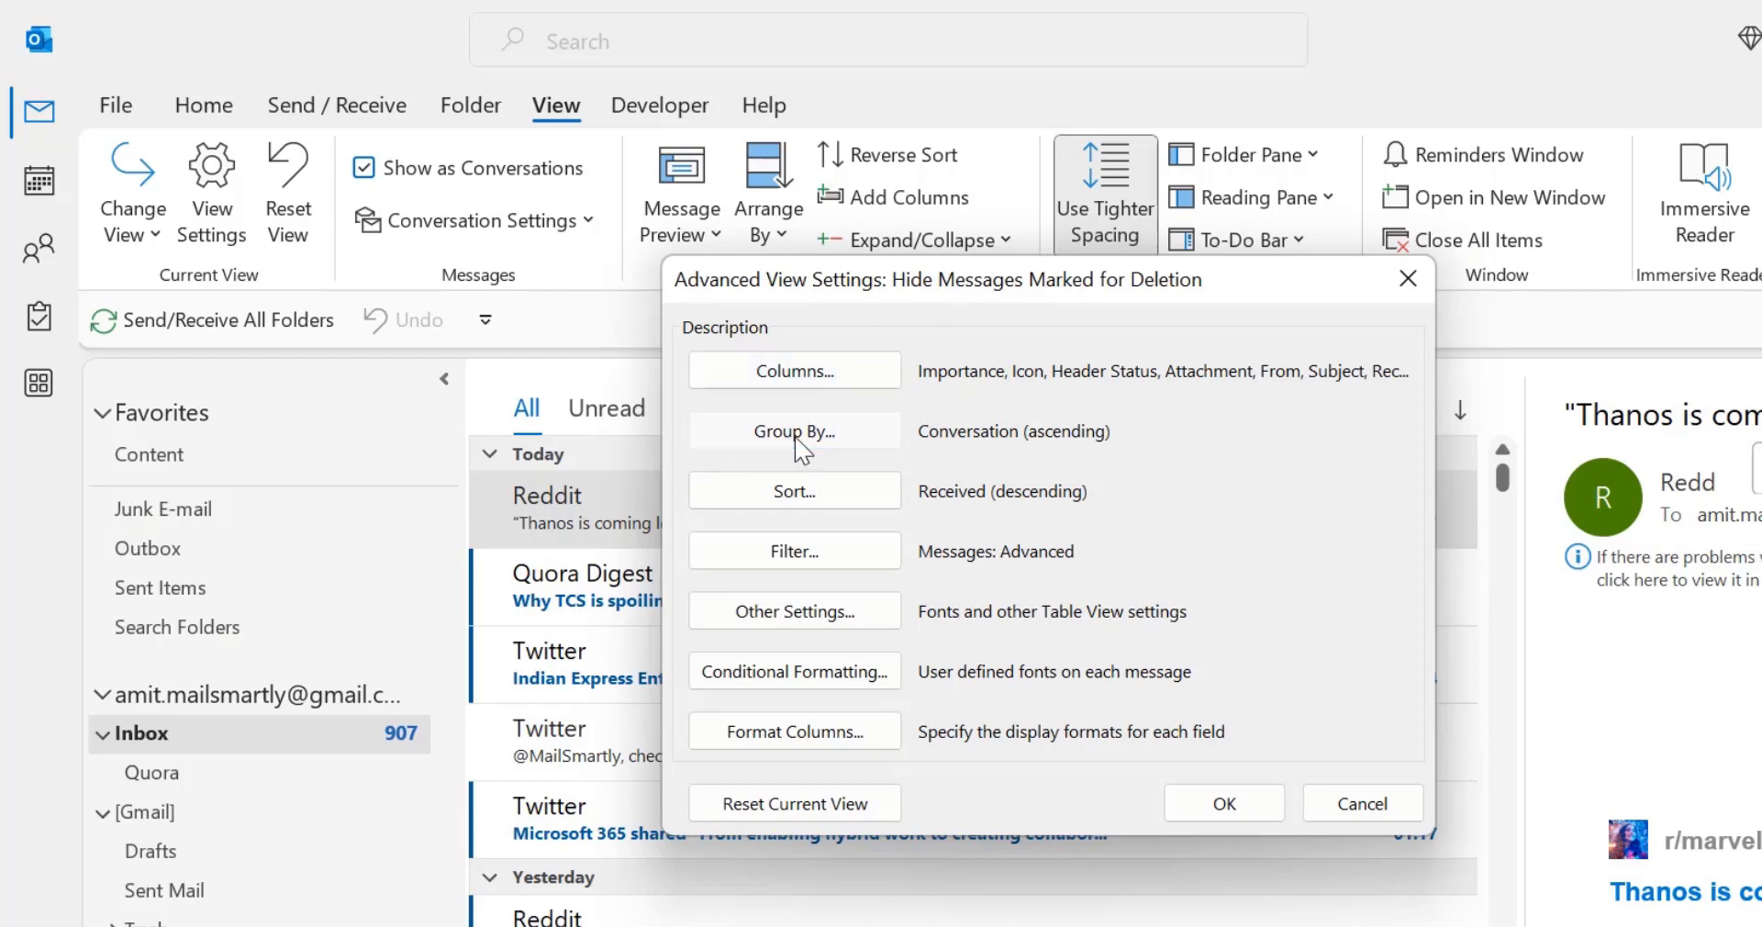
In the view's Group By settings, show the expand/collapse default choices (expanded, collapsed, as last viewed)
{"action": "left_click", "coordinate": [792, 430]}
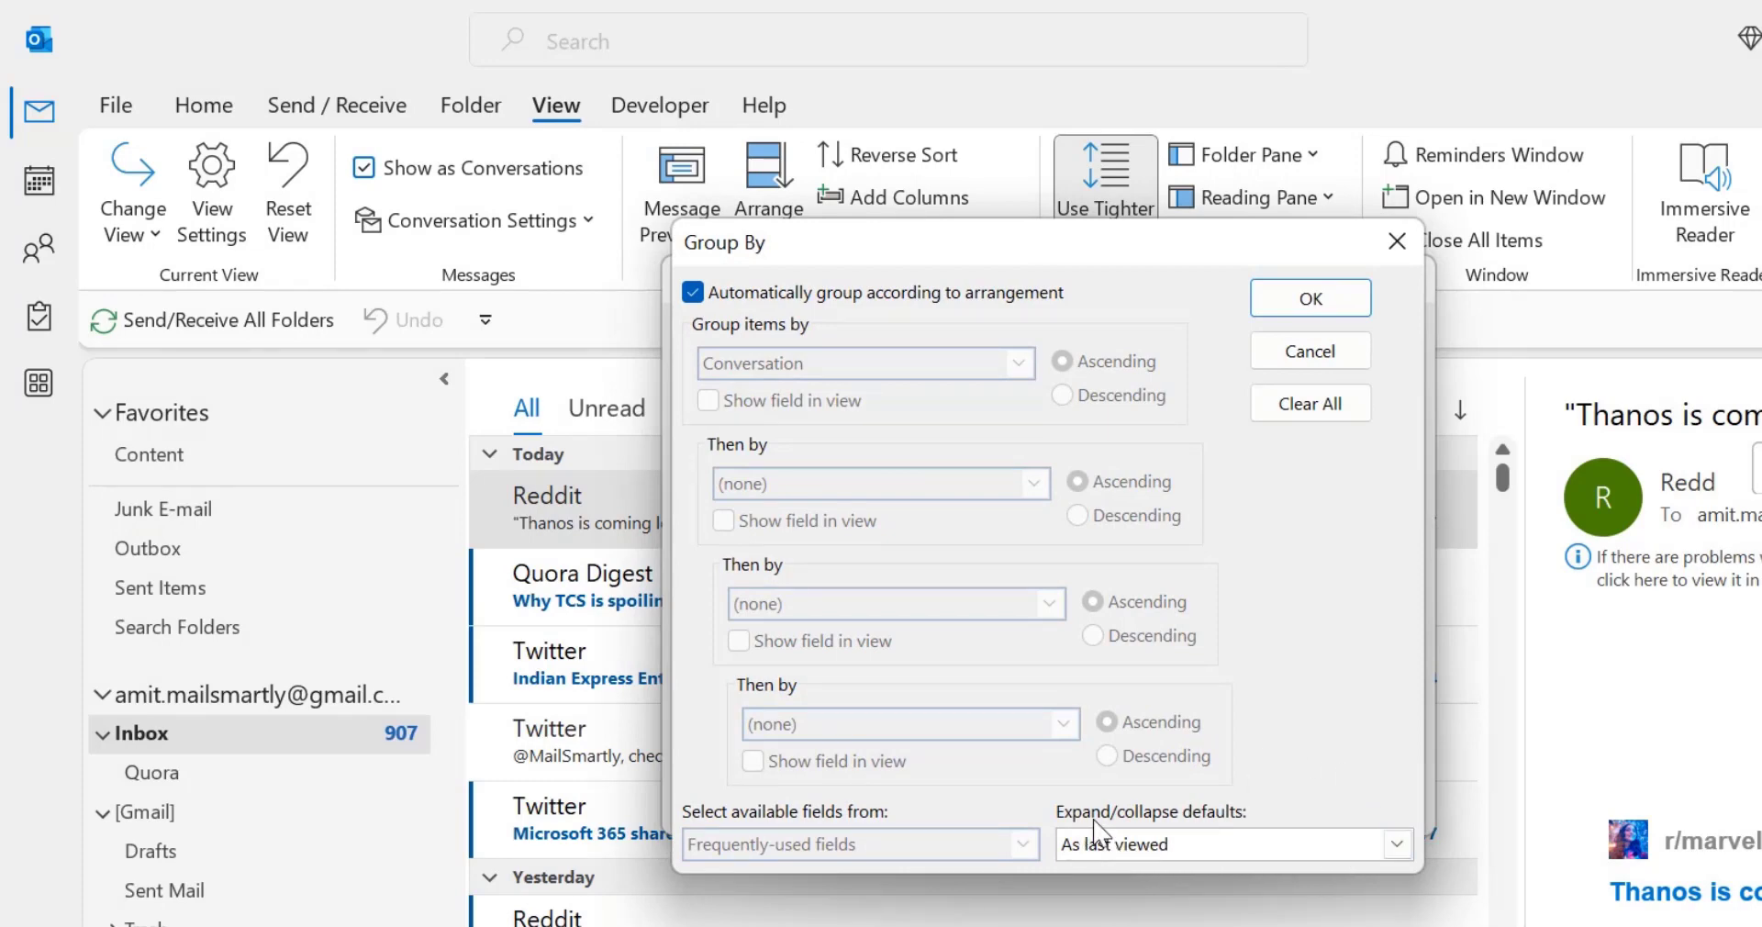
{"action": "mouse_move", "coordinate": [1222, 831]}
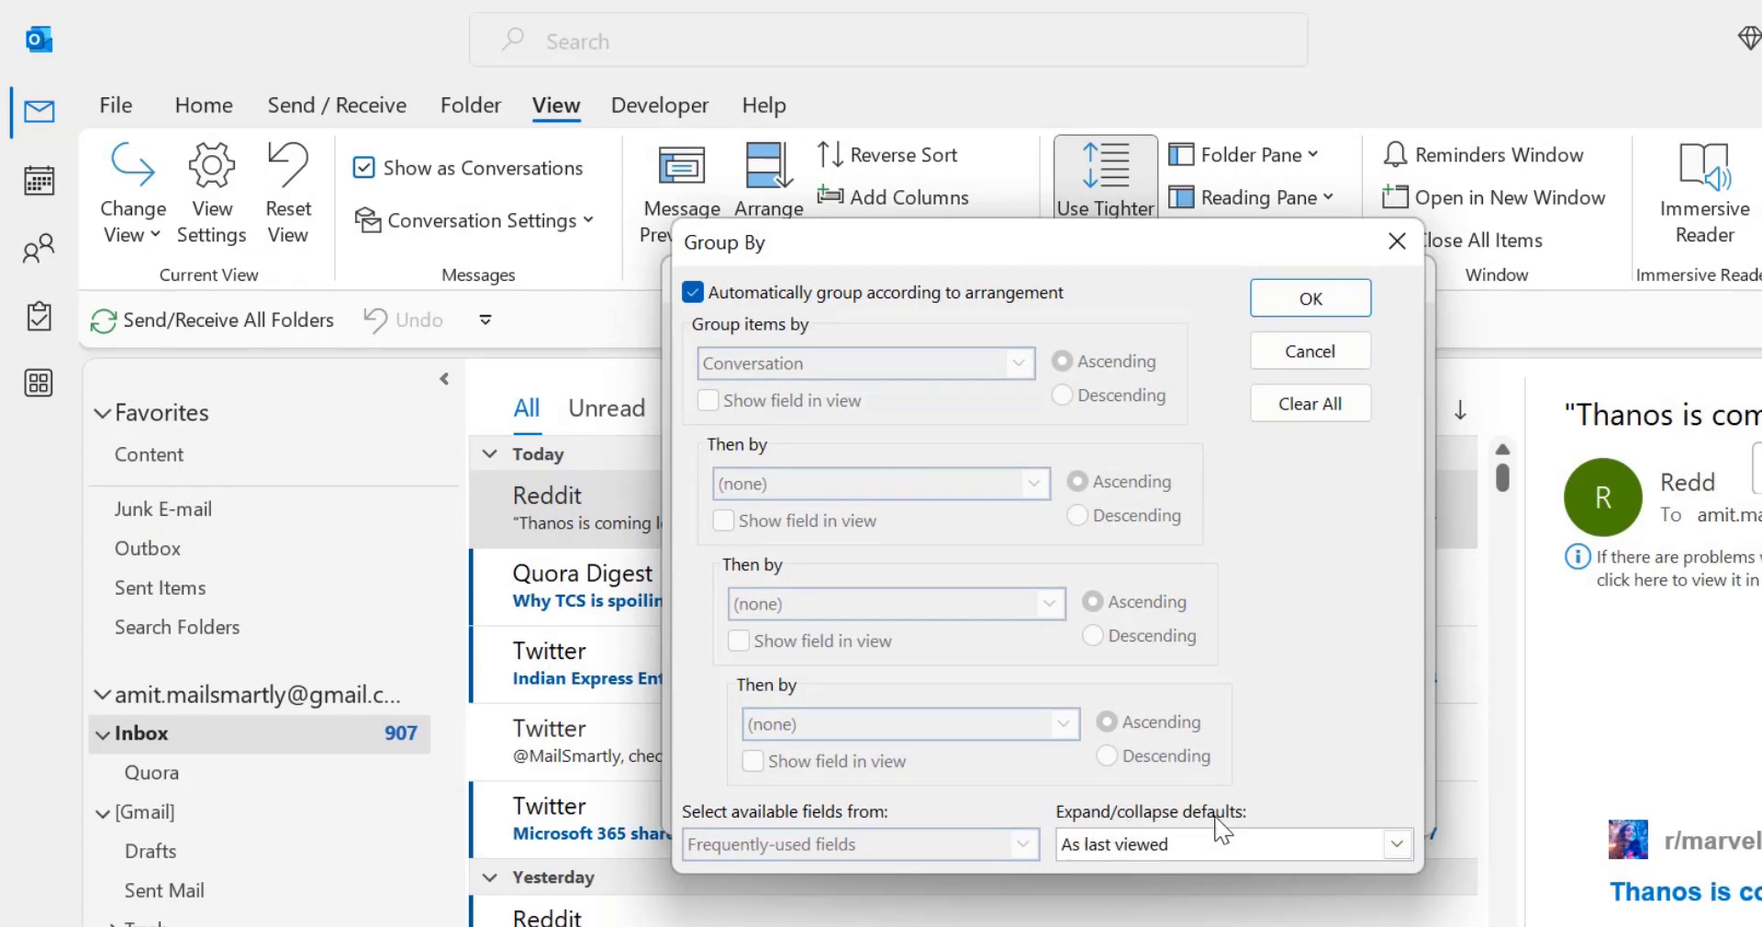
{"action": "left_click", "coordinate": [1395, 844]}
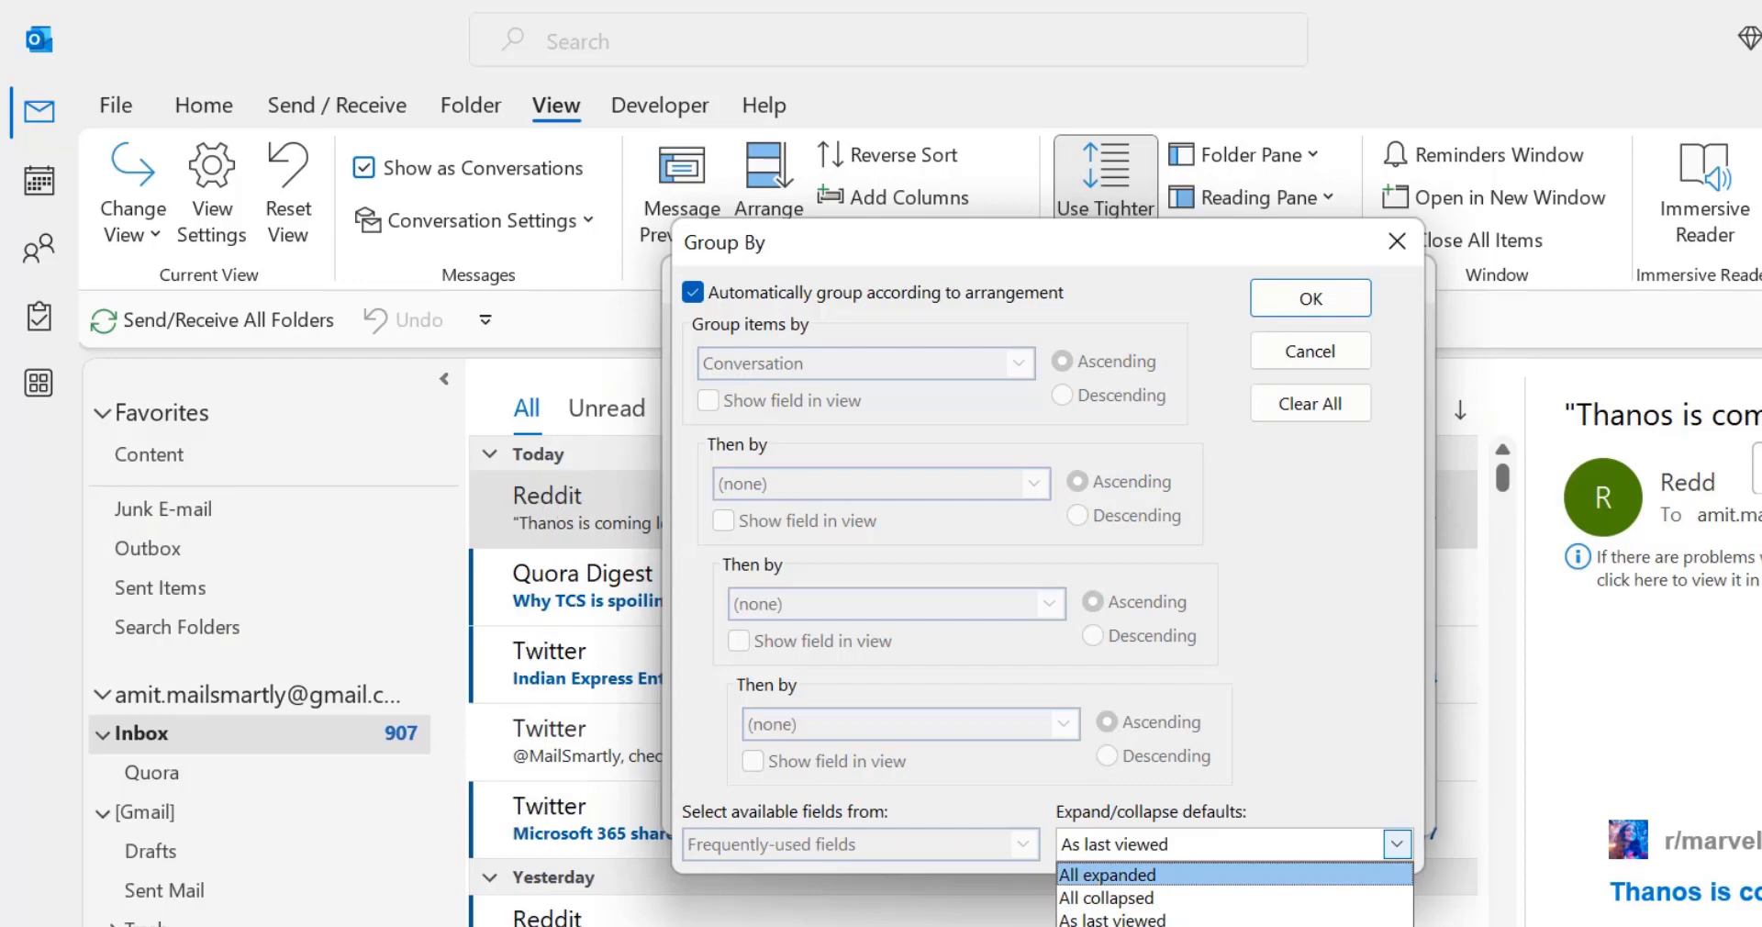
{"action": "mouse_move", "coordinate": [1106, 896]}
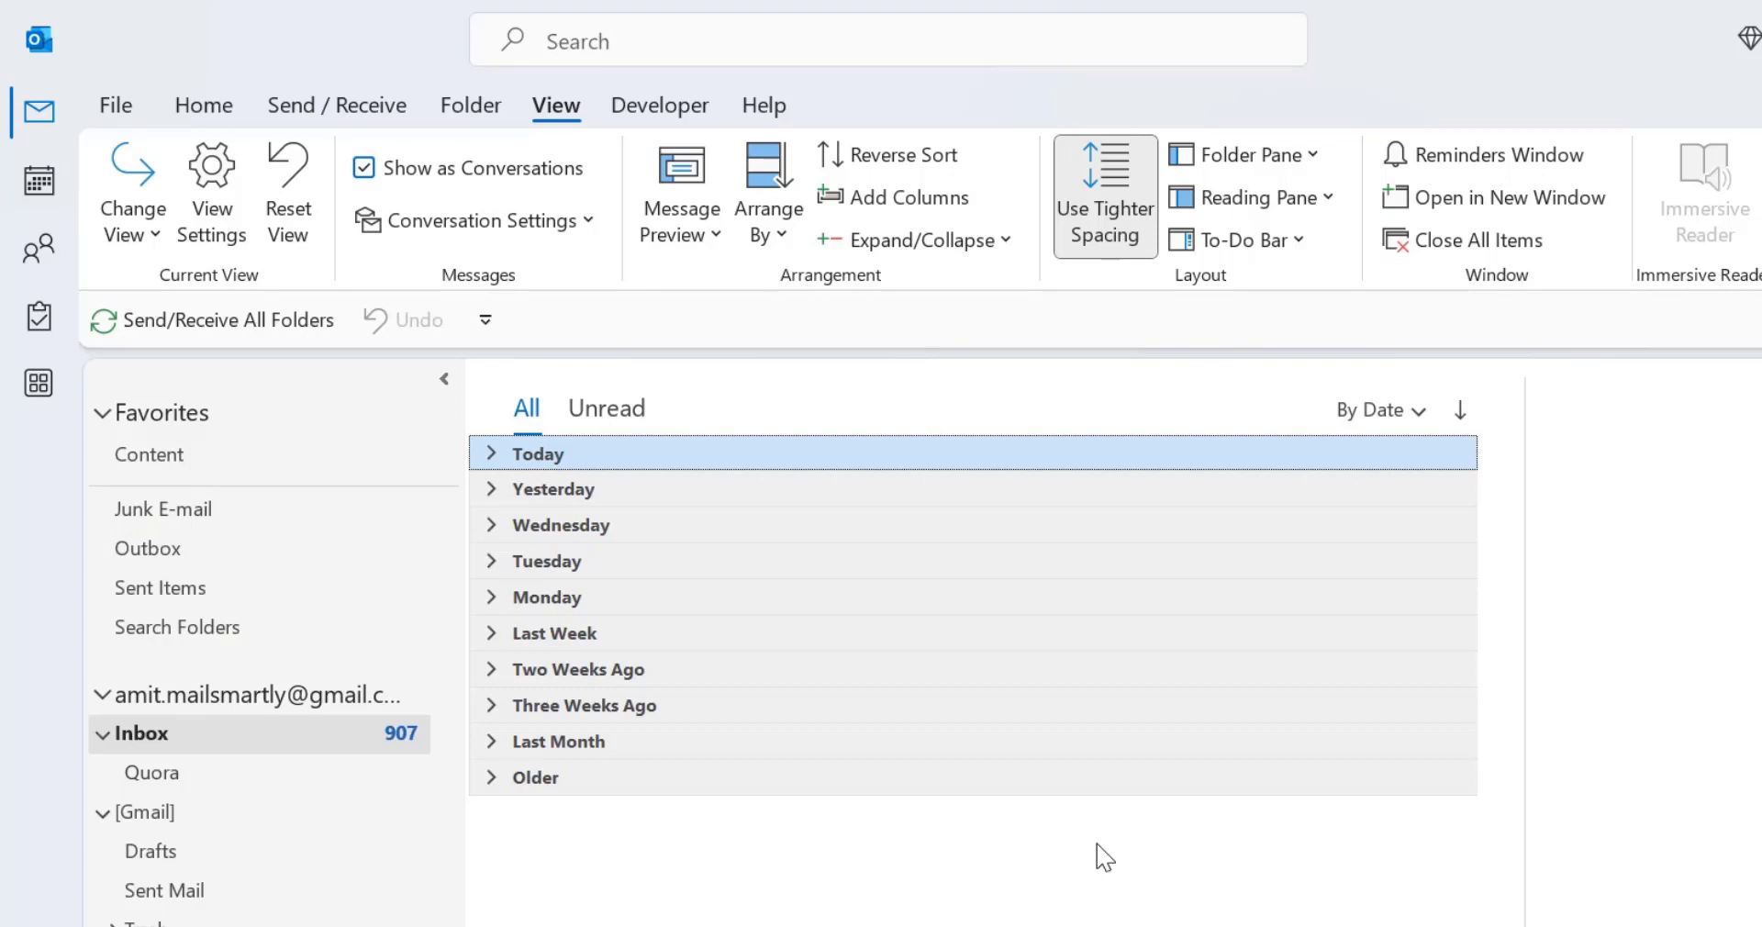
{"action": "mouse_move", "coordinate": [1001, 758]}
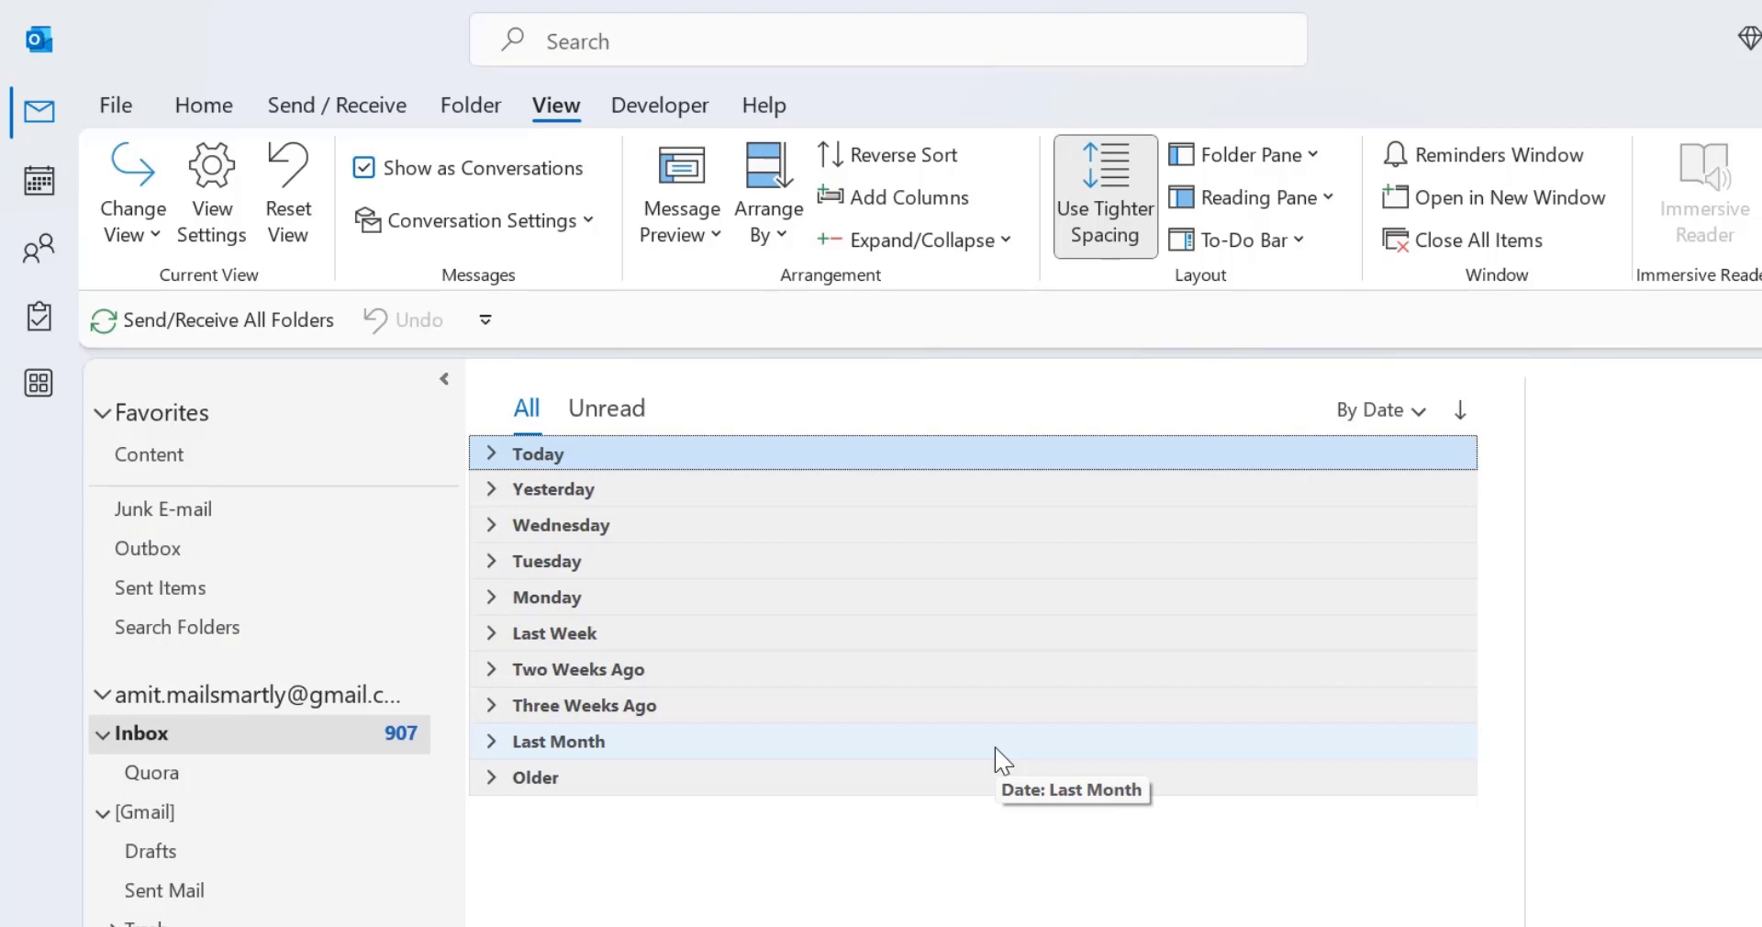
{"action": "mouse_move", "coordinate": [764, 472]}
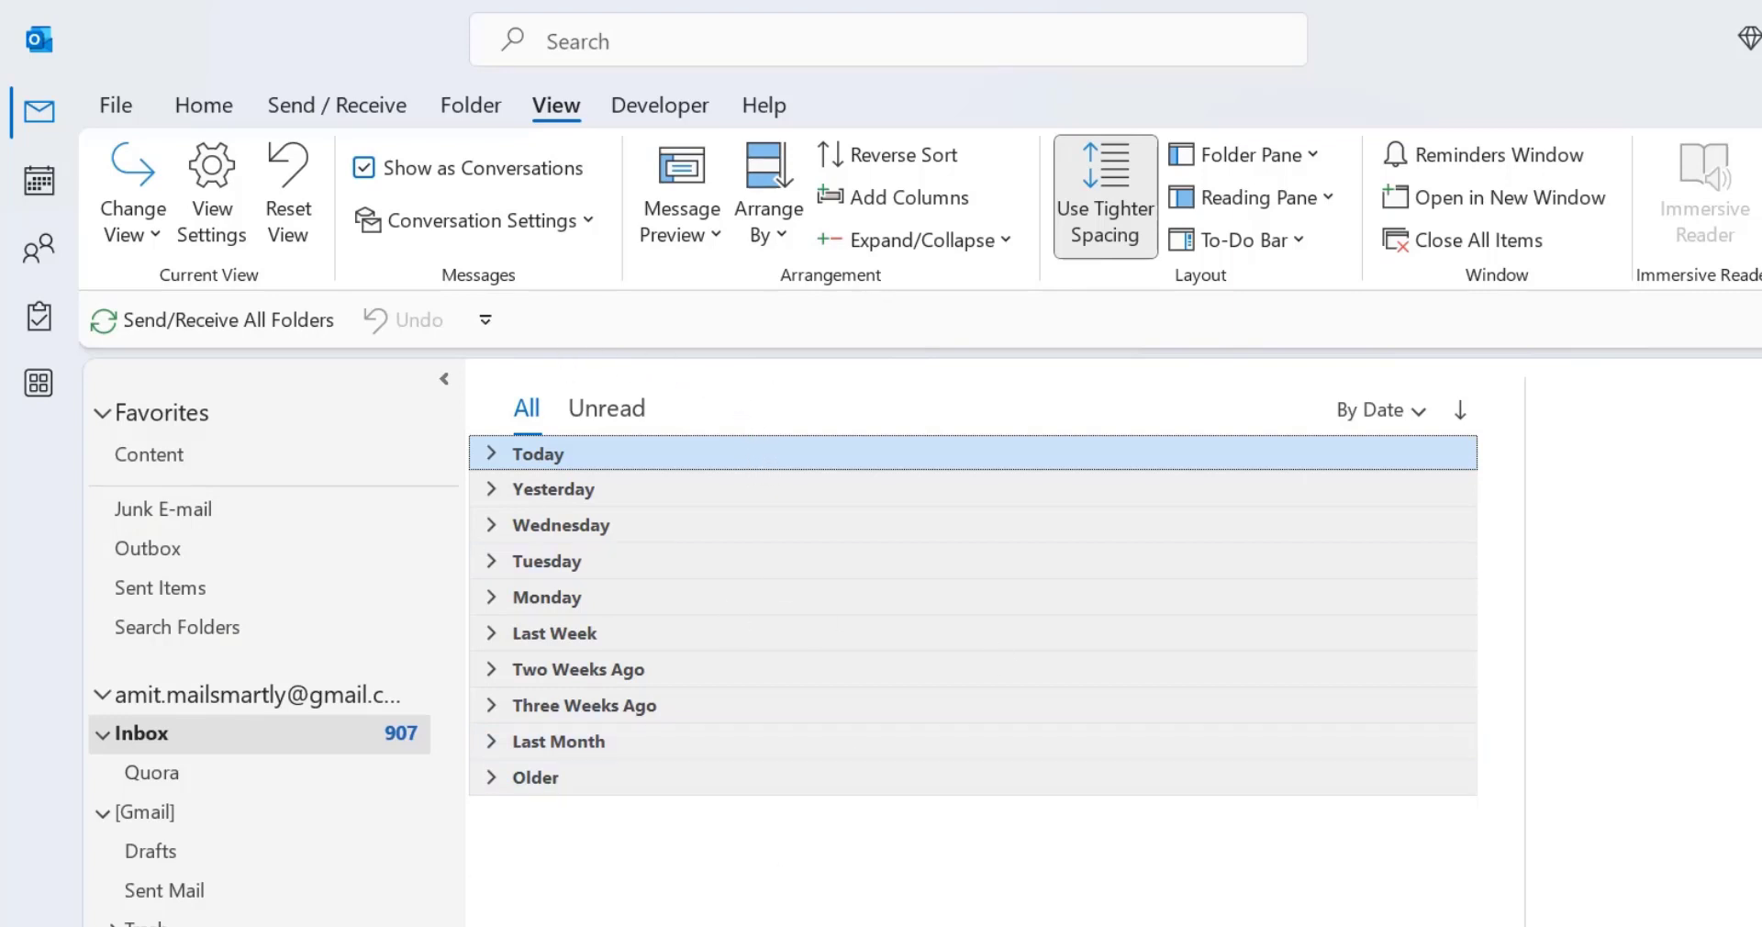
{"action": "mouse_move", "coordinate": [1206, 919]}
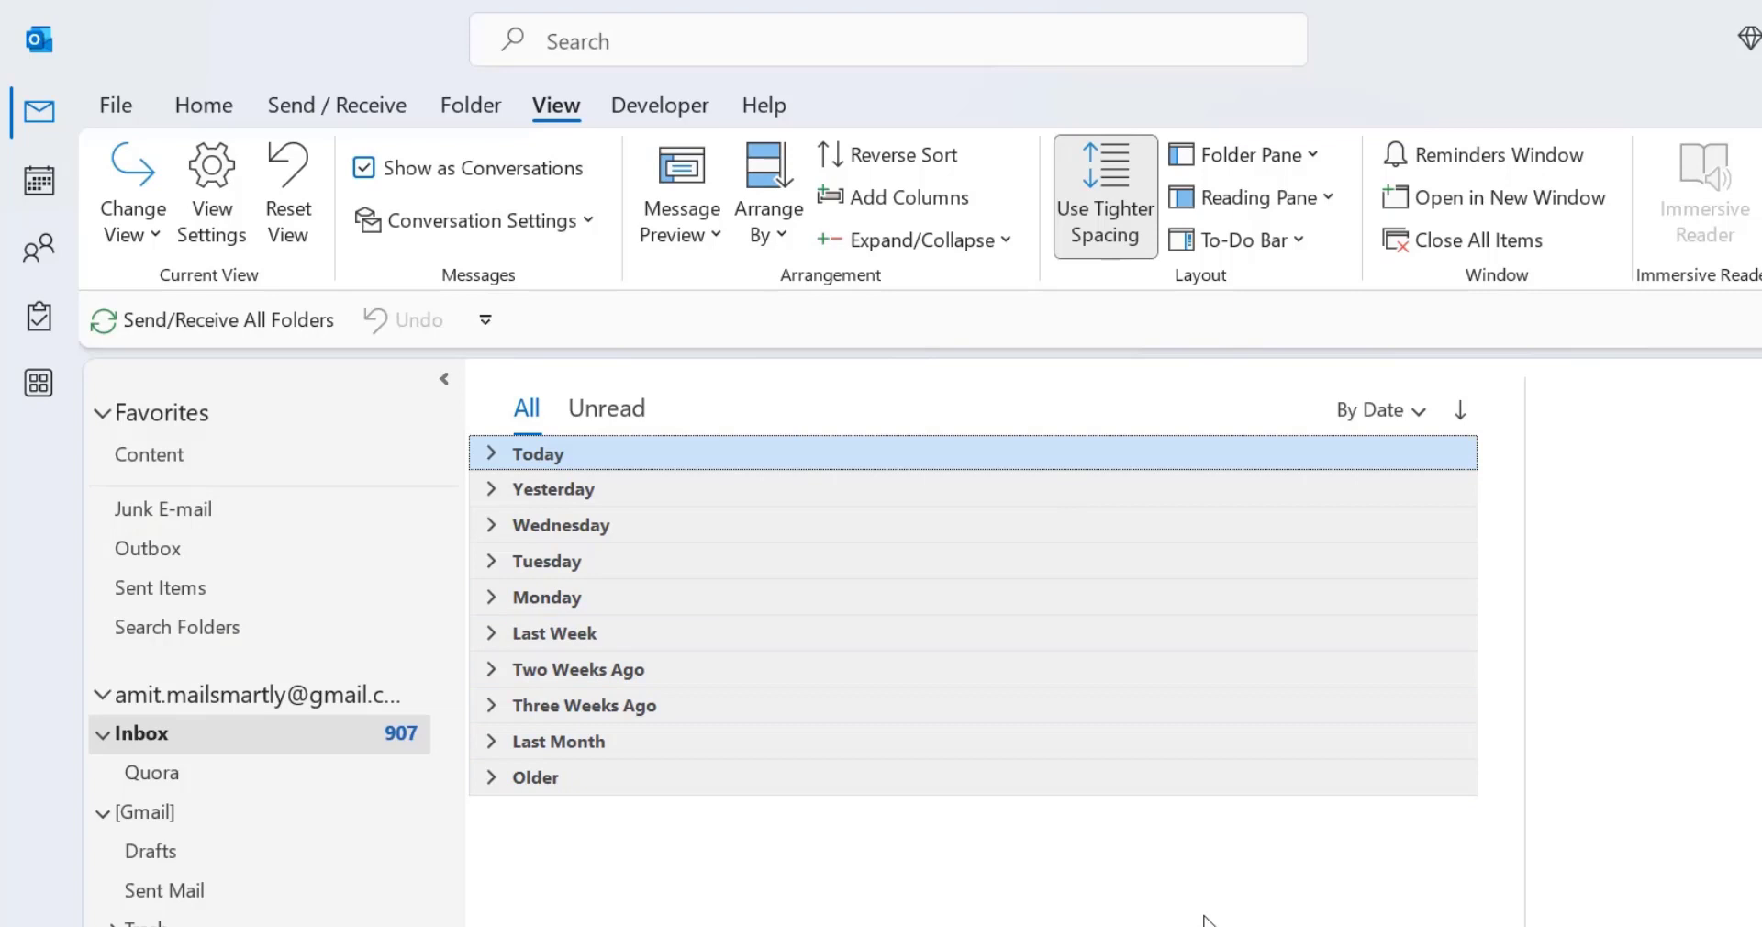
Via Alt+V+V Advanced View Settings, set the Group By default to expanded and confirm to return to the inbox
{"action": "key", "text": "Alt+V+V"}
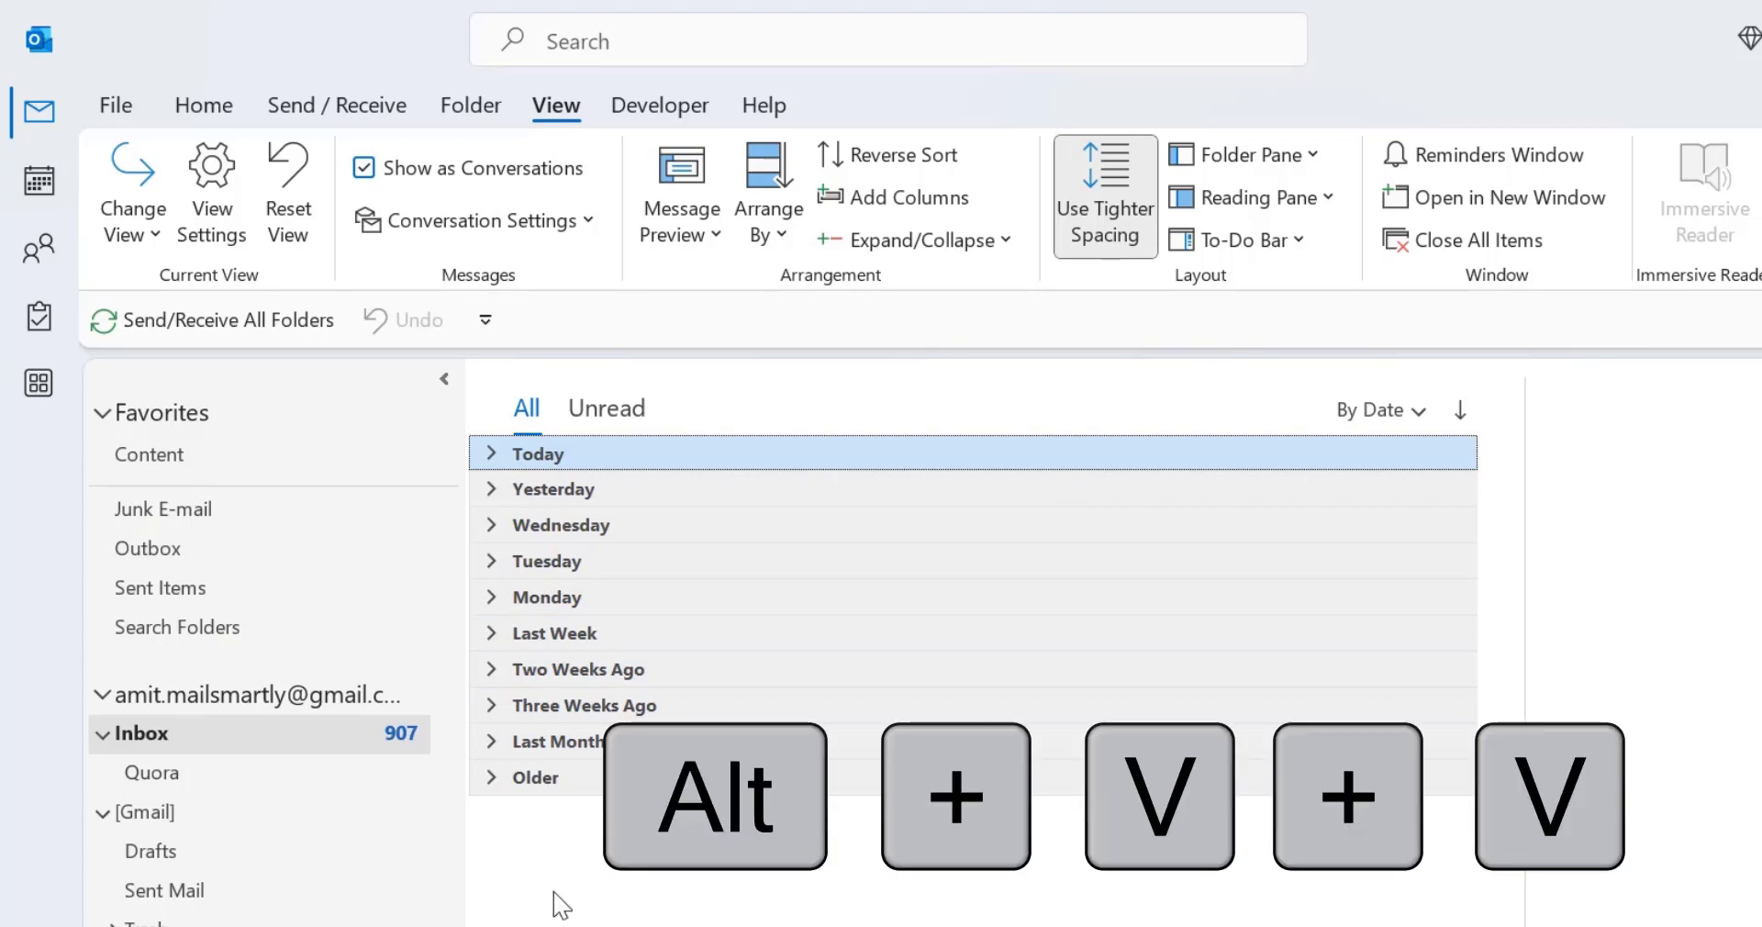
{"action": "key", "text": "alt"}
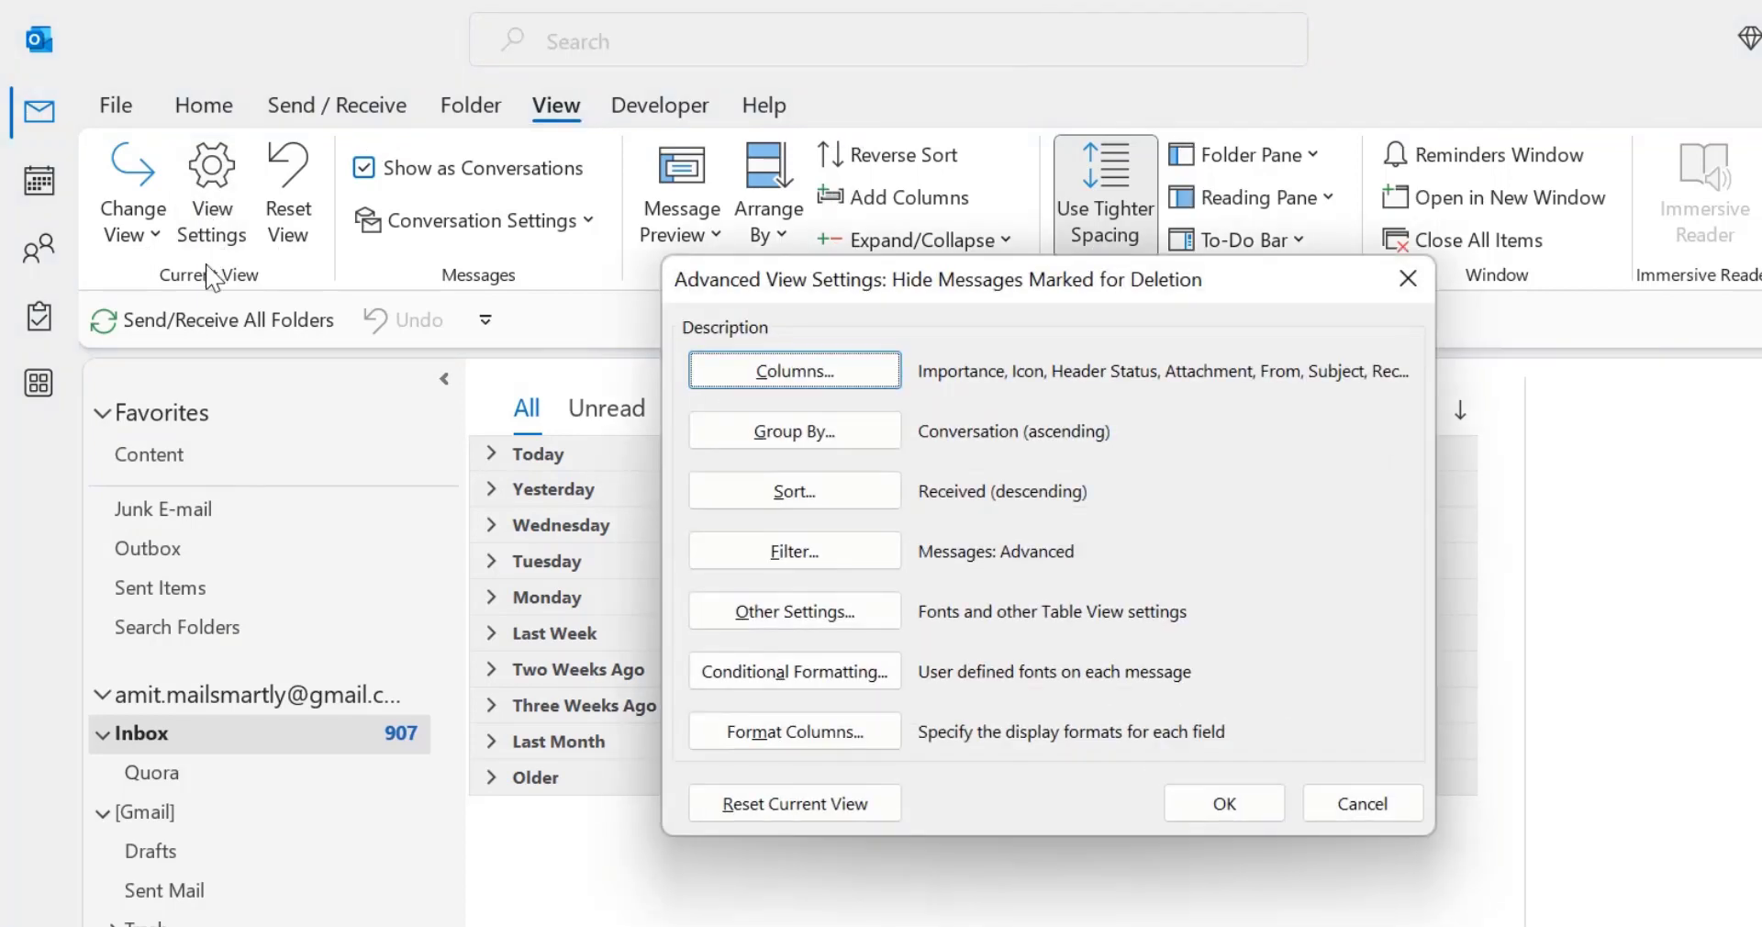
{"action": "mouse_move", "coordinate": [1332, 760]}
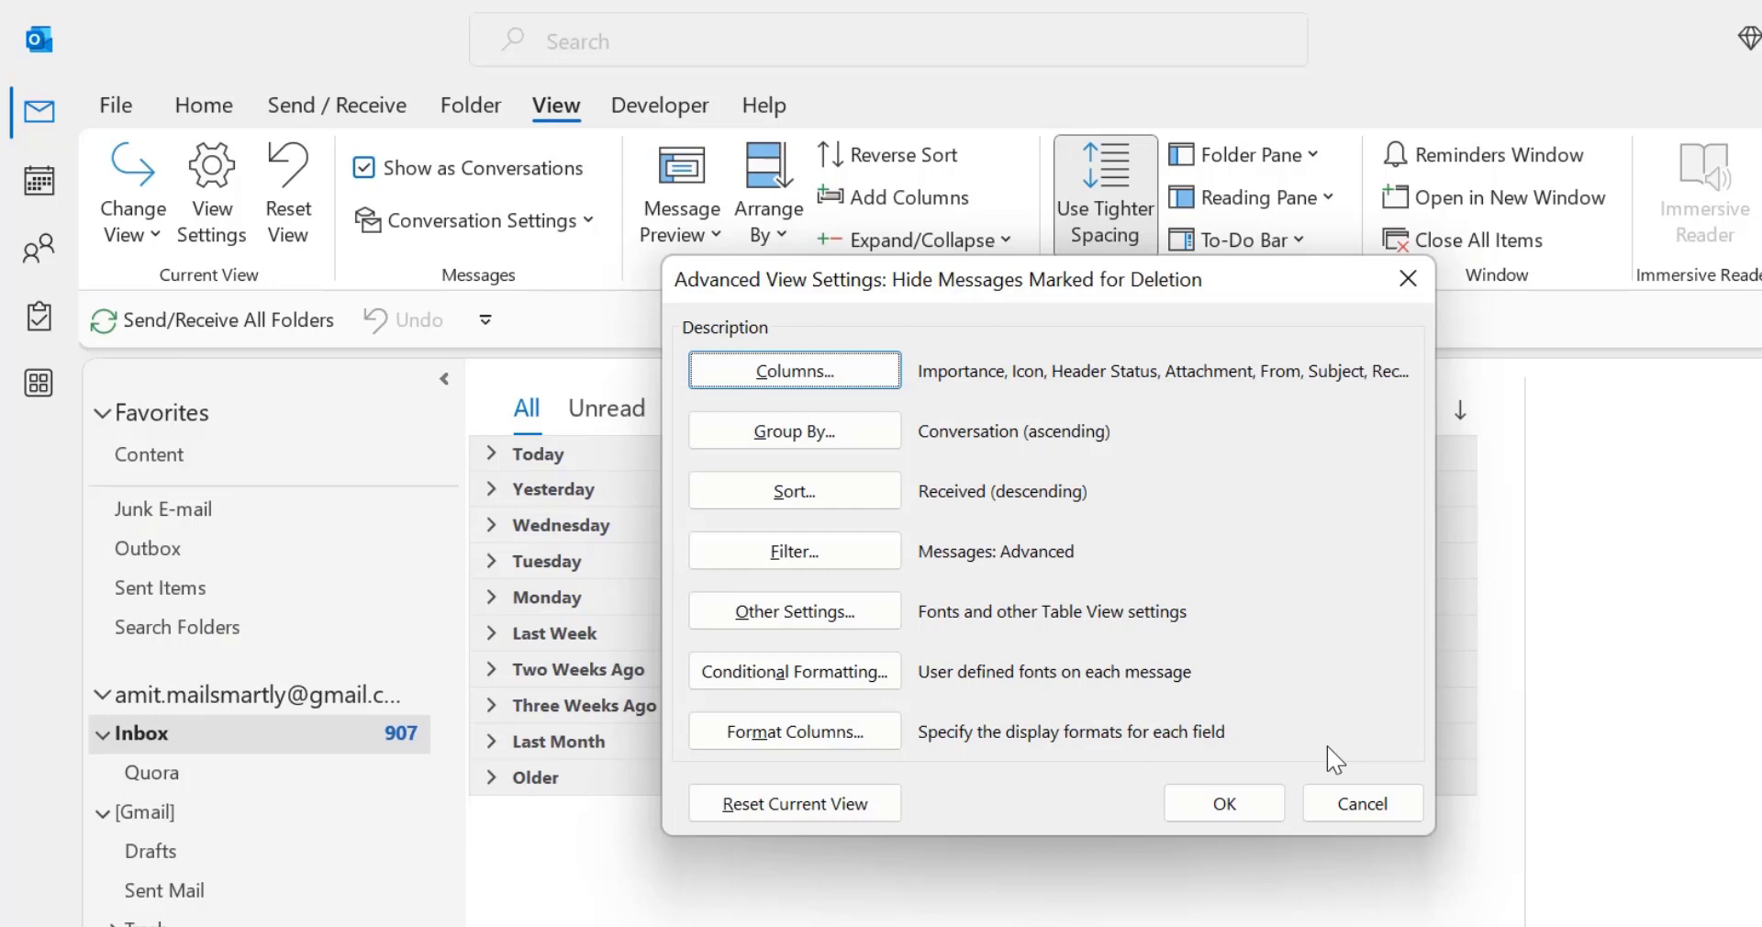
{"action": "left_click", "coordinate": [793, 610]}
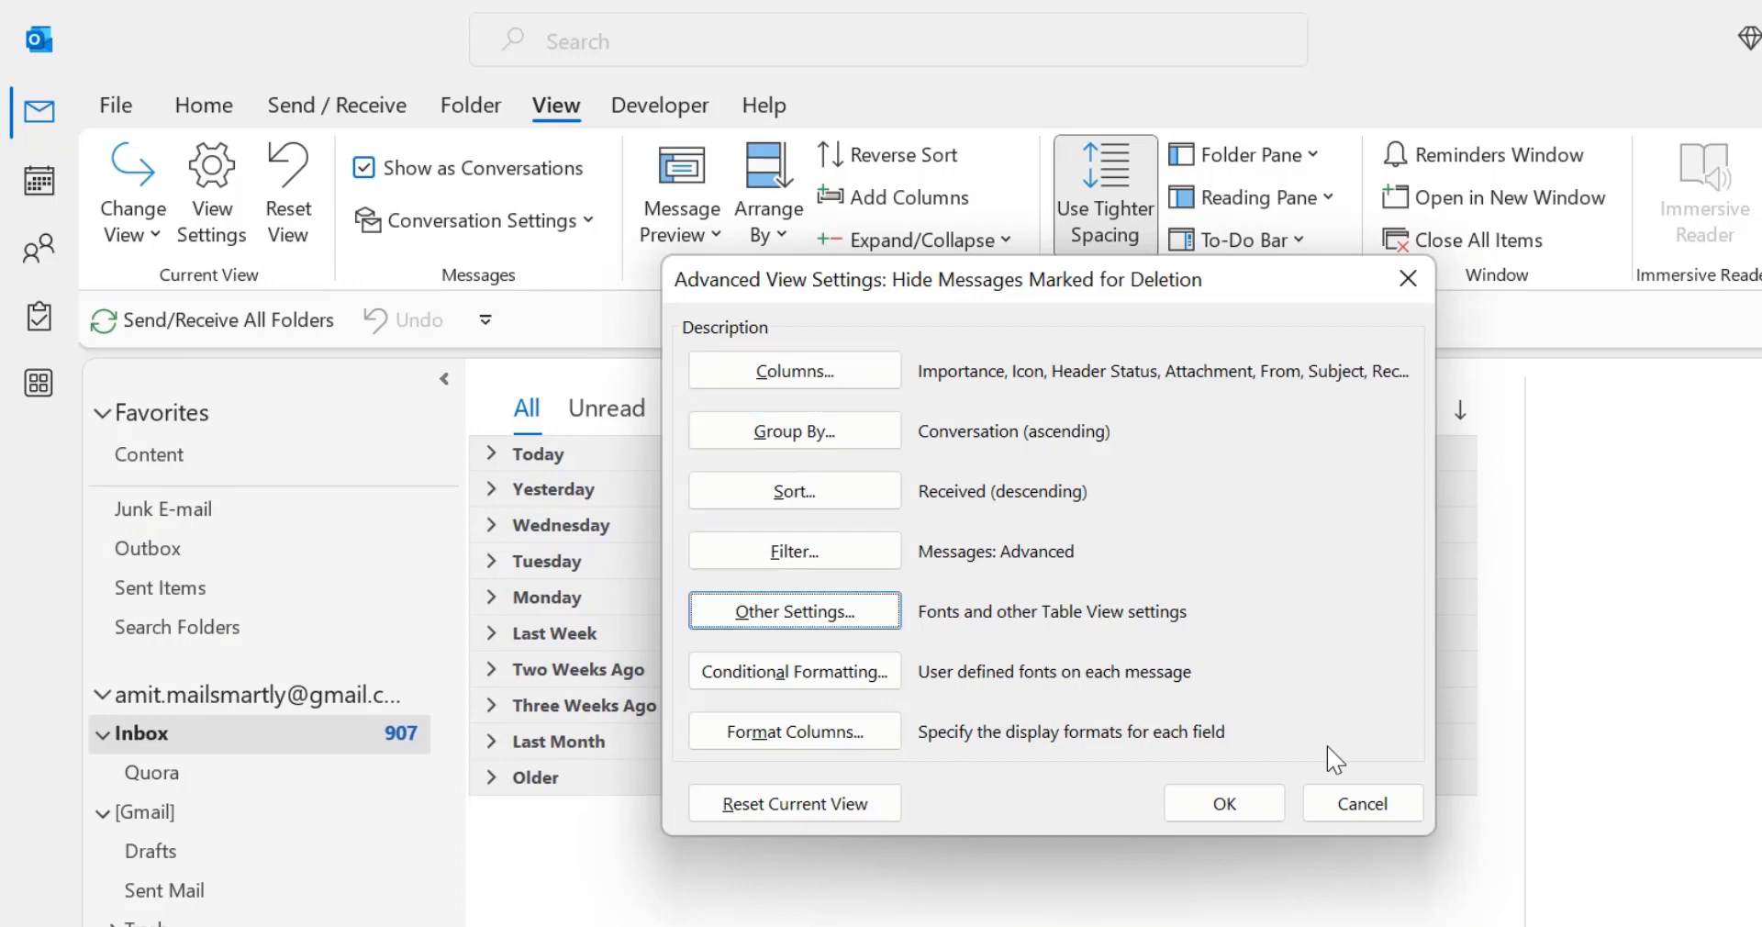
{"action": "left_click", "coordinate": [793, 430]}
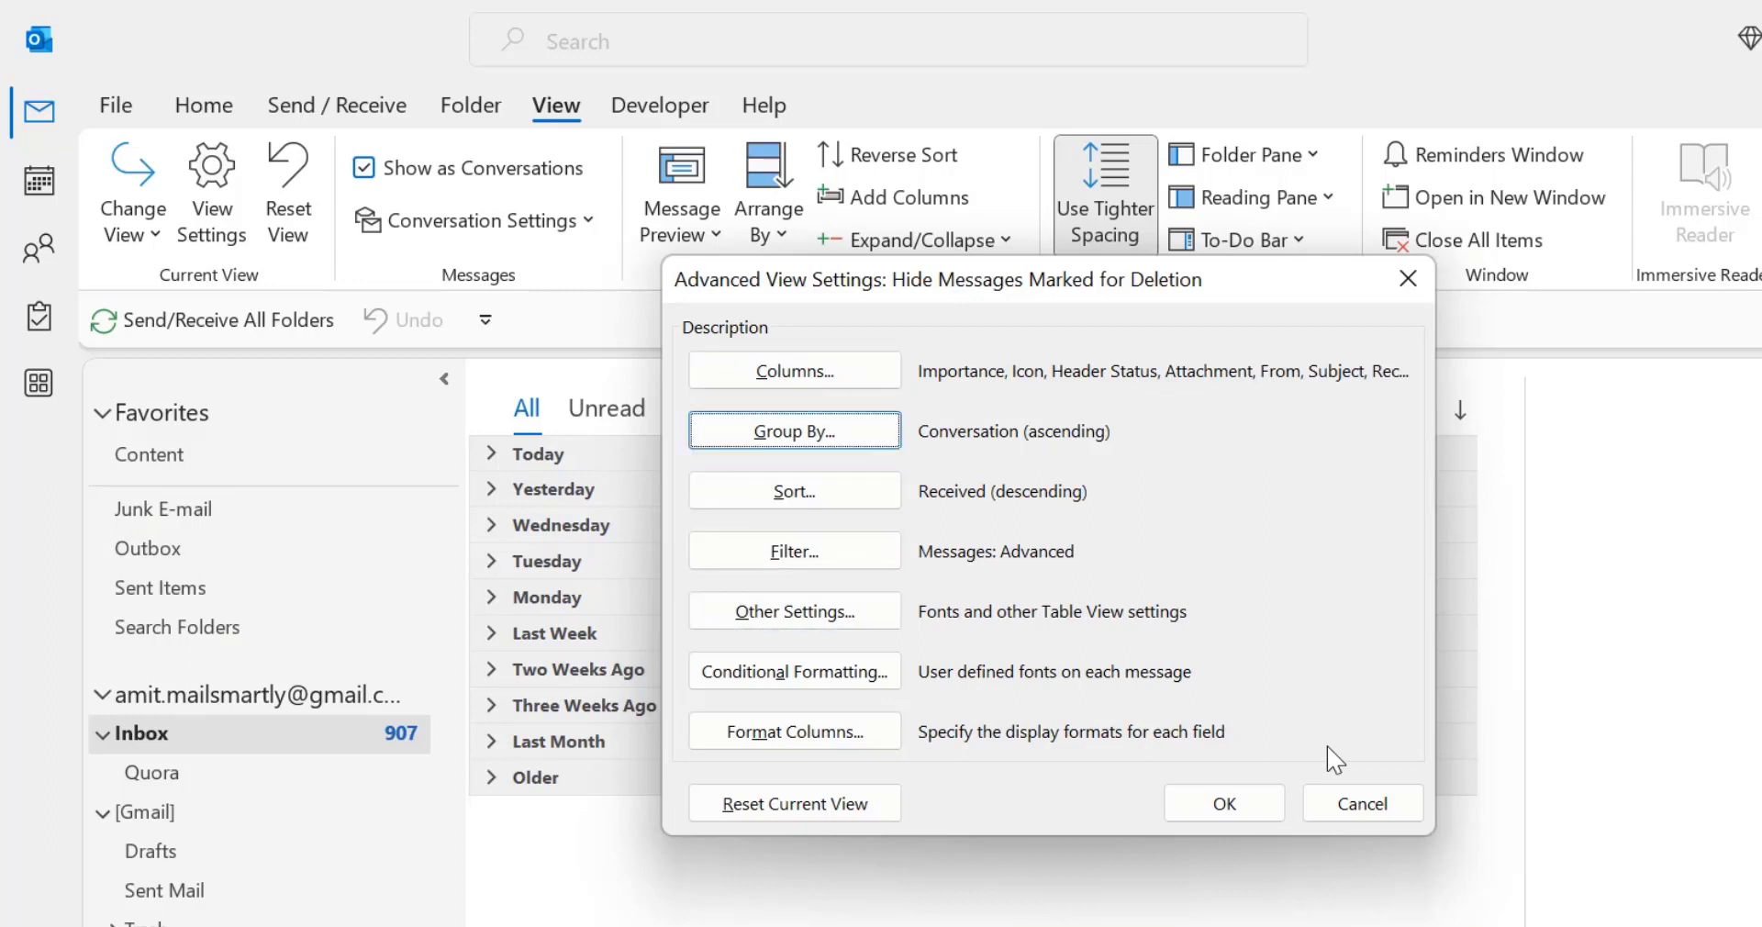
{"action": "left_click", "coordinate": [793, 429]}
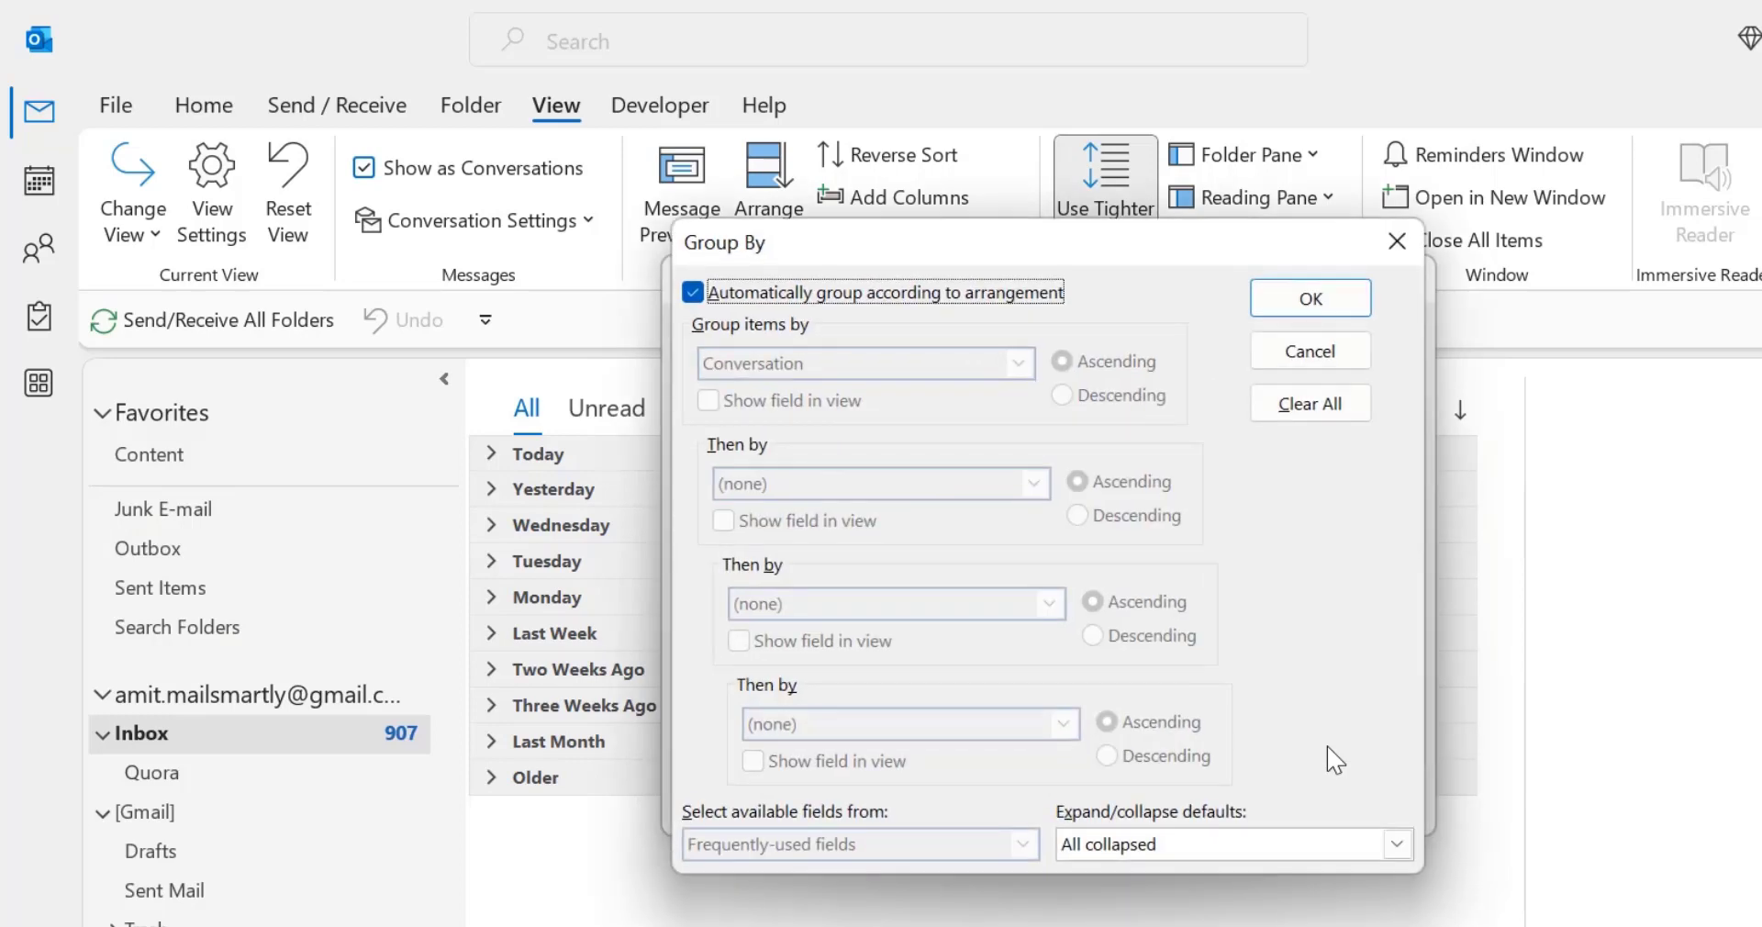
{"action": "left_click", "coordinate": [1230, 844]}
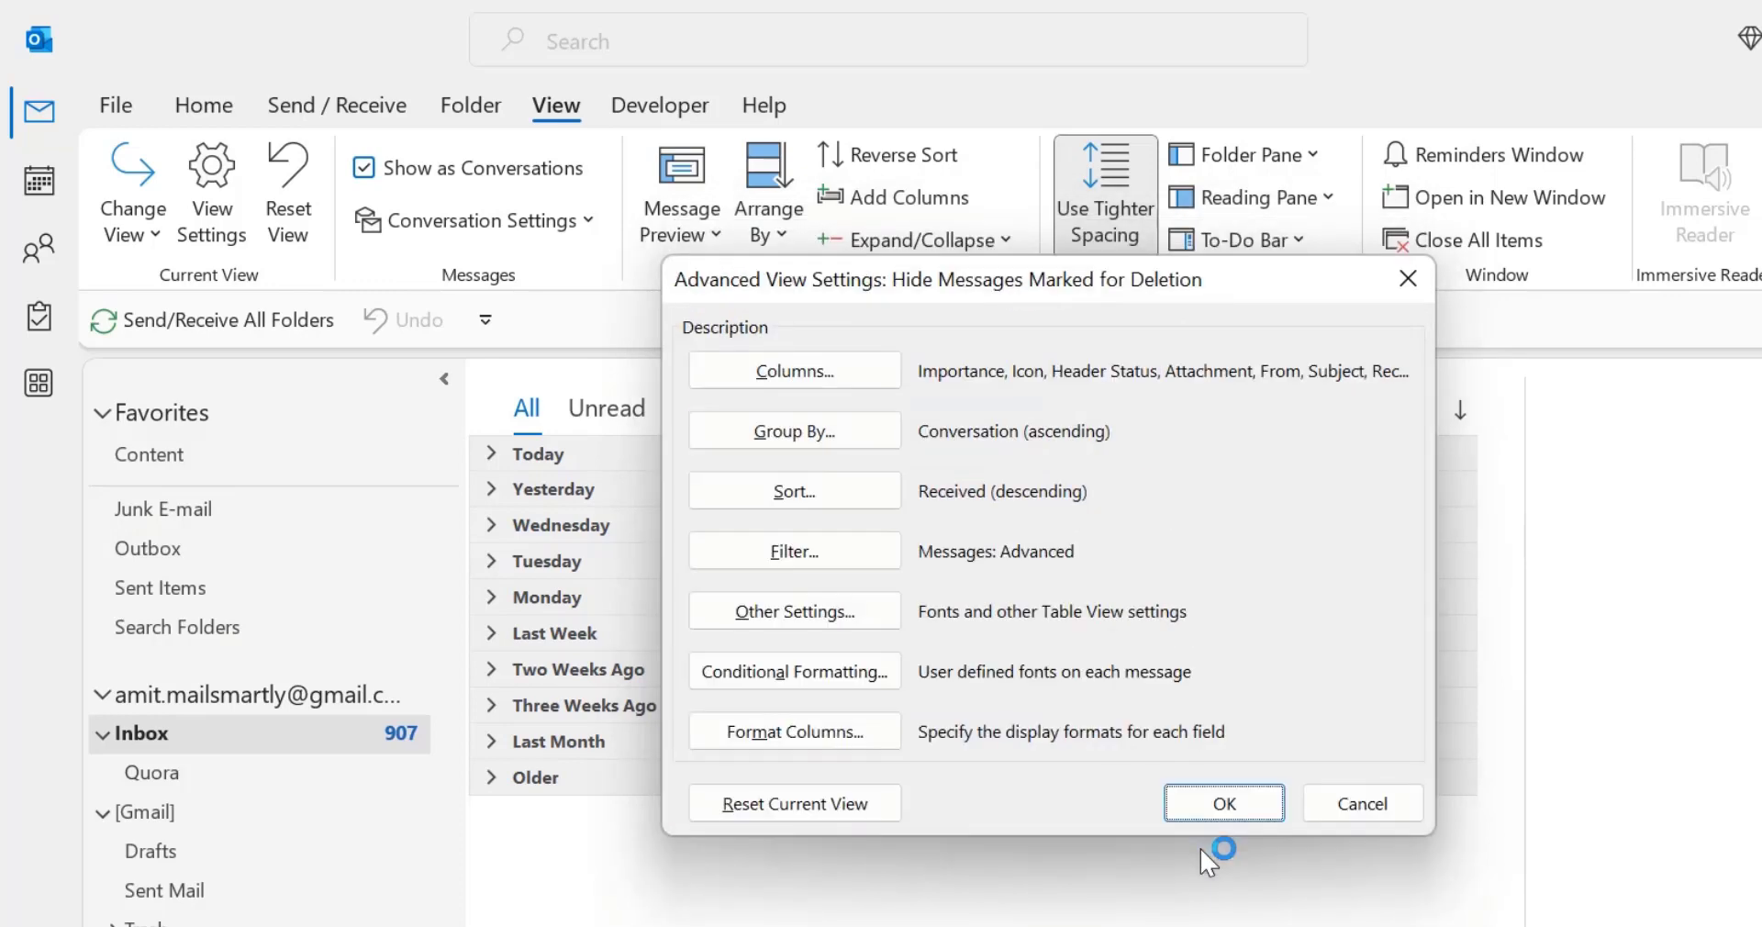
{"action": "left_click", "coordinate": [1223, 802]}
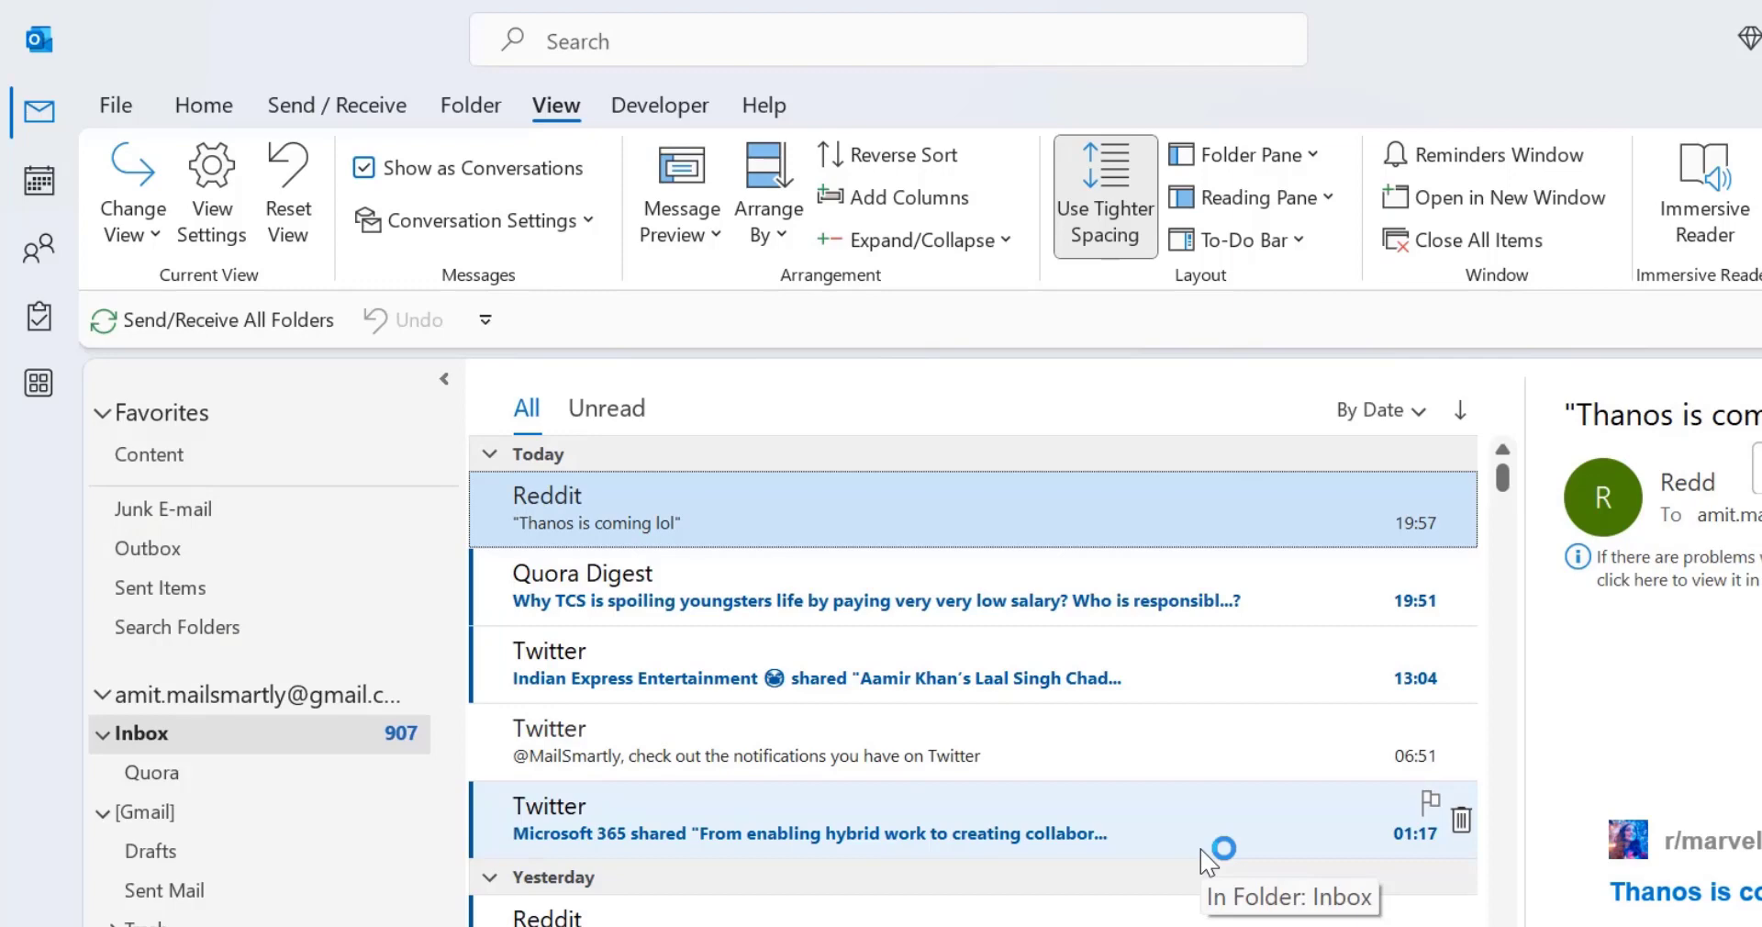
Use Alt keyboard hints to show the Expand/Collapse group choices again
{"action": "key", "text": "alt"}
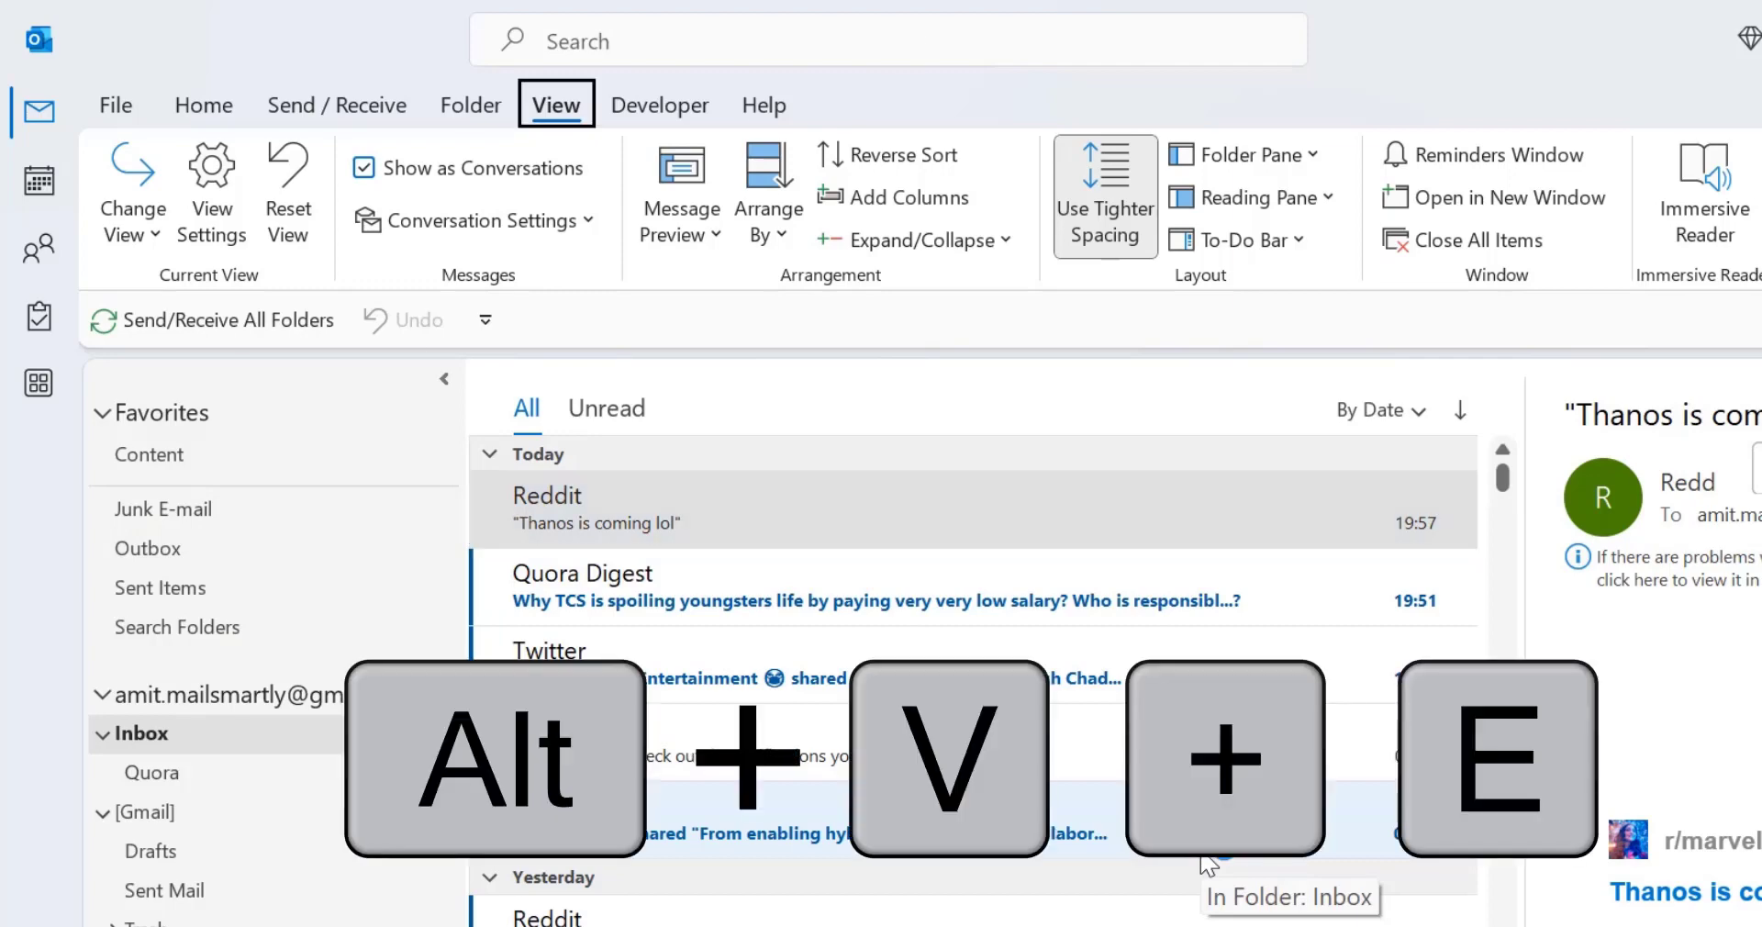
{"action": "key", "text": "alt"}
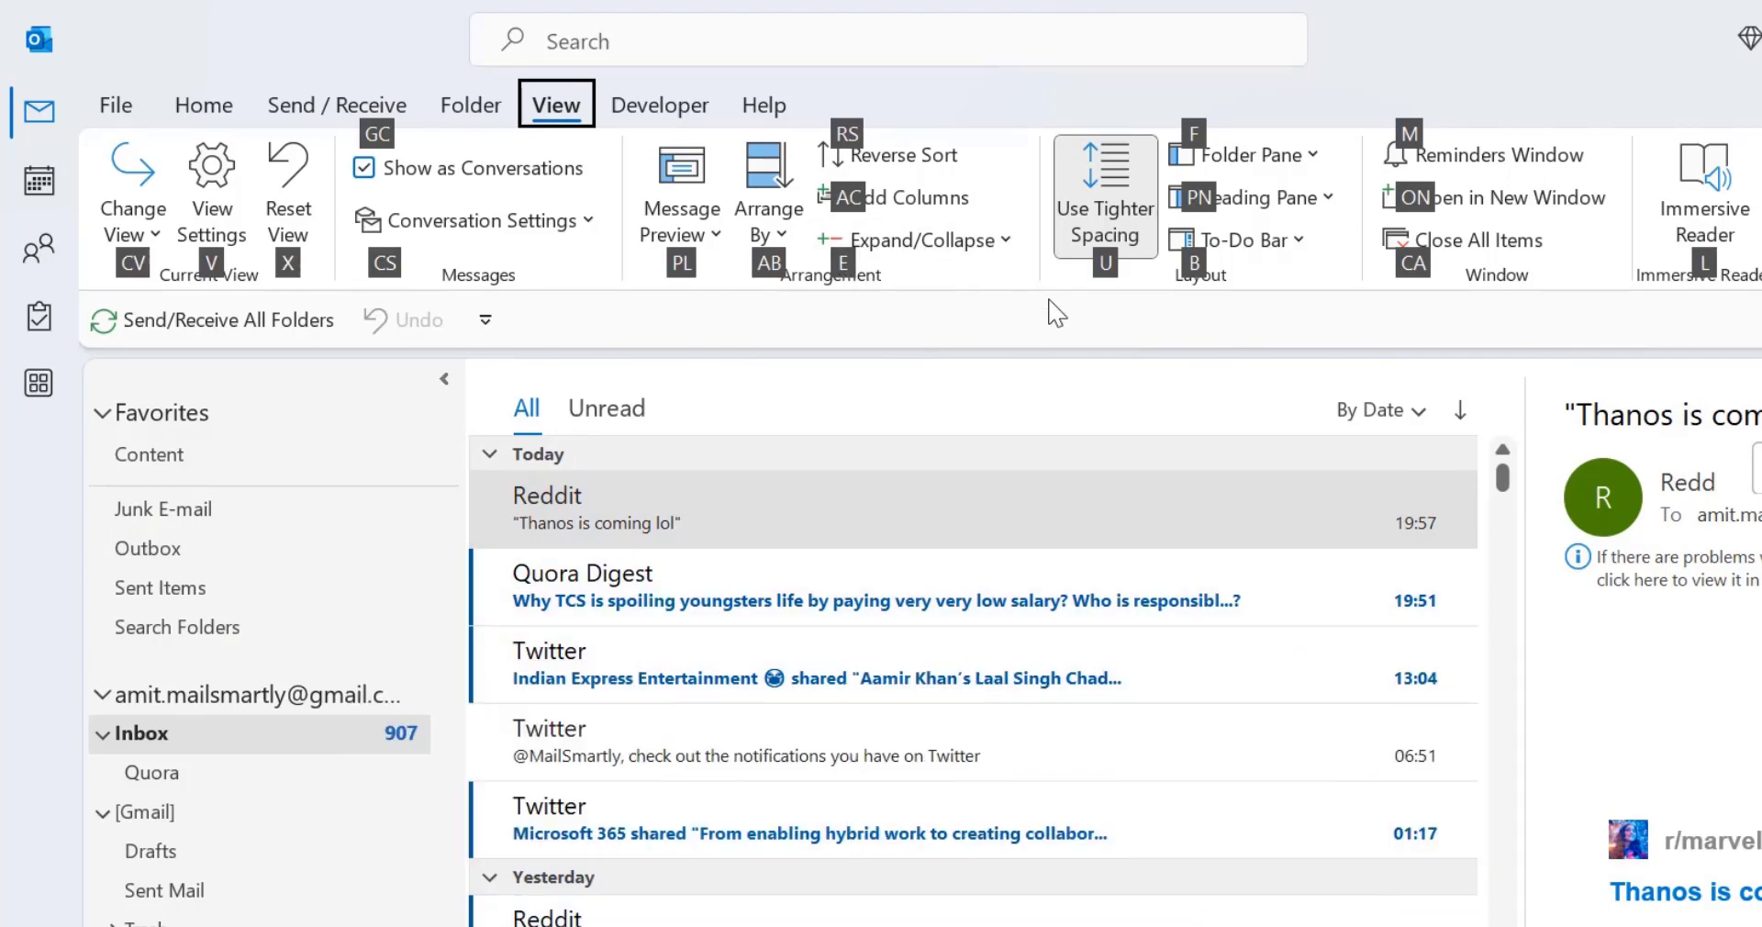
{"action": "left_click", "coordinate": [912, 239]}
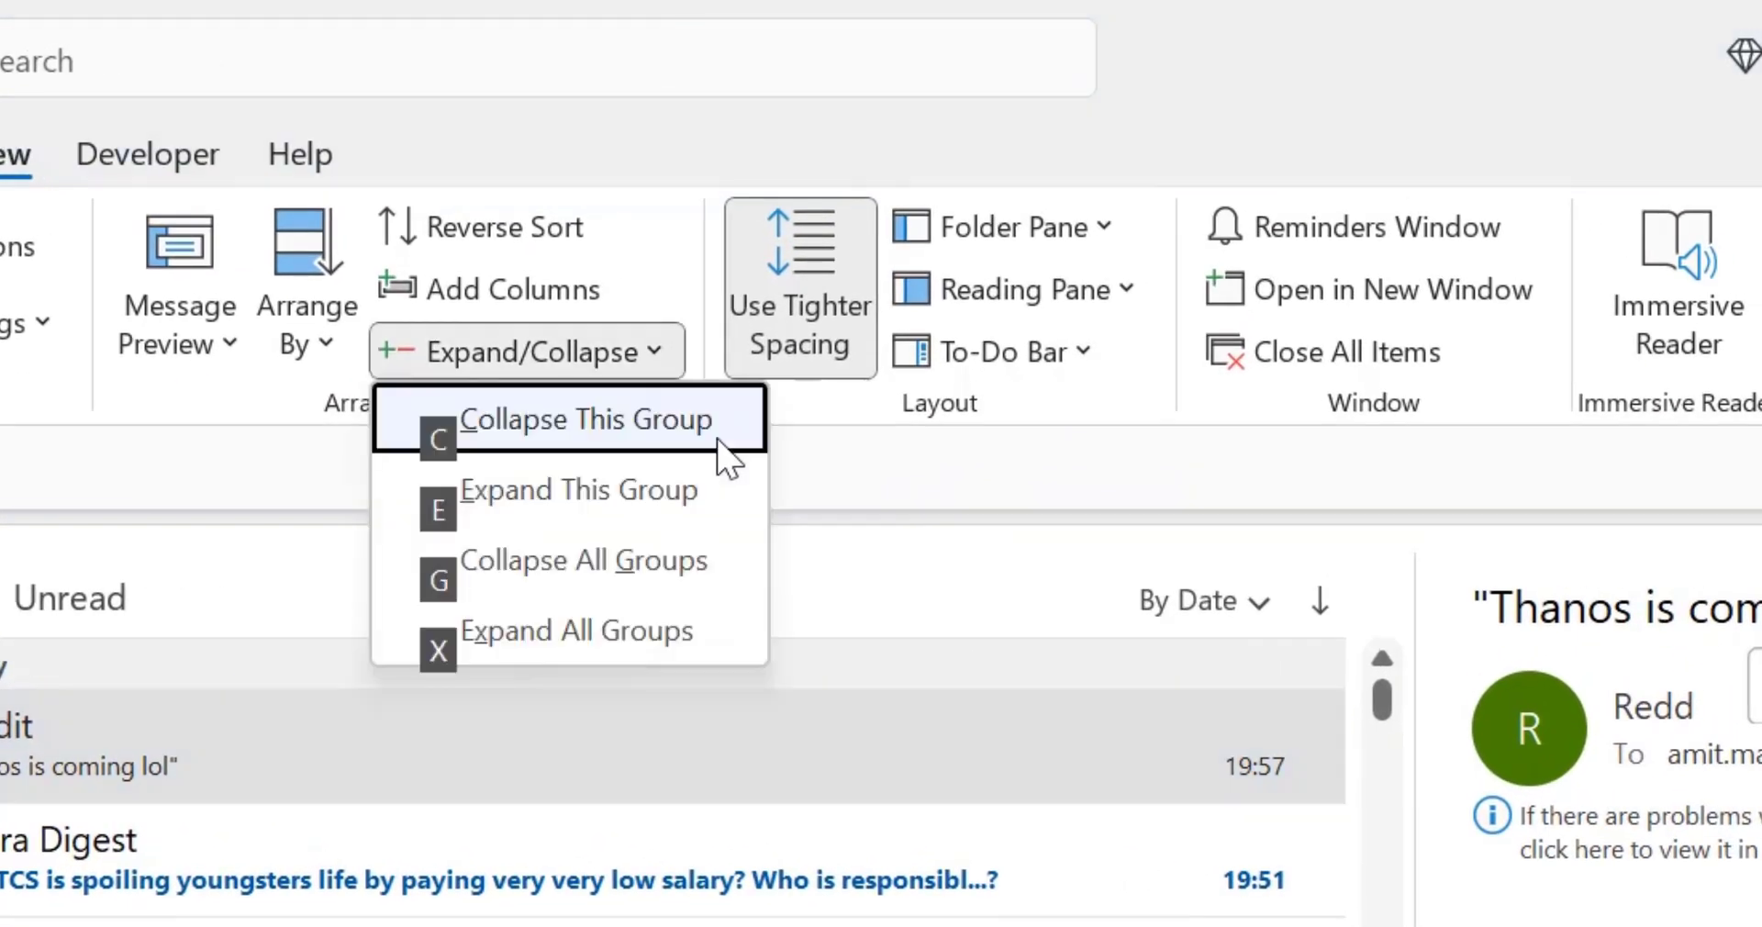
{"action": "mouse_move", "coordinate": [1519, 562]}
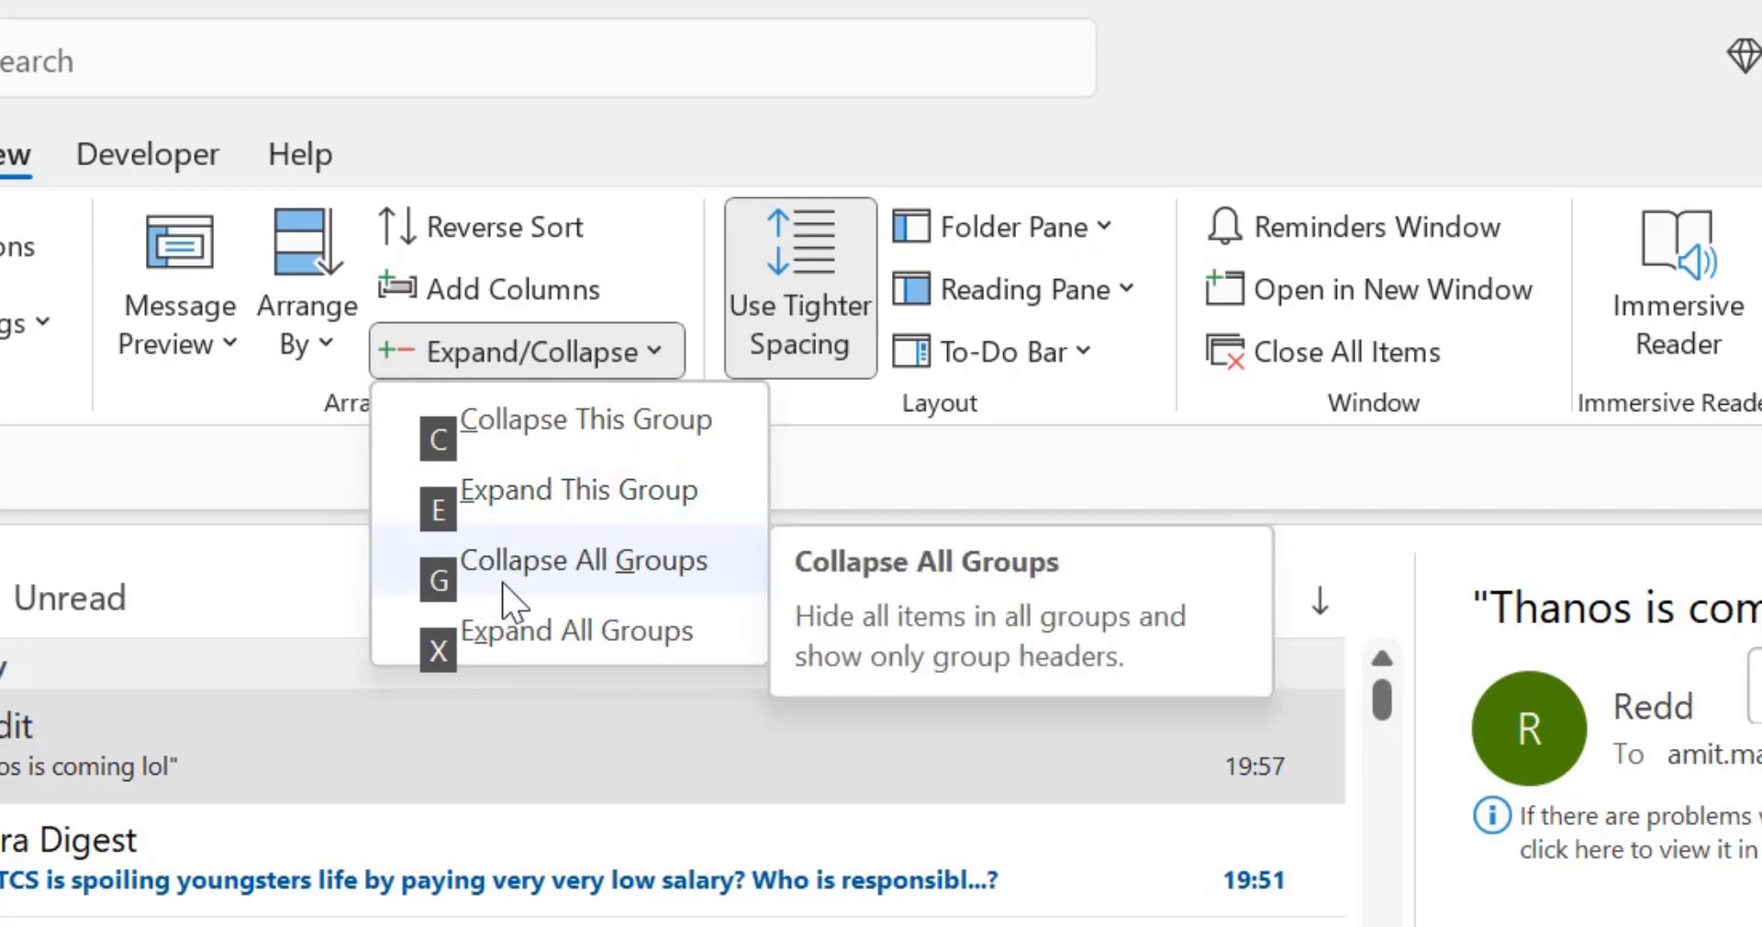
{"action": "mouse_move", "coordinate": [438, 630]}
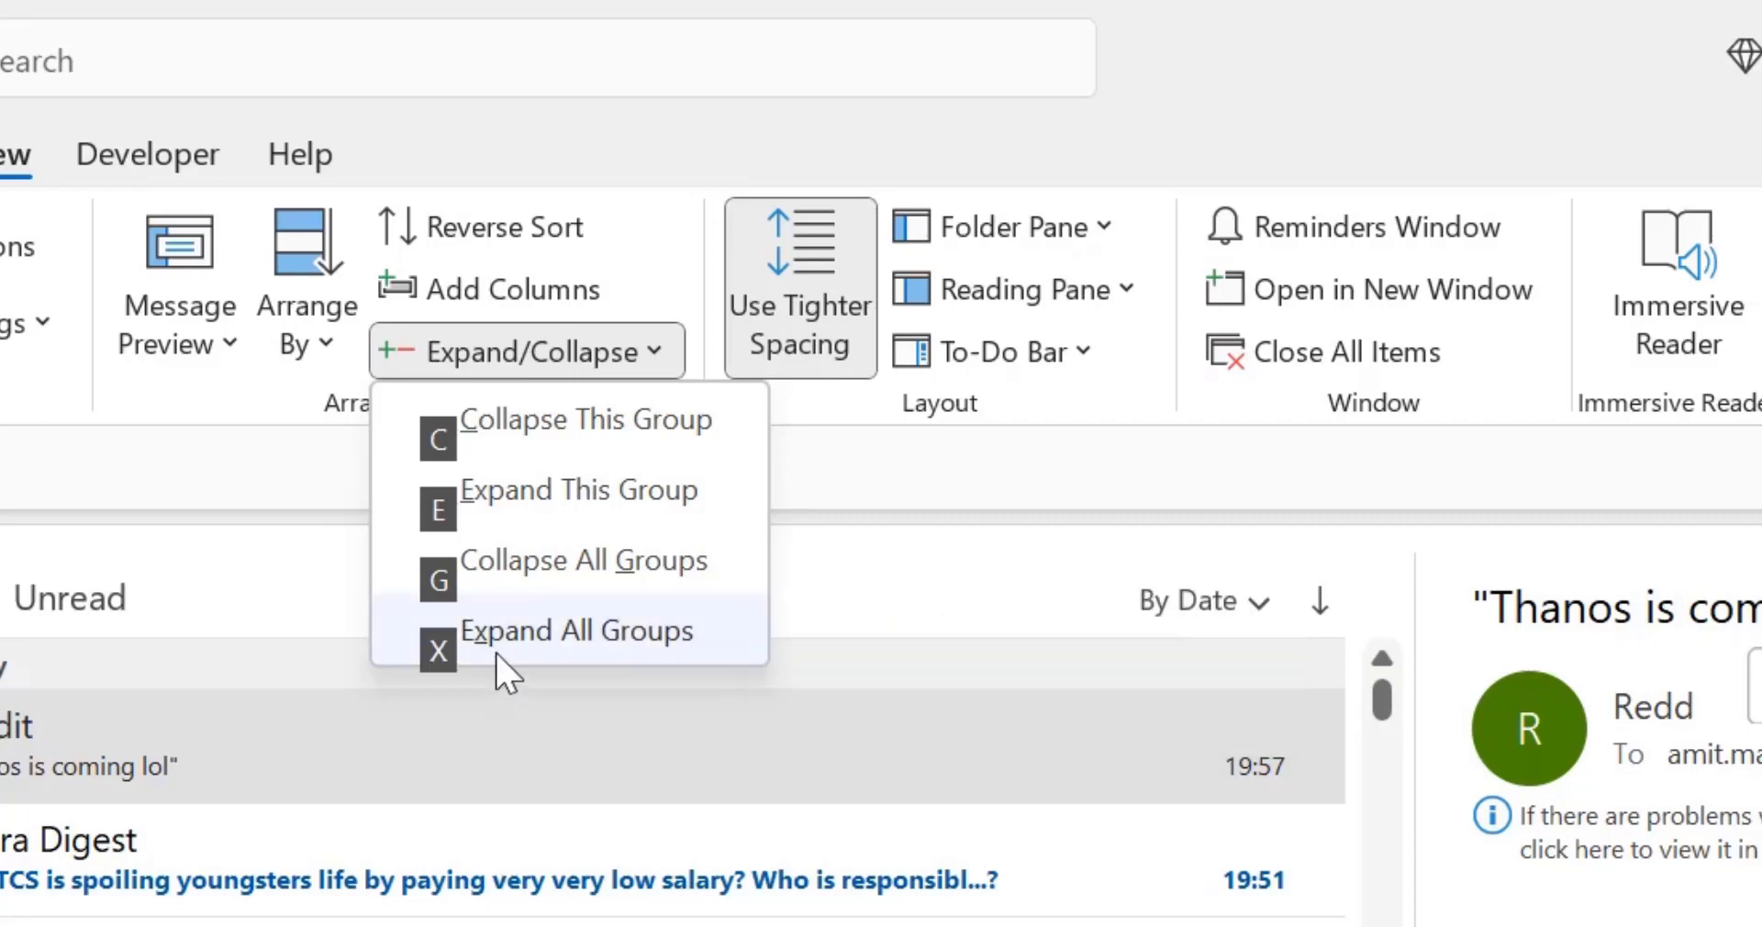
{"action": "mouse_move", "coordinate": [448, 685]}
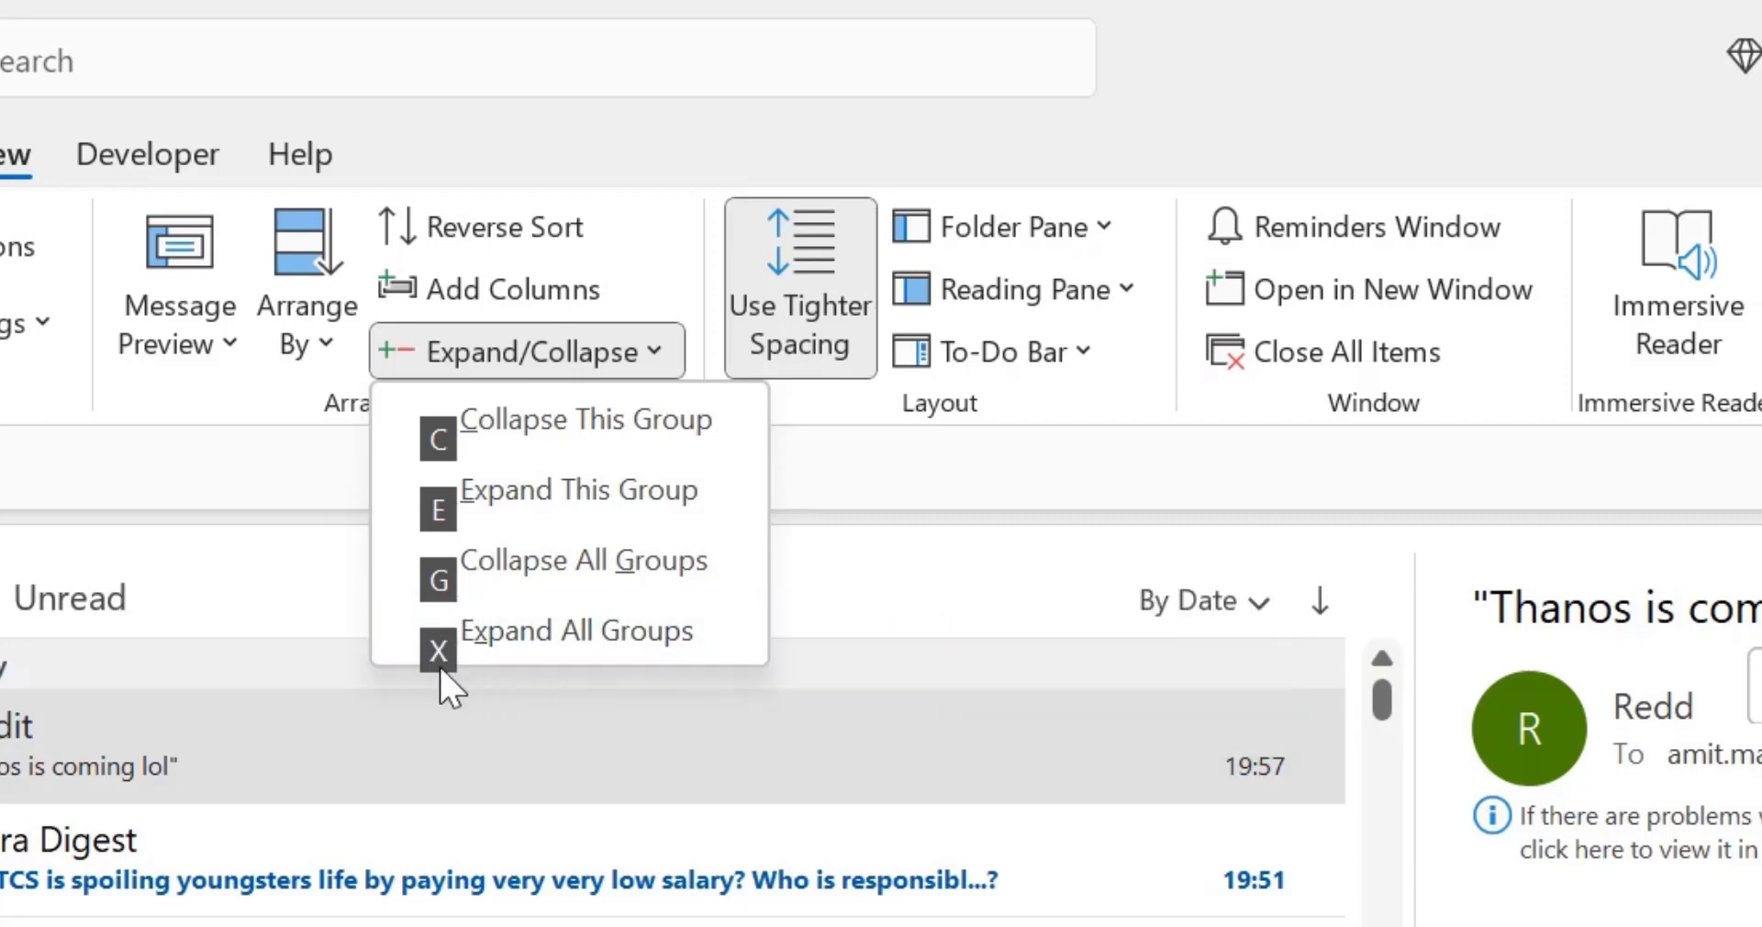